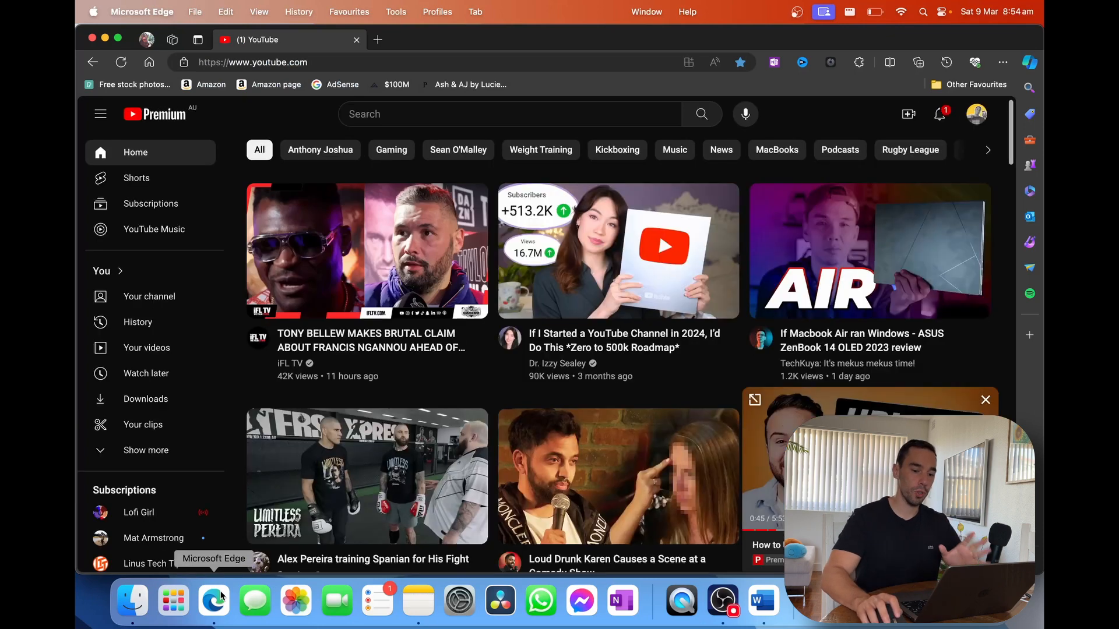
Dismiss the miniplayer and go to YouTube Studio from the avatar's account menu.
left_click(146, 450)
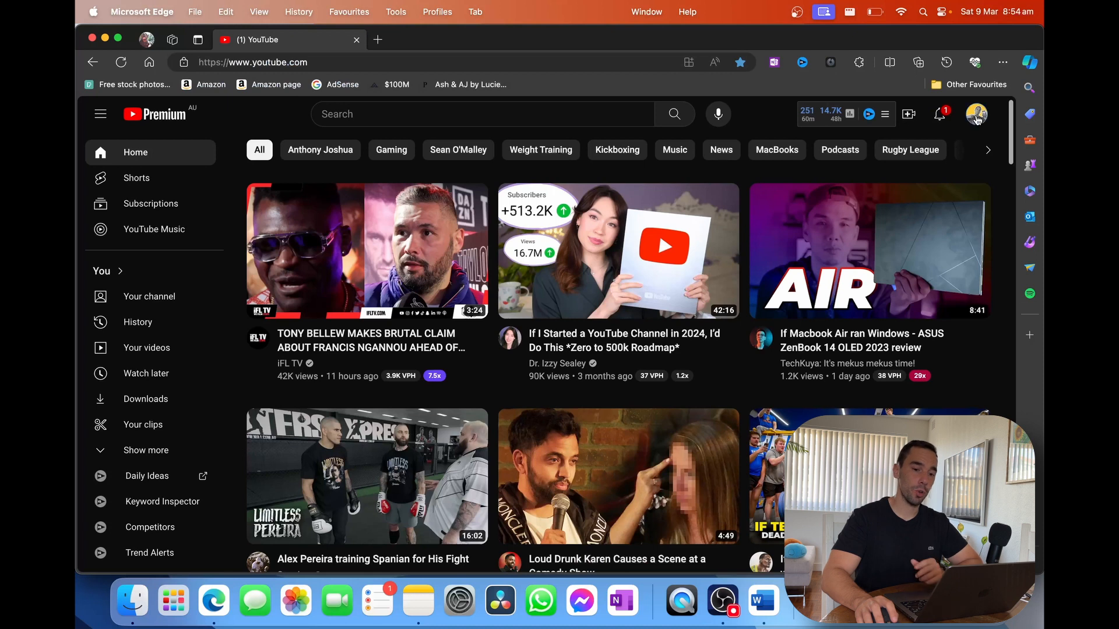
left_click(976, 113)
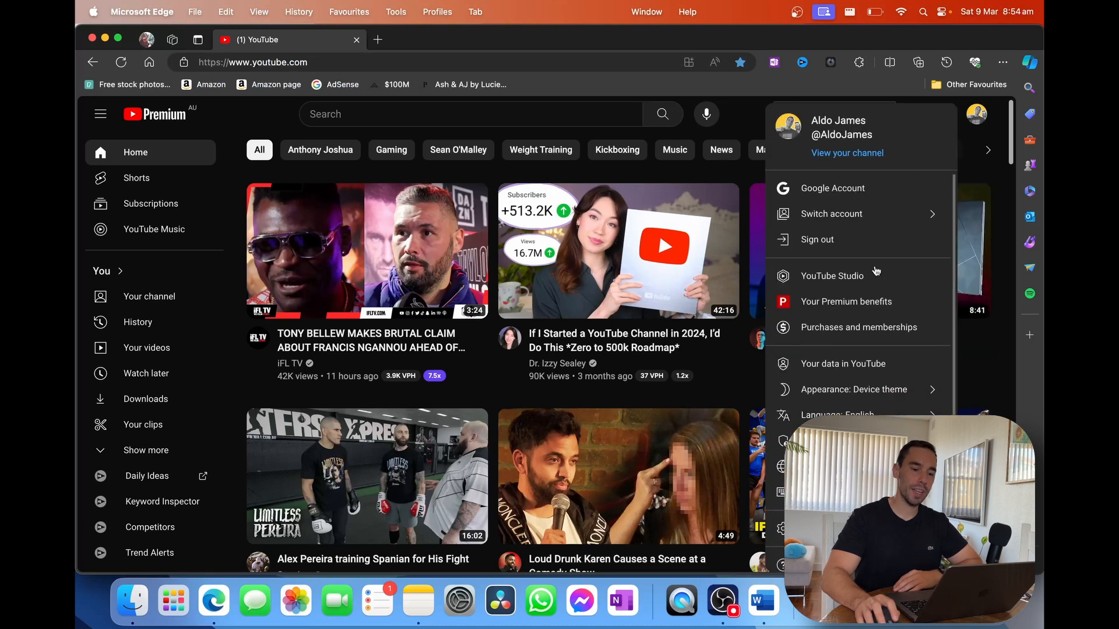
left_click(832, 276)
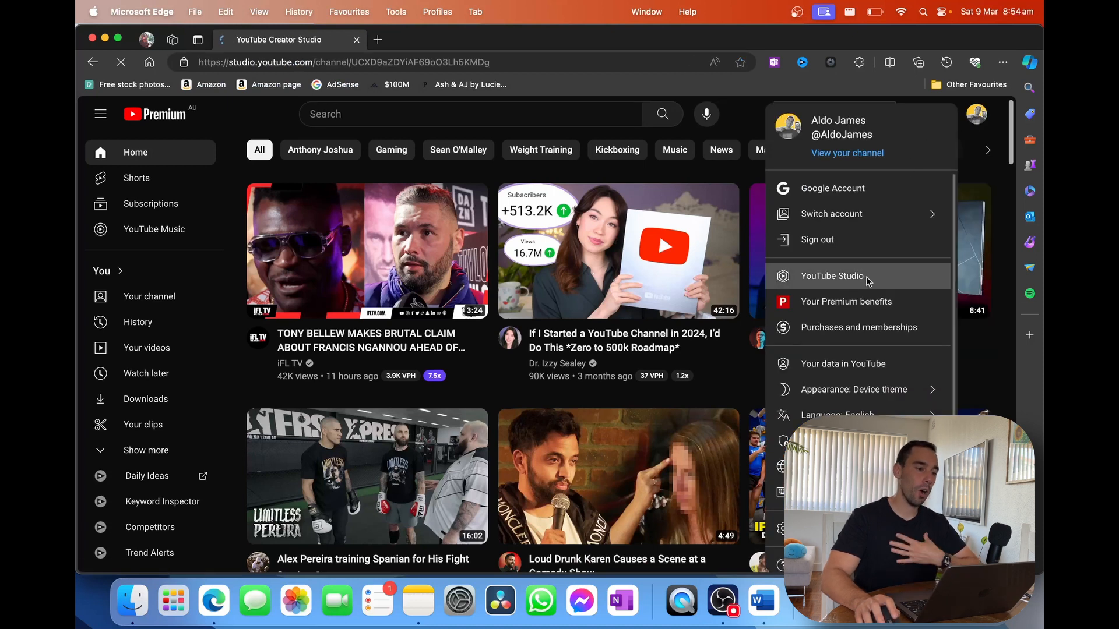
Let the Studio channel dashboard load its latest video performance and analytics.
left_click(831, 276)
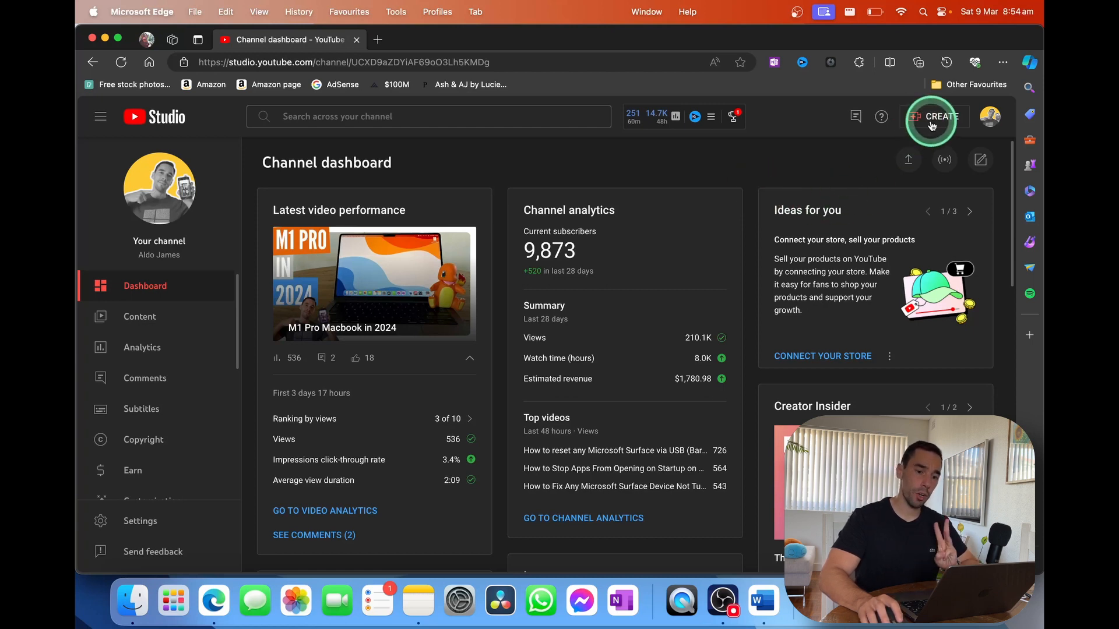
mouse_move(875, 170)
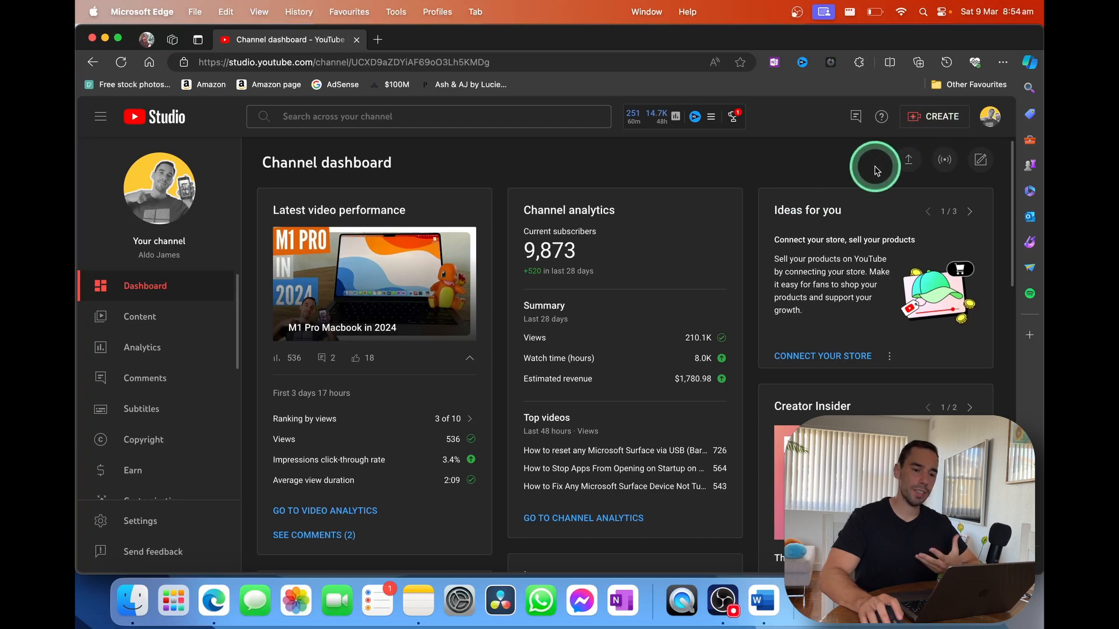
mouse_move(907, 159)
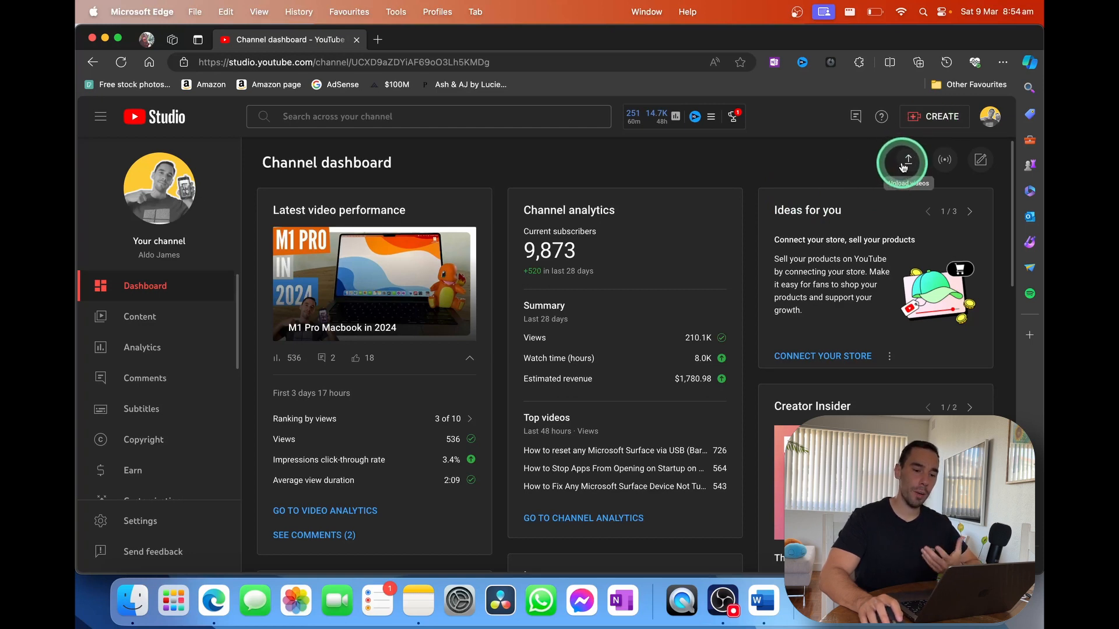
mouse_move(979, 160)
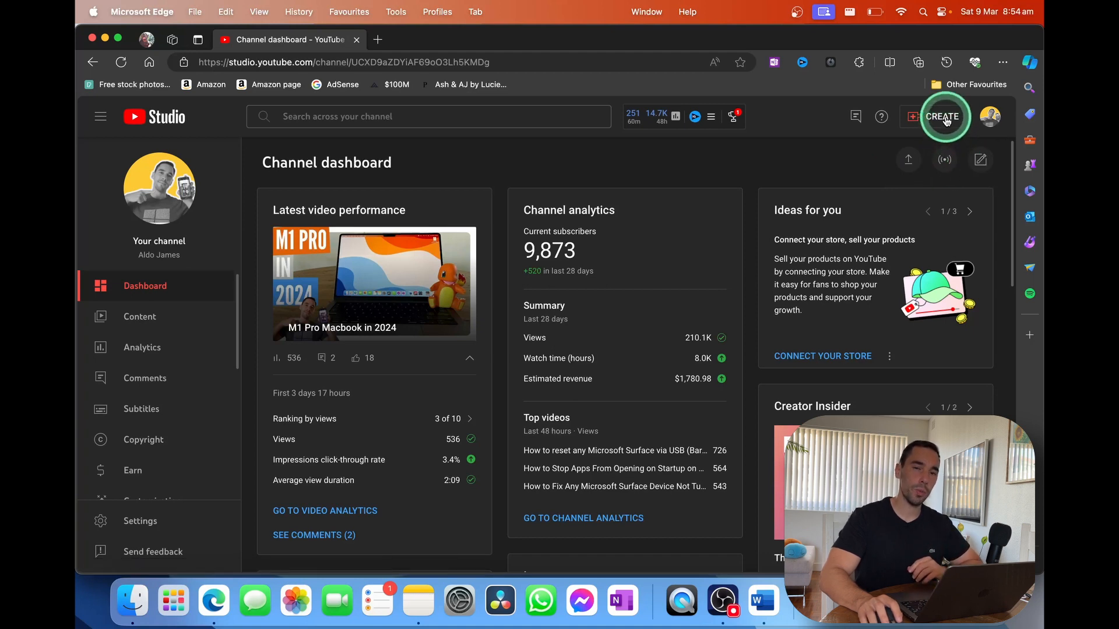
Upload 'How To Request Refund From Apple' from Documents > Completed Videos.
left_click(943, 116)
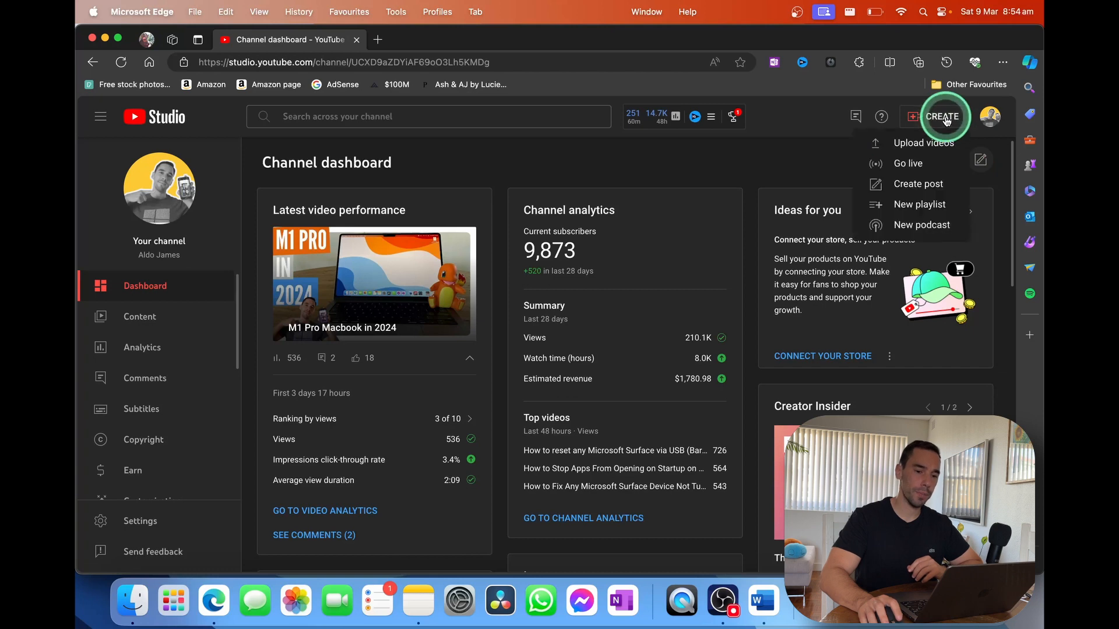
mouse_move(934, 143)
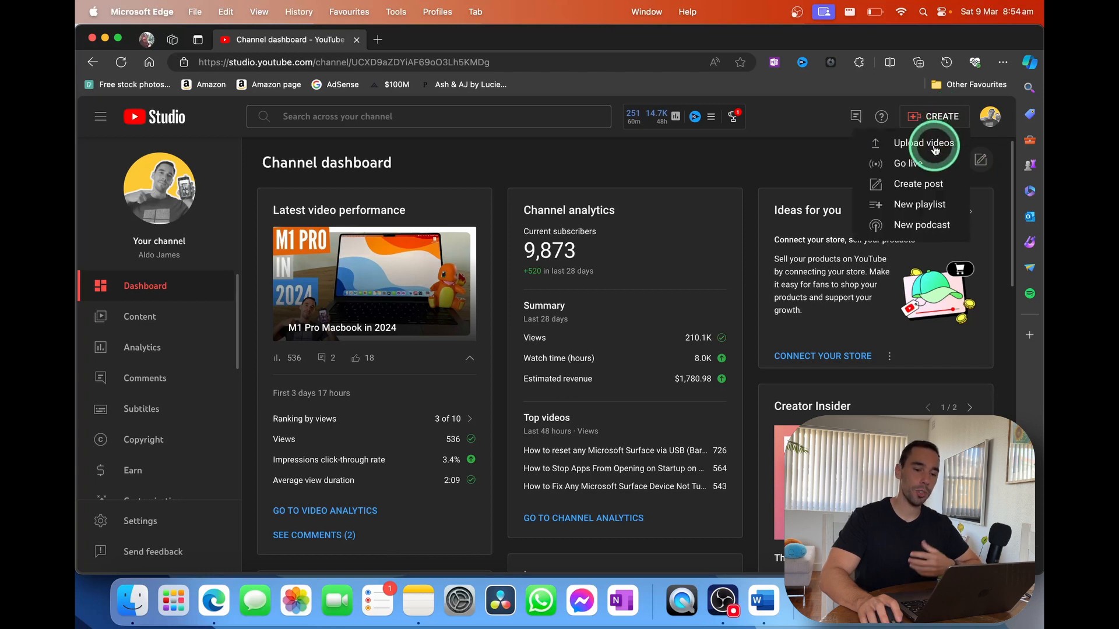
left_click(923, 143)
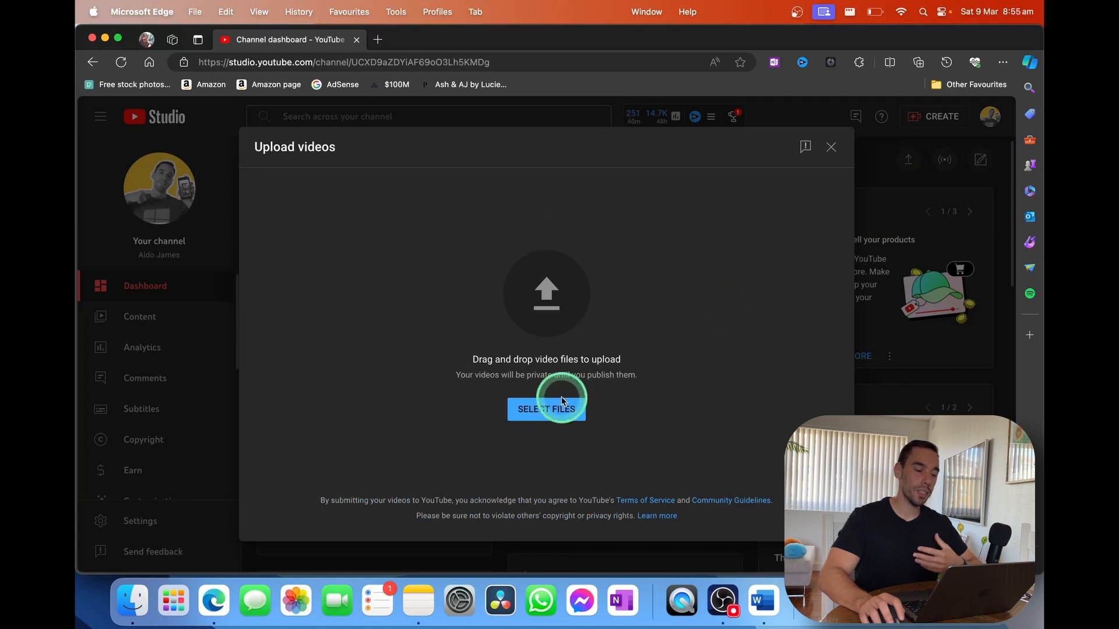
left_click(546, 410)
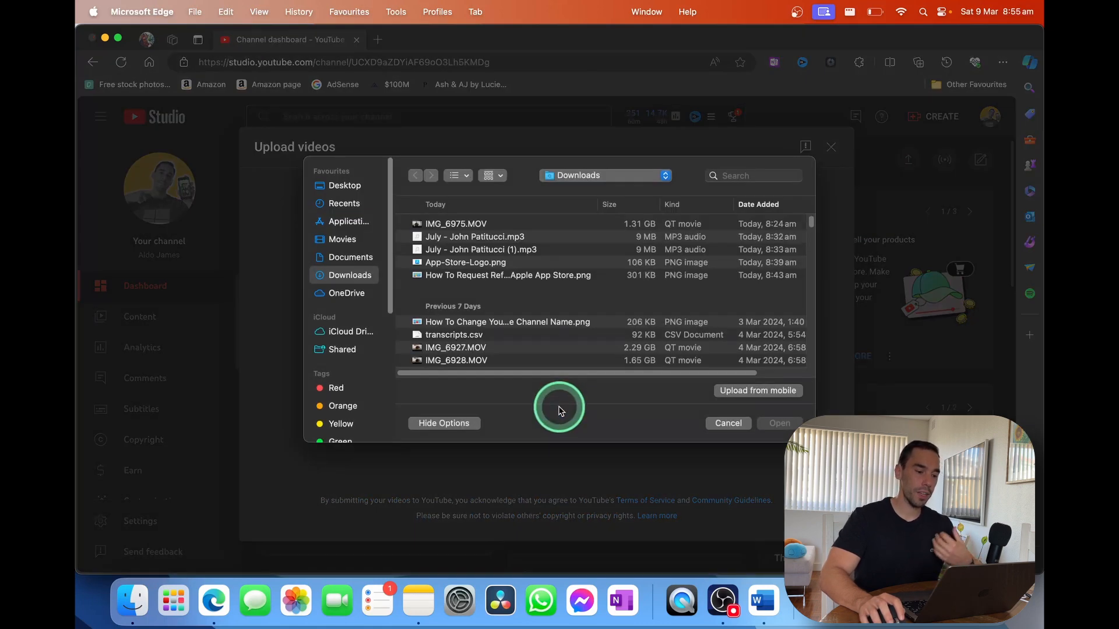
left_click(350, 257)
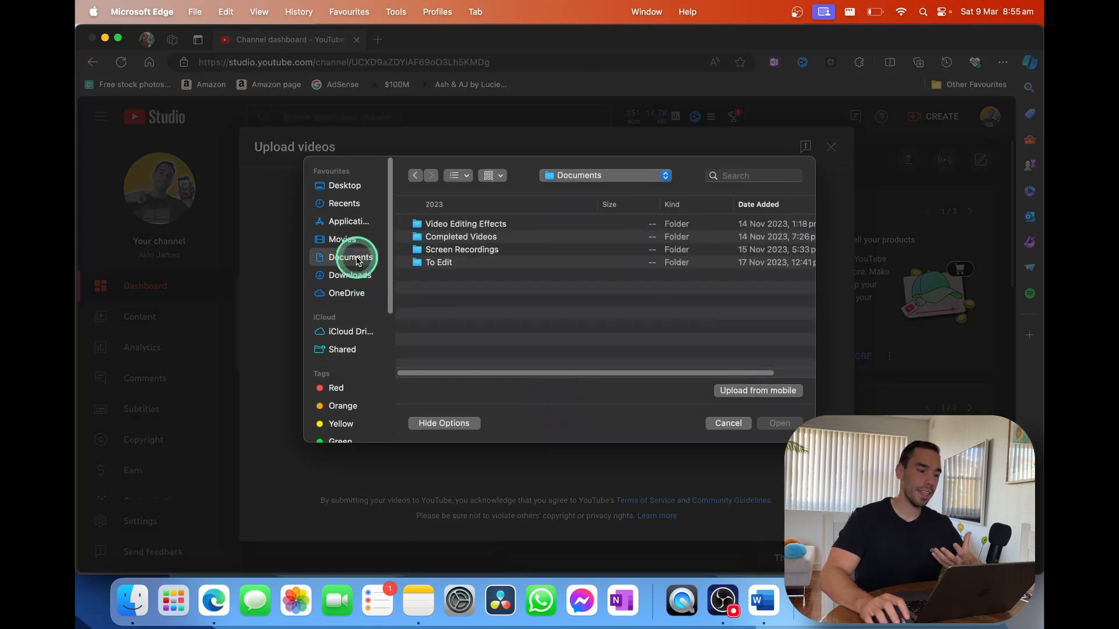
double_click(461, 236)
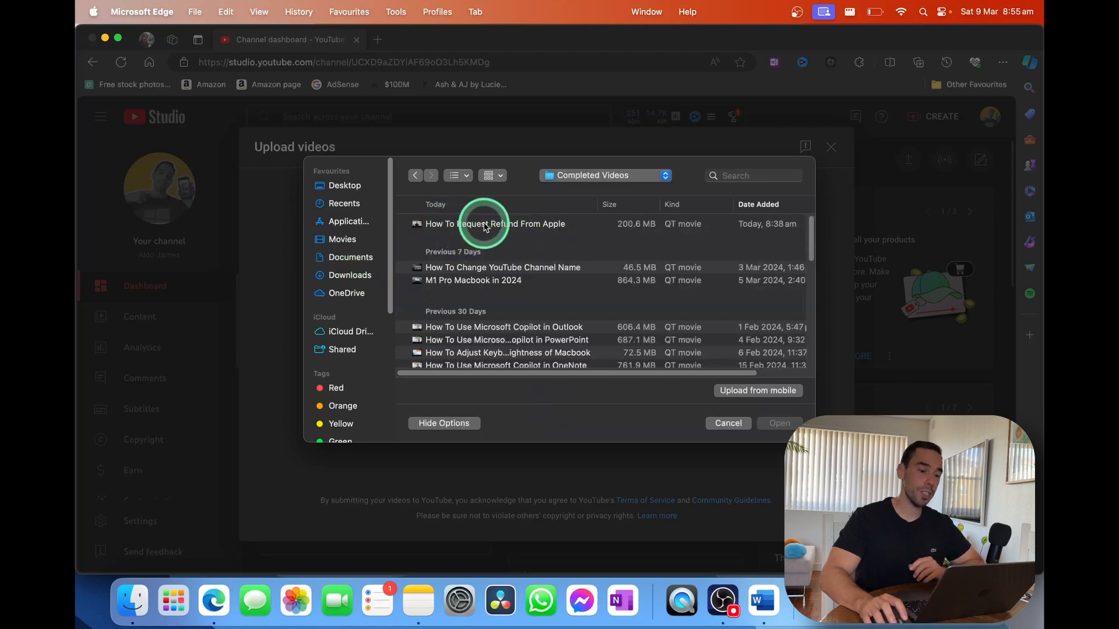
left_click(495, 223)
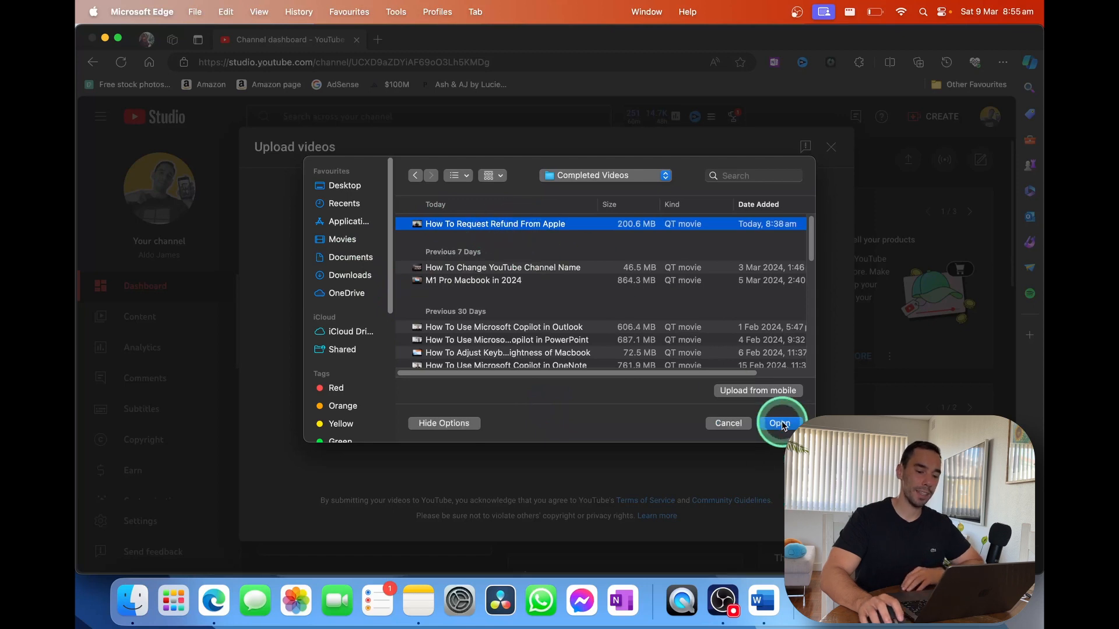
left_click(780, 423)
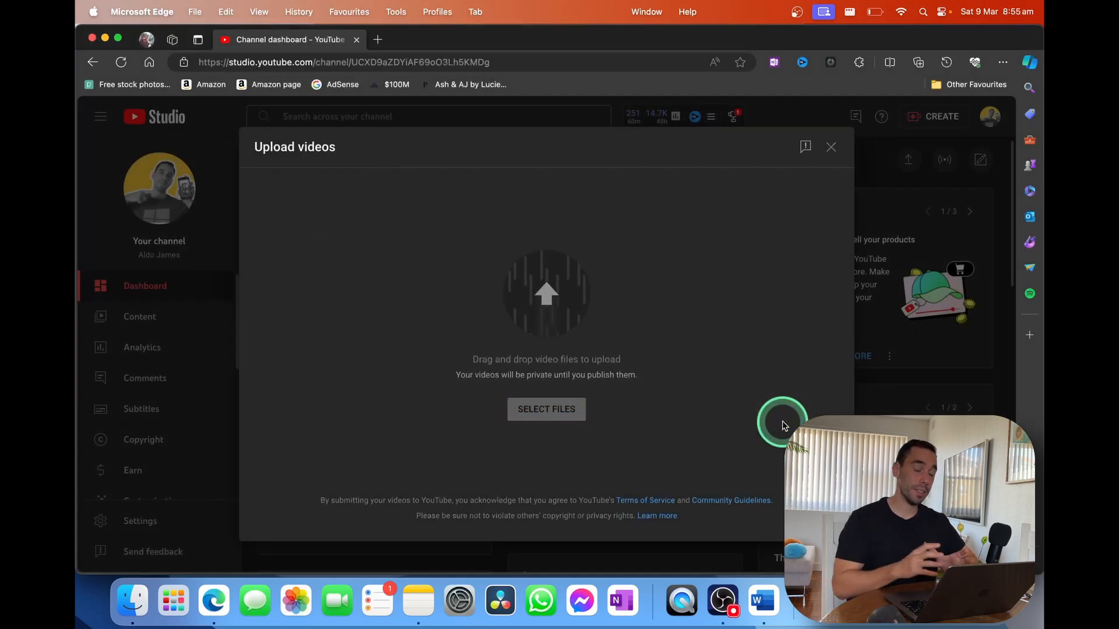
Apply the AI title suggestion 'Easily Request a Refund from Apple App Store'.
left_click(546, 410)
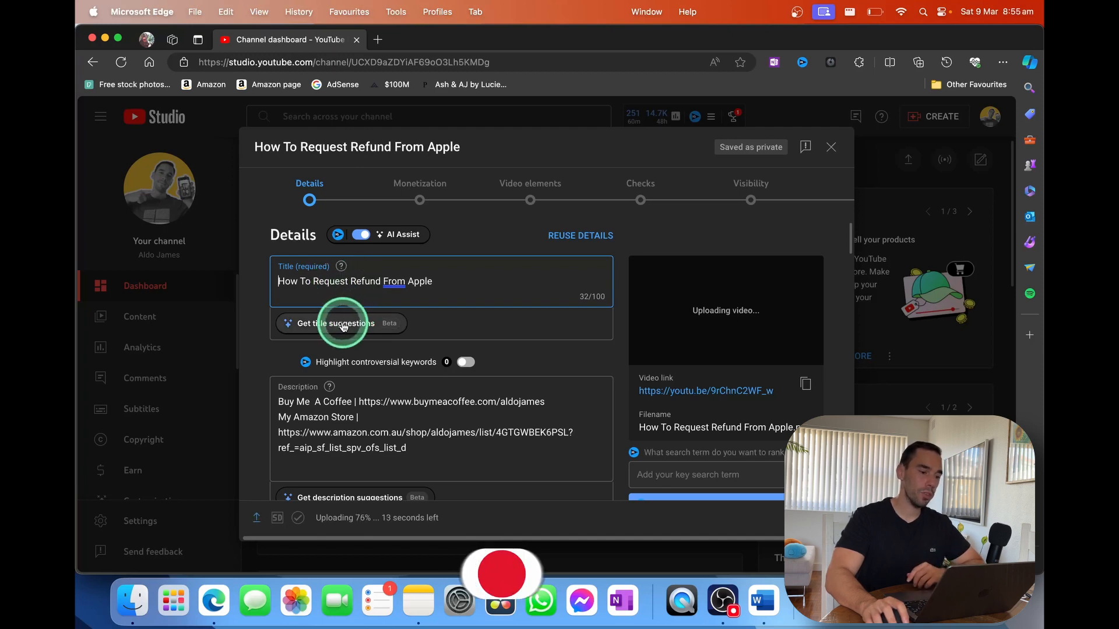
left_click(341, 323)
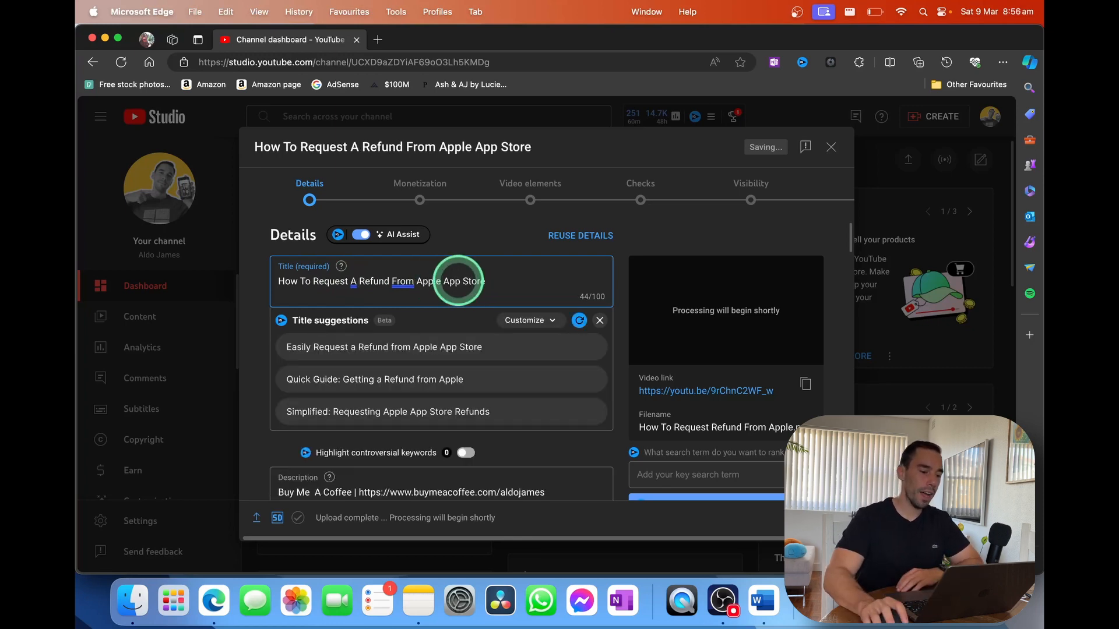
mouse_move(321, 347)
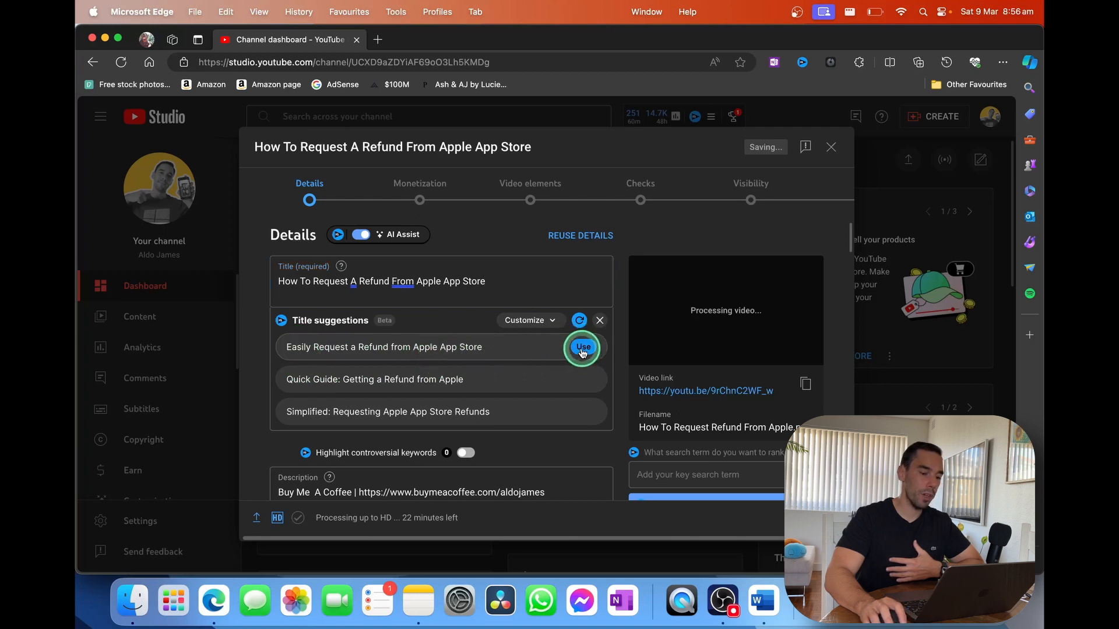
left_click(582, 347)
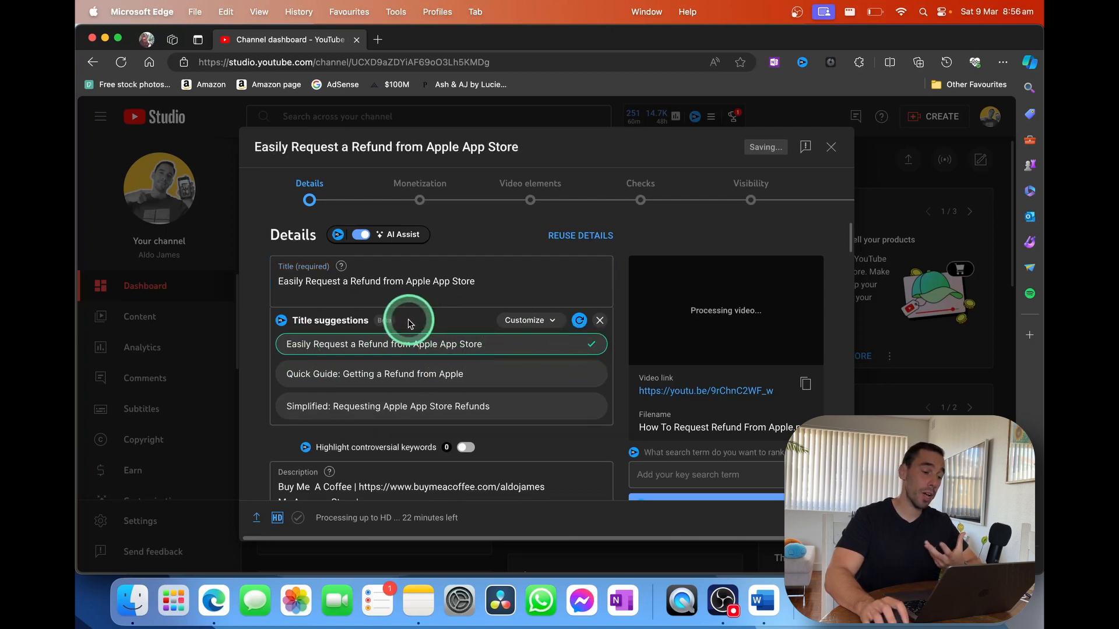
Prefix the title with 'How To' and paste the first AI description suggestion at the top.
left_click(376, 281)
type("How To ")
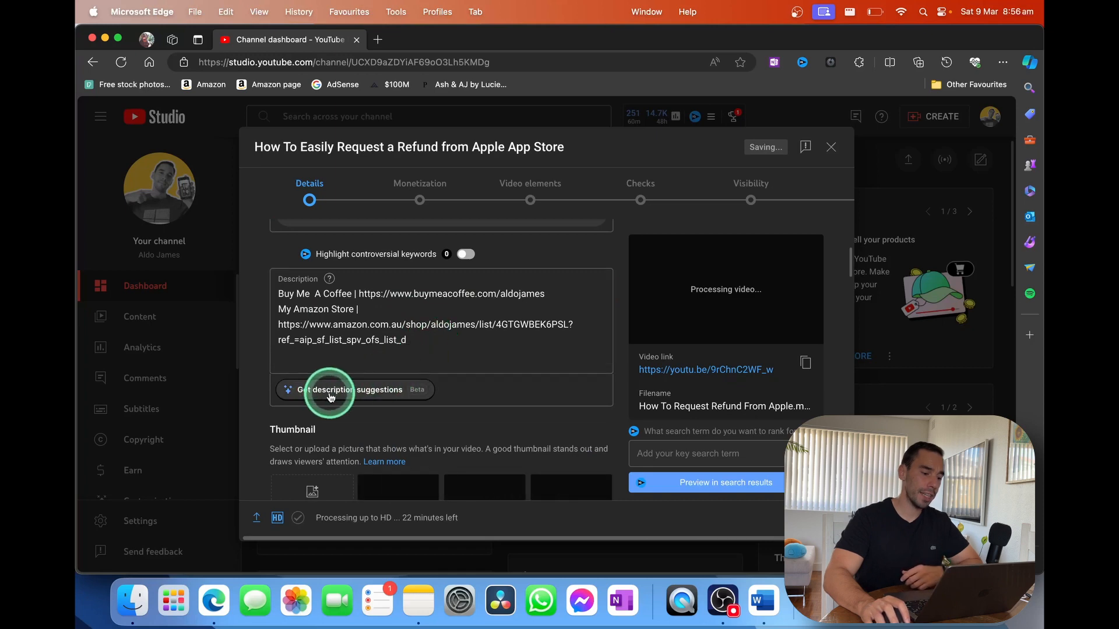
left_click(355, 390)
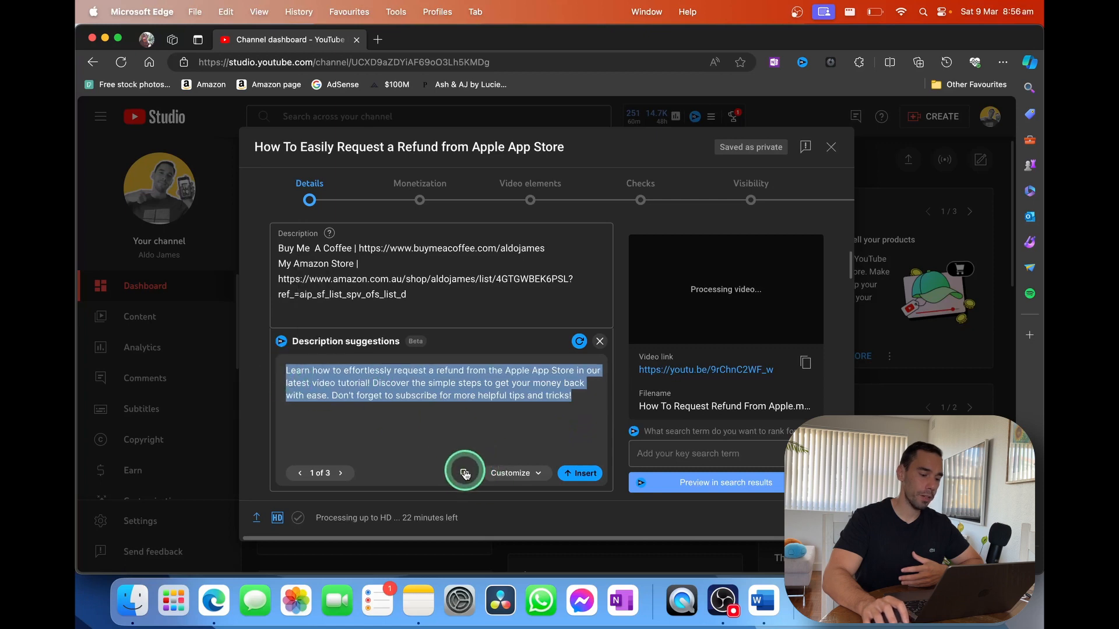
left_click(340, 473)
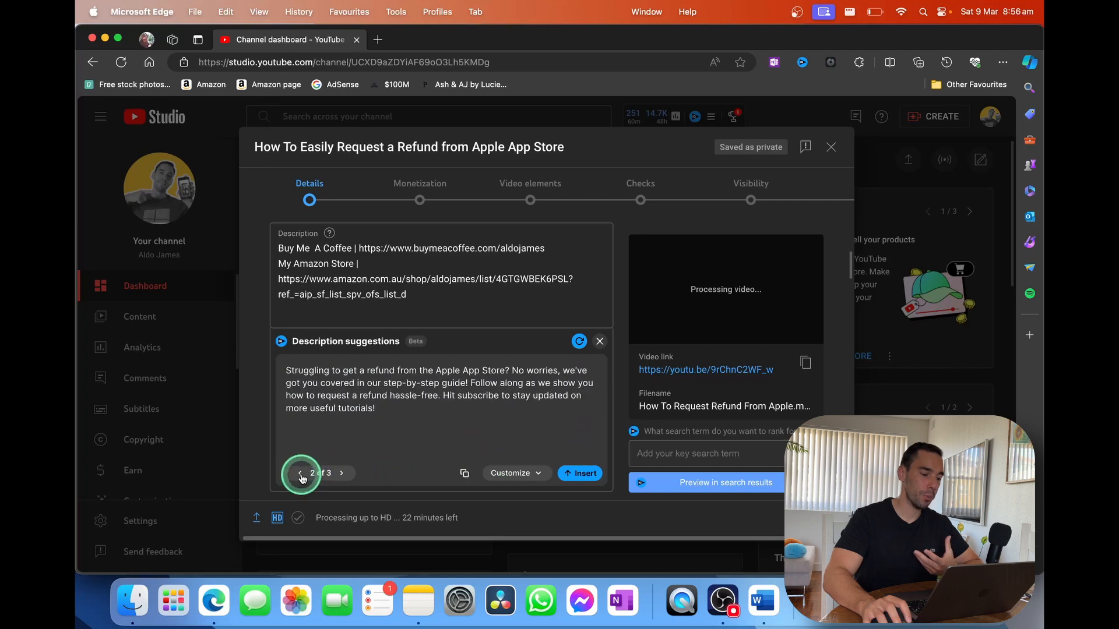
left_click(578, 341)
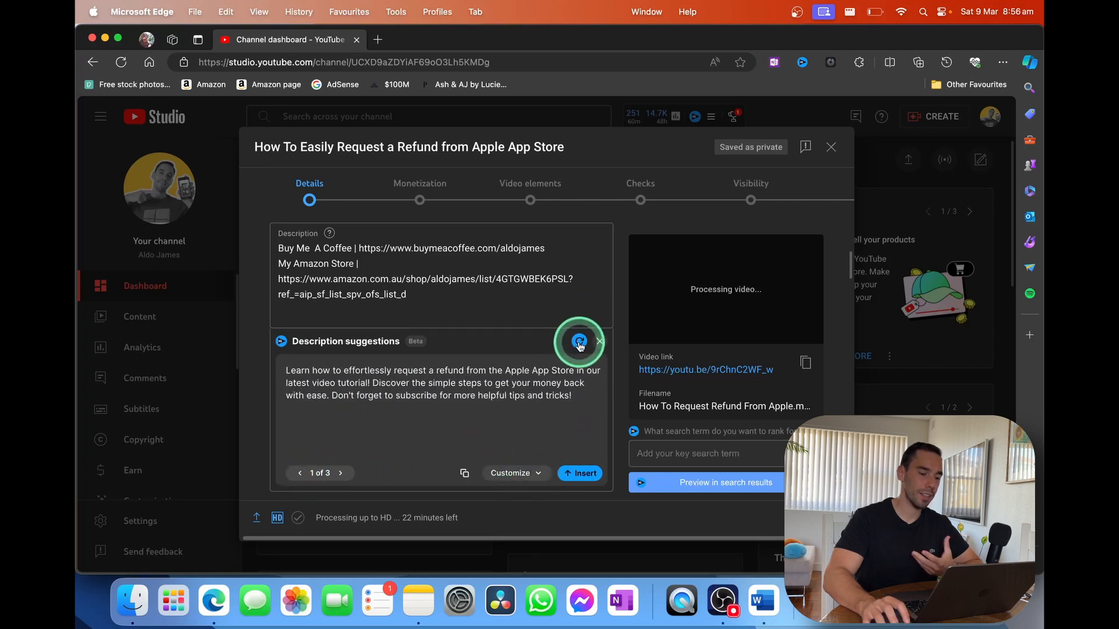
left_click(292, 247)
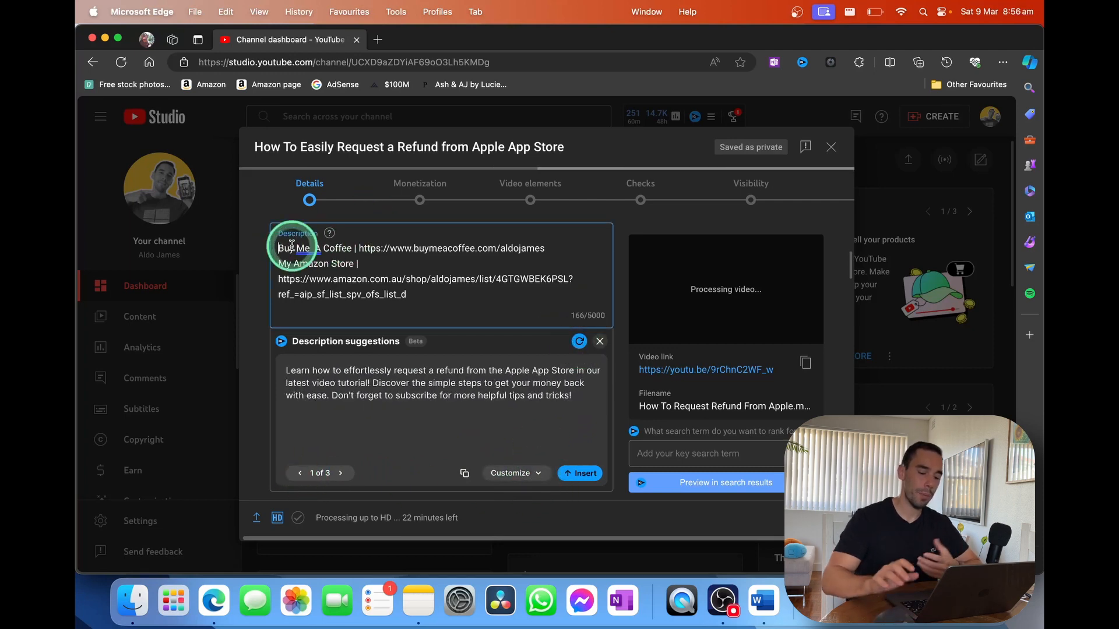
left_click(580, 472)
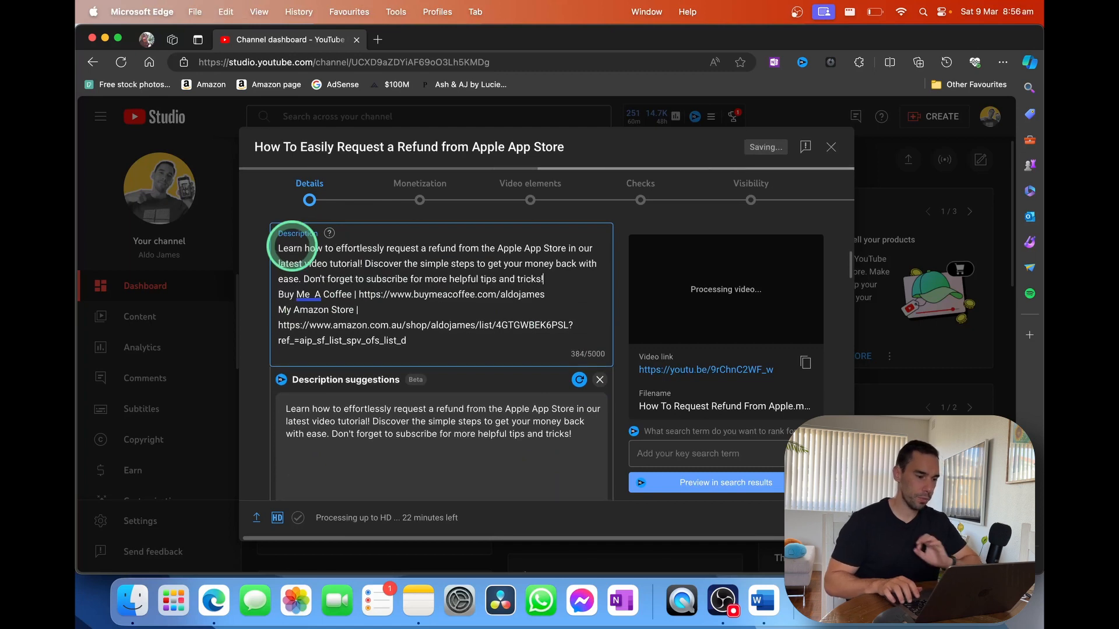
Separate the blurb from the links and rework the Timestamps lines (0:00, 0:30 Introduction).
key("Enter")
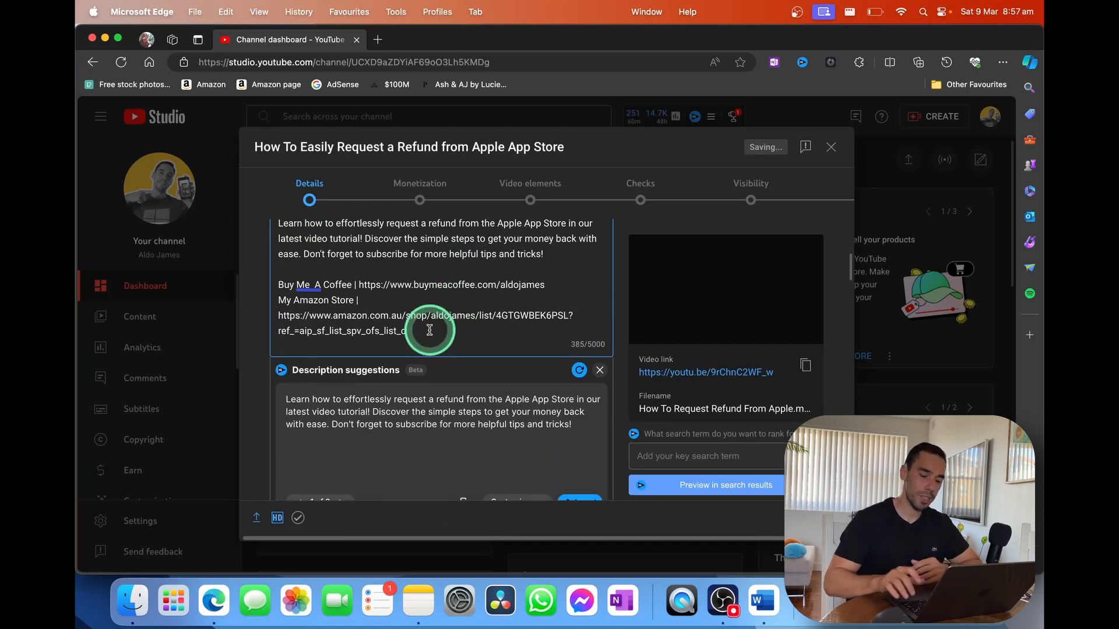
type("Times")
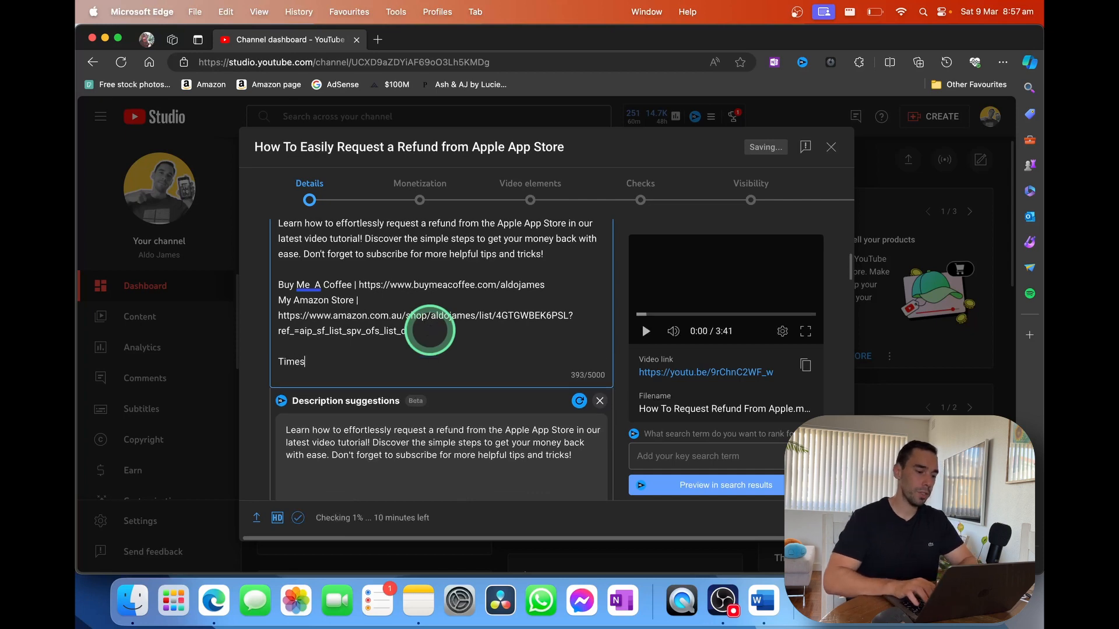
type("tamps")
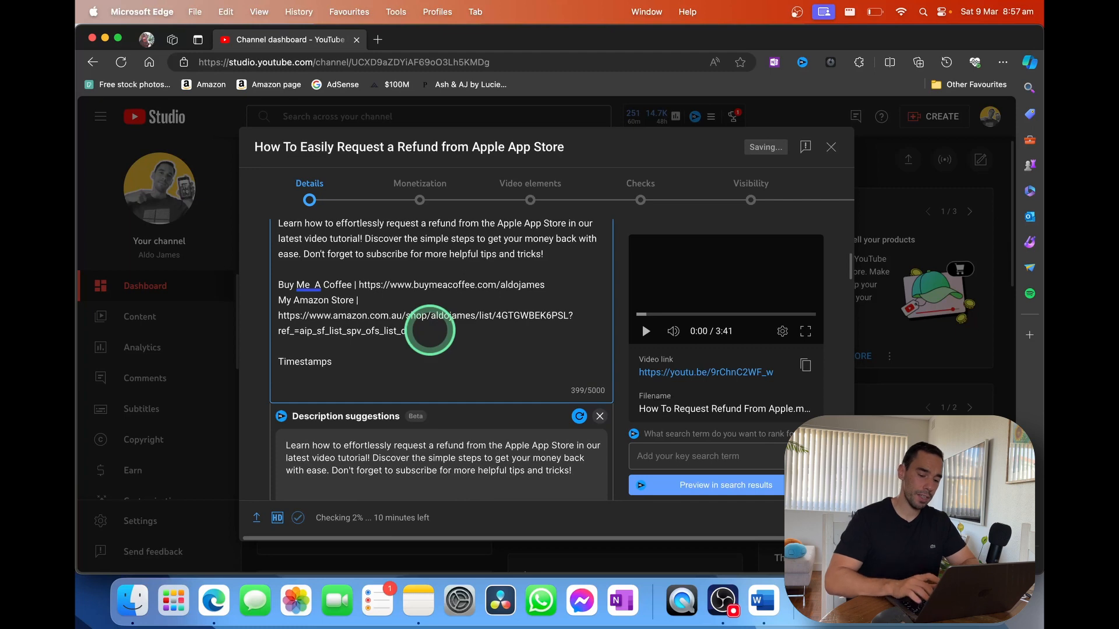
type("0")
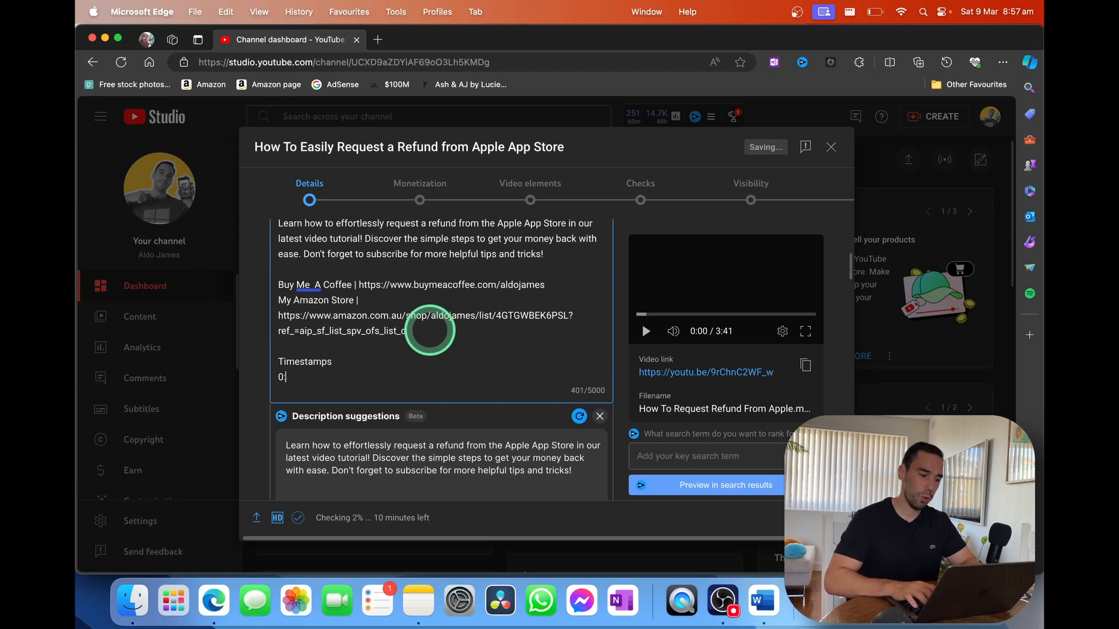
type(":00")
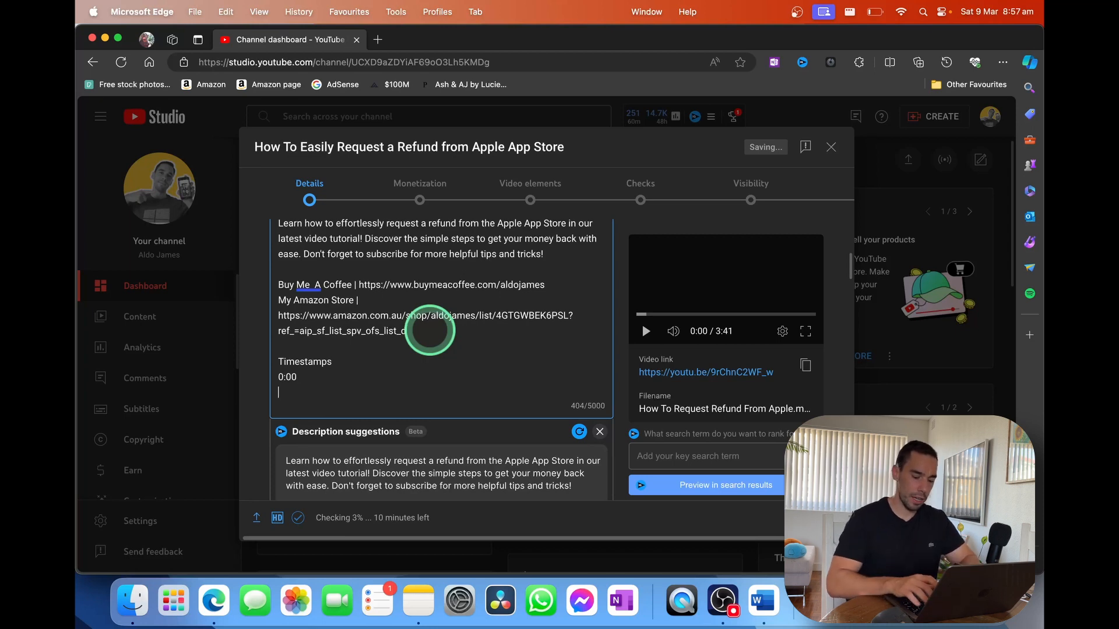
type("0:30 App Store")
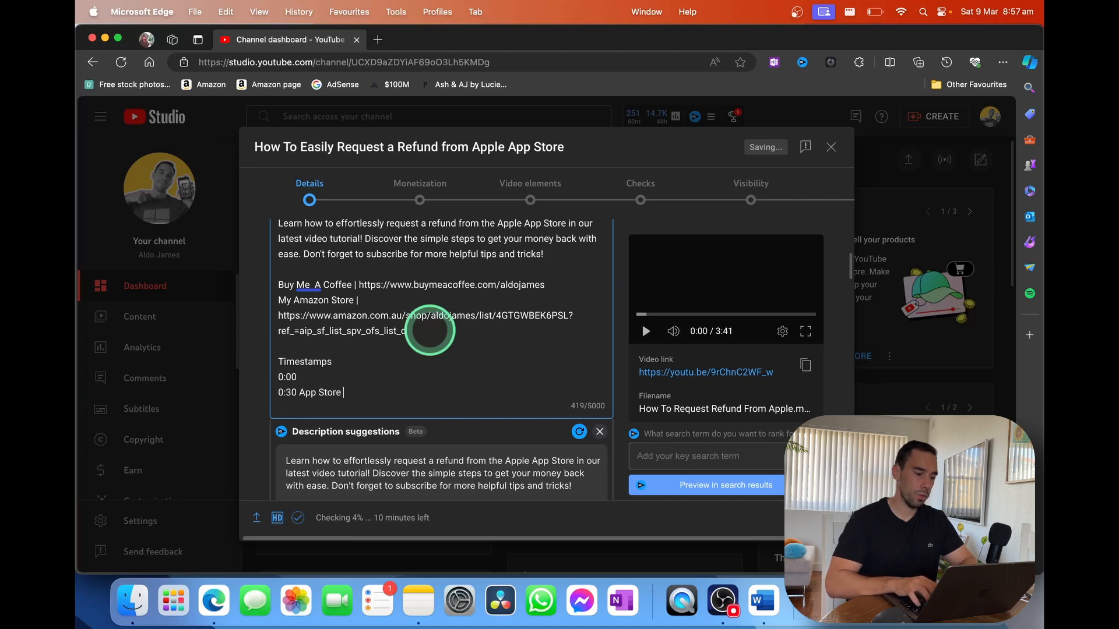
type("Introduction")
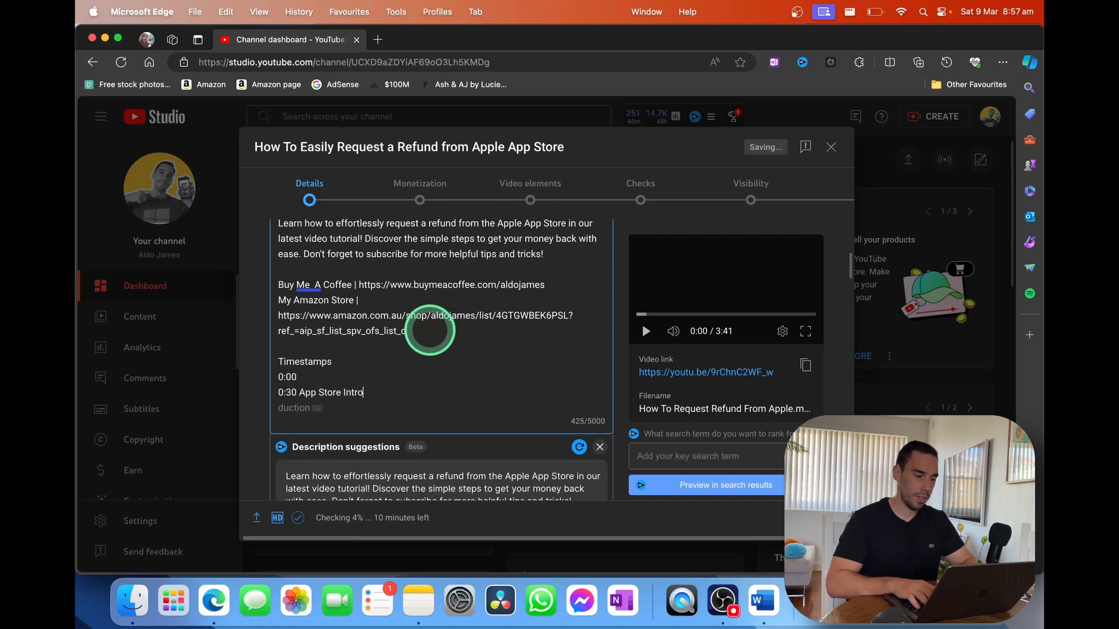
type("1.")
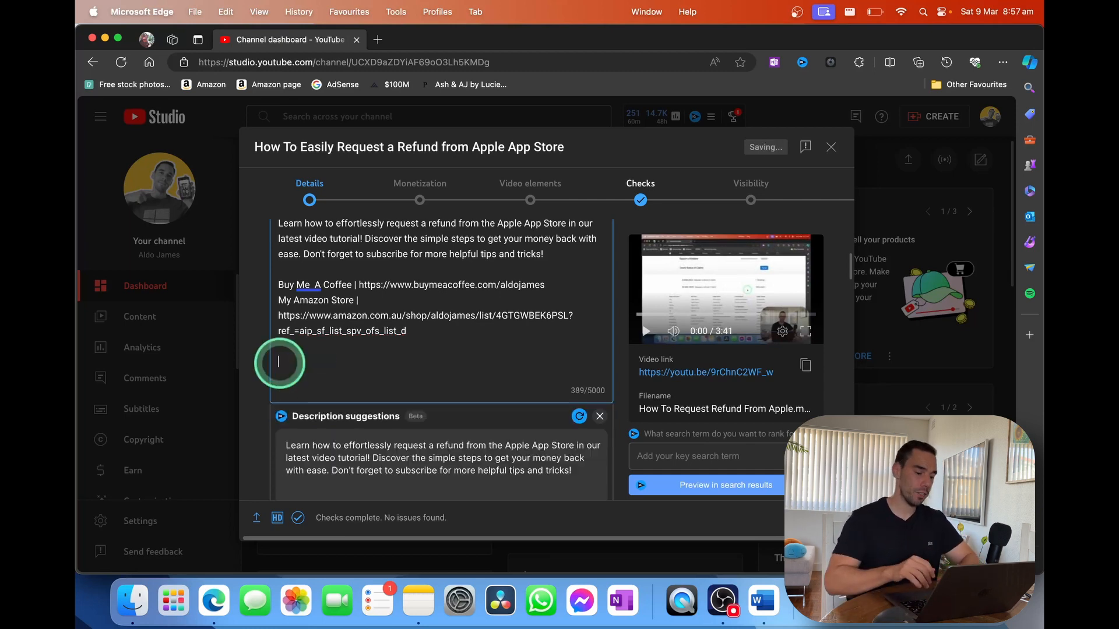
Type the hashtags #apple #appstore #iphone on the description's last line.
type("#")
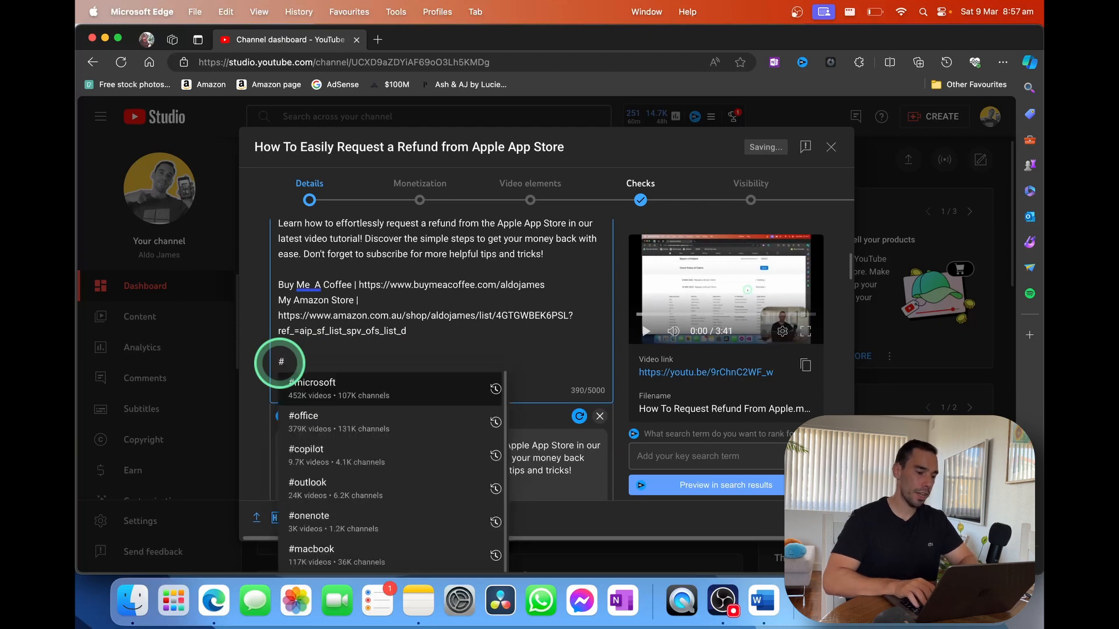
type("apple")
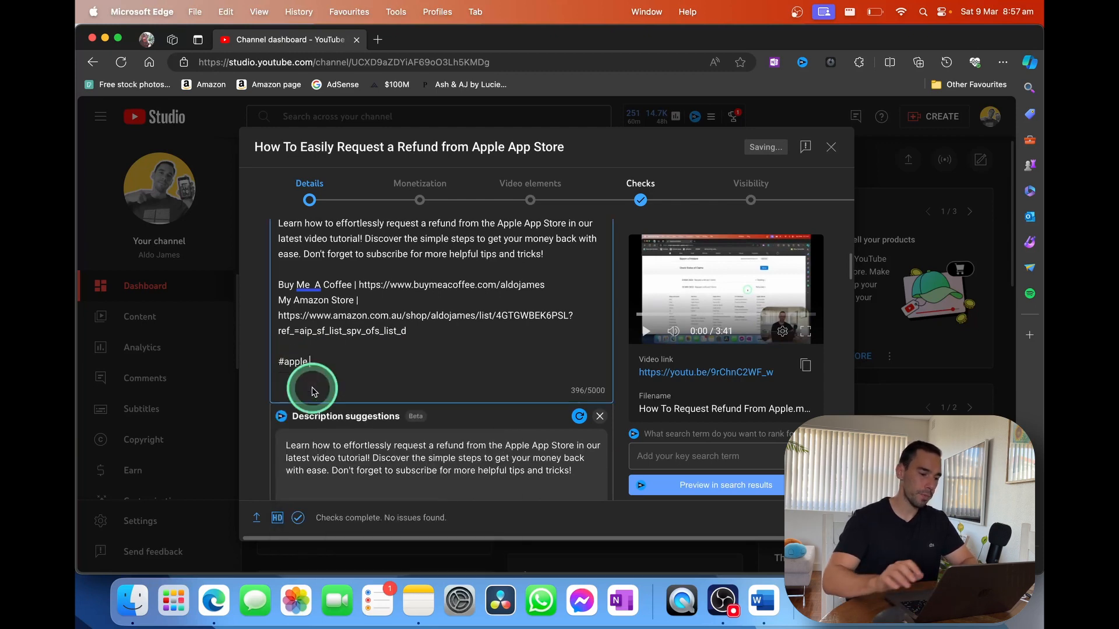
type("#appstore #")
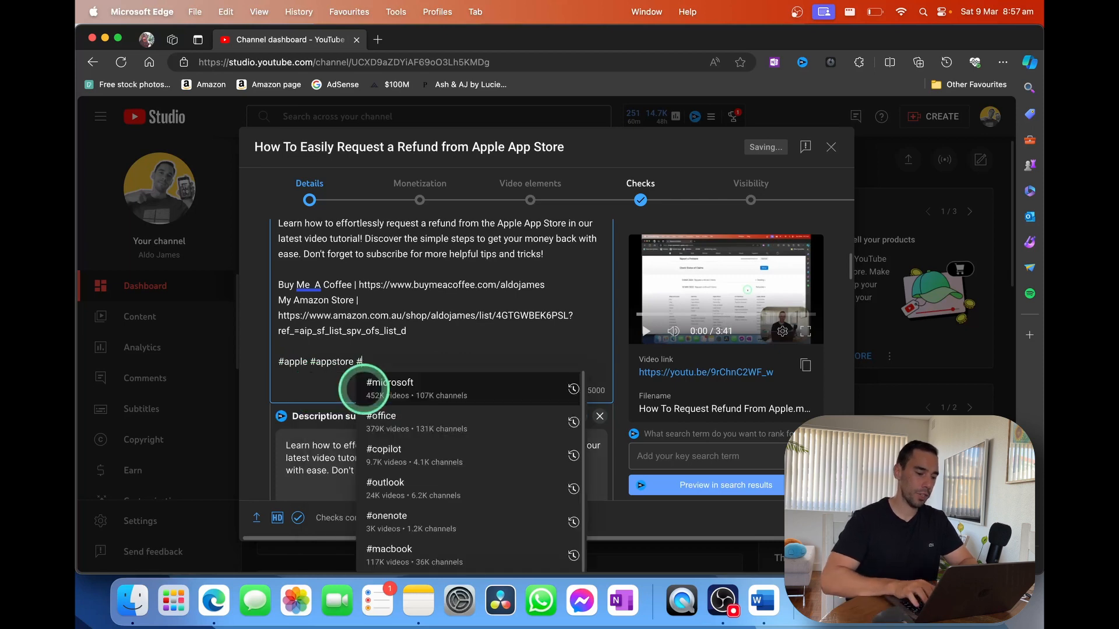
type("iphone")
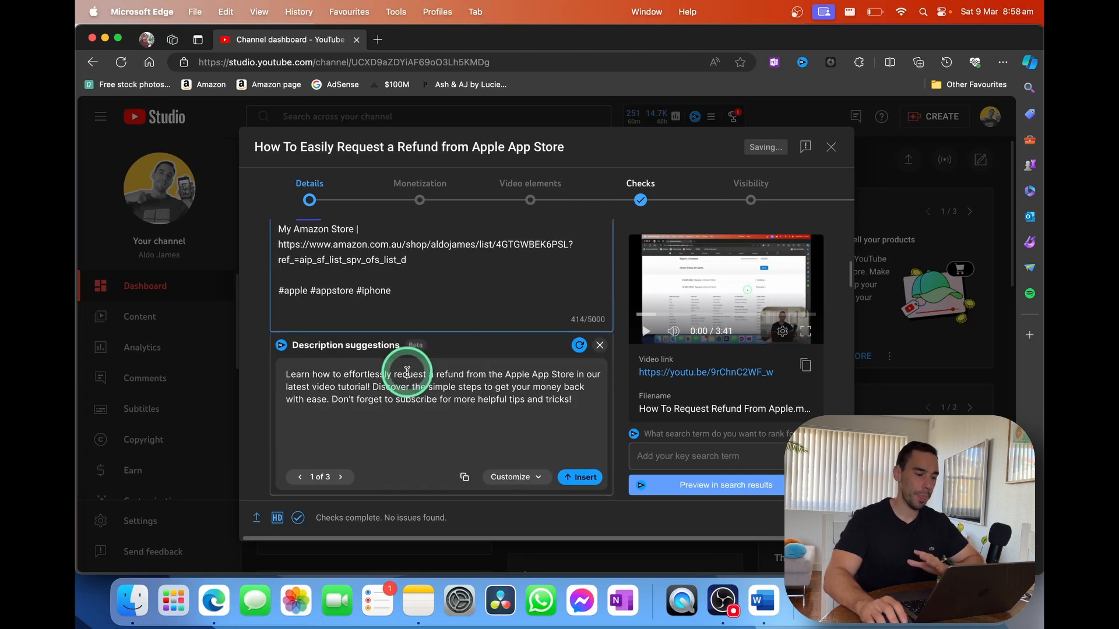
Set the refund thumbnail image from Downloads as the video's custom thumbnail.
scroll("down", 3)
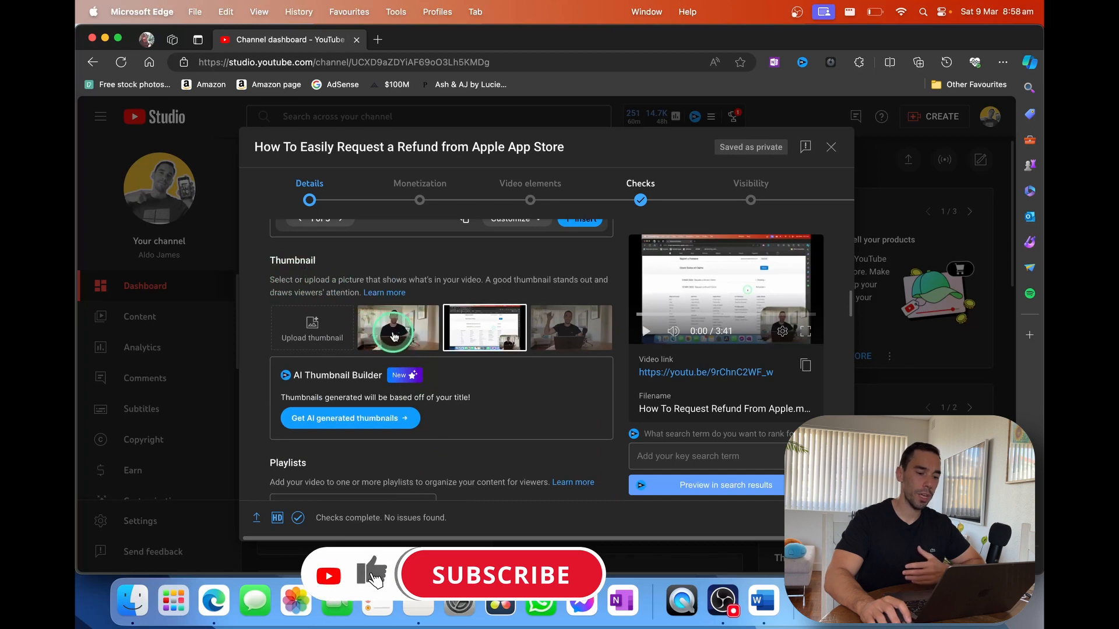
left_click(483, 328)
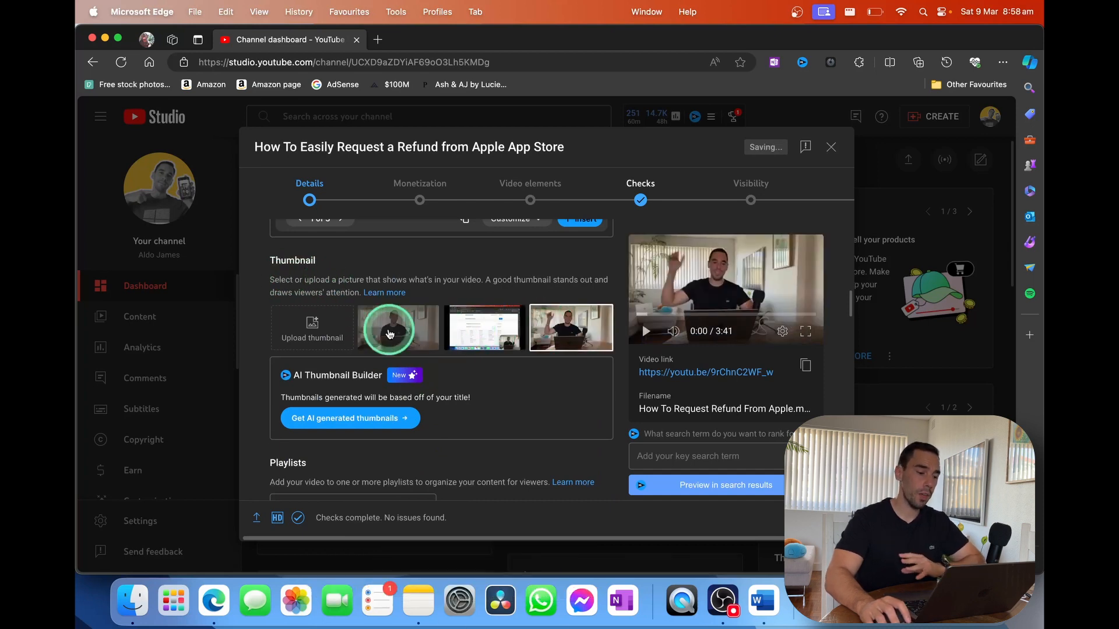
left_click(311, 328)
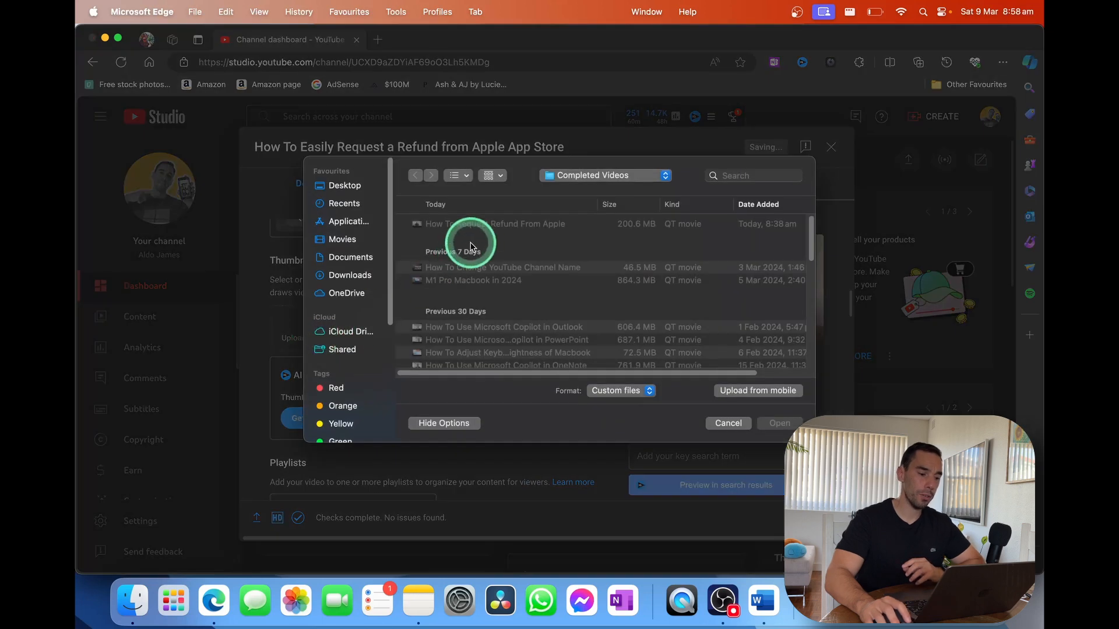
left_click(349, 274)
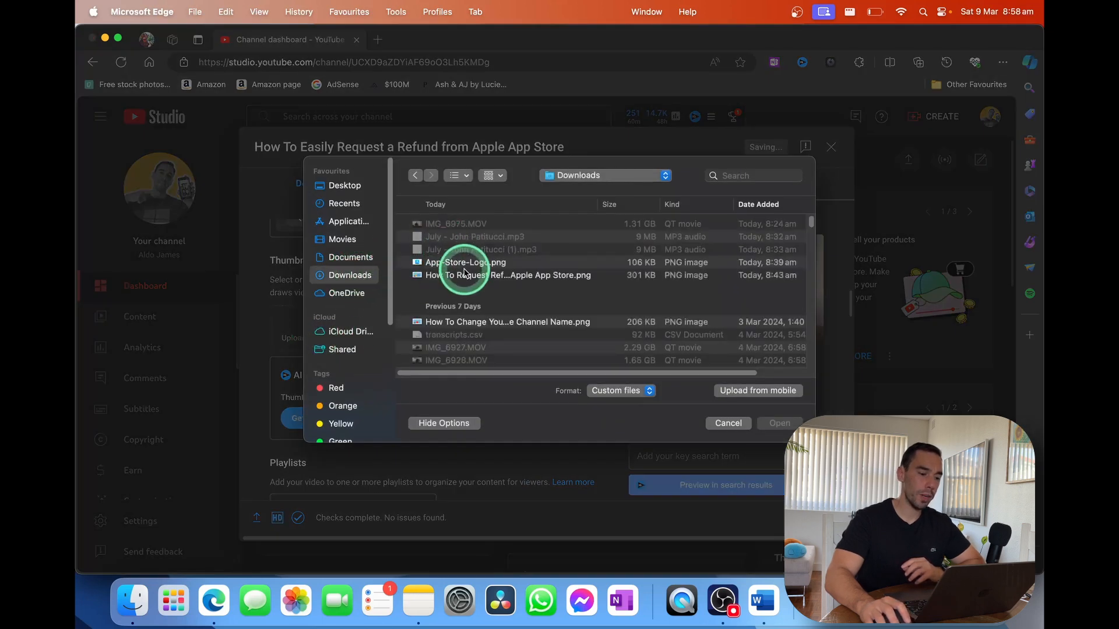
left_click(778, 424)
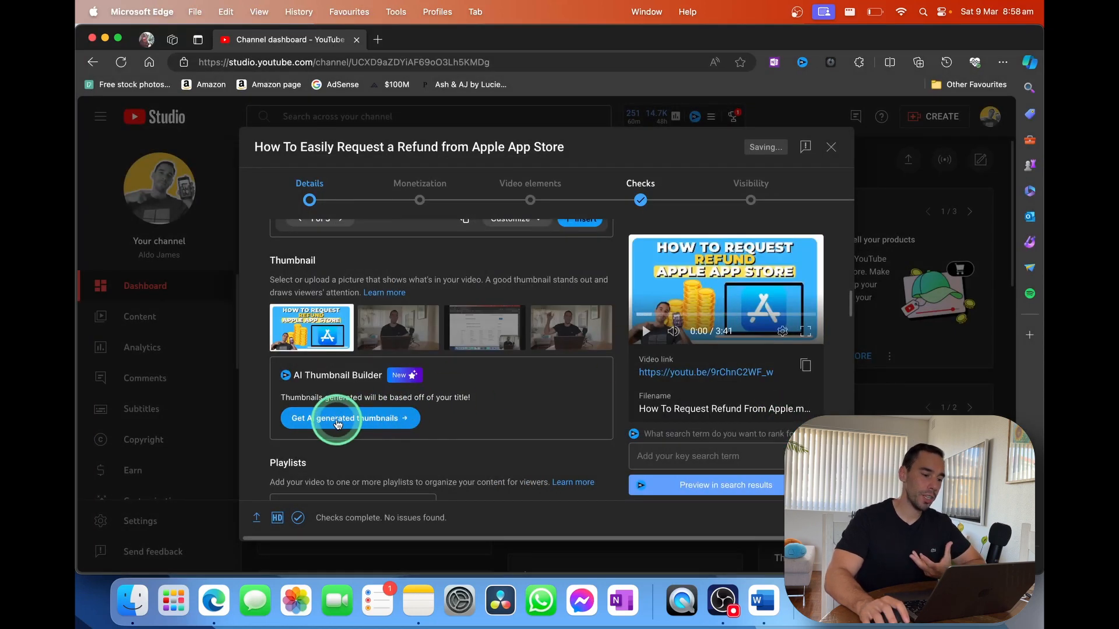
Request AI thumbnails, keep existing thumbnails at the removal prompt, and retry generation.
left_click(350, 418)
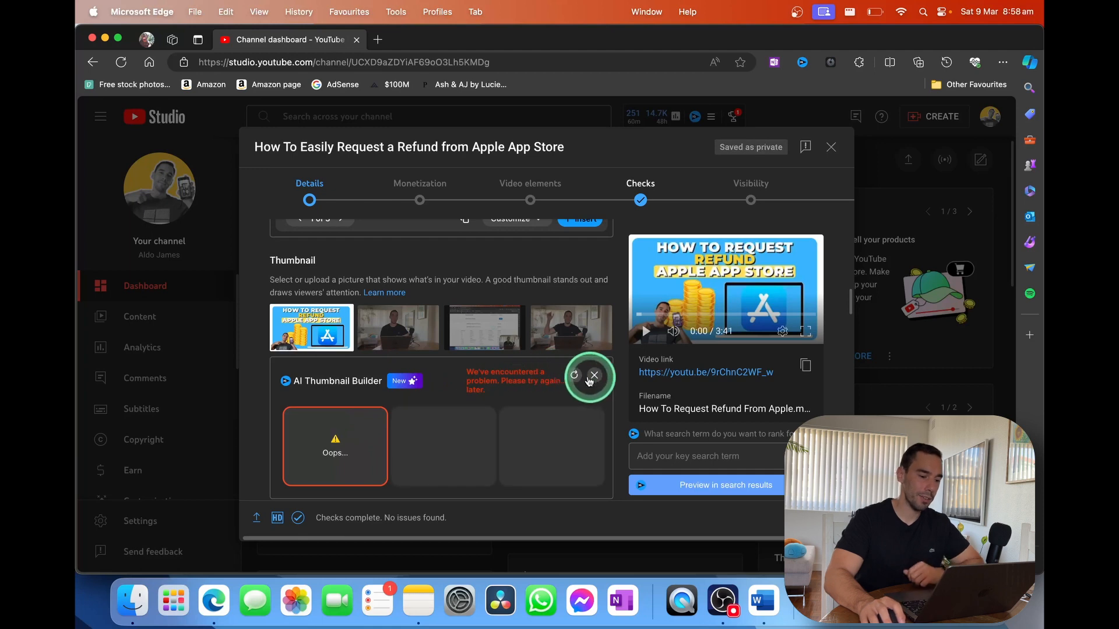
left_click(593, 375)
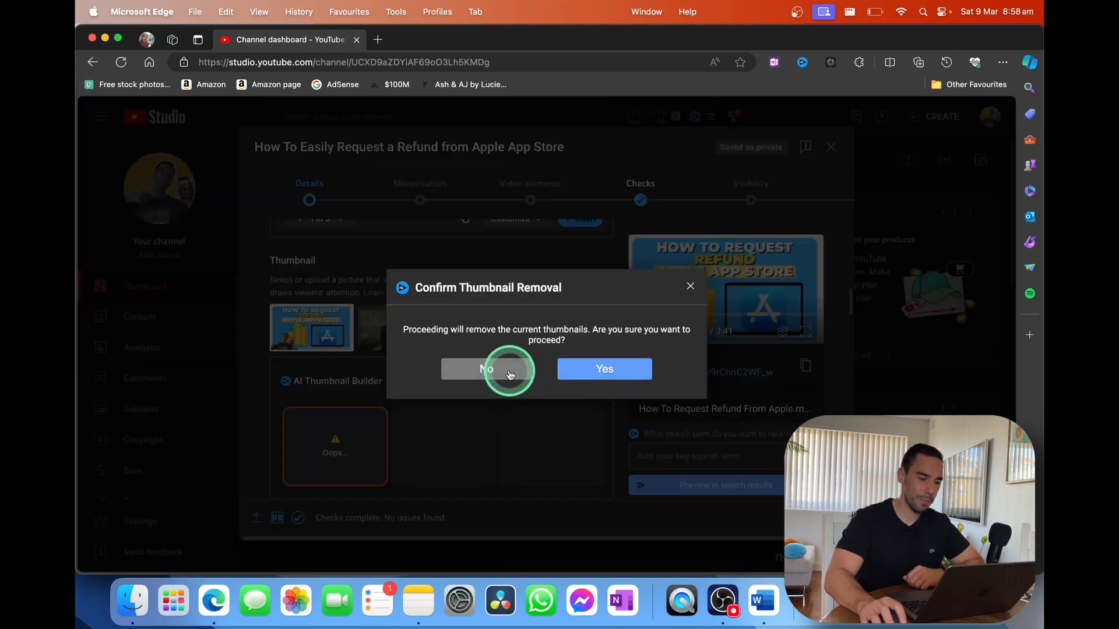
left_click(487, 369)
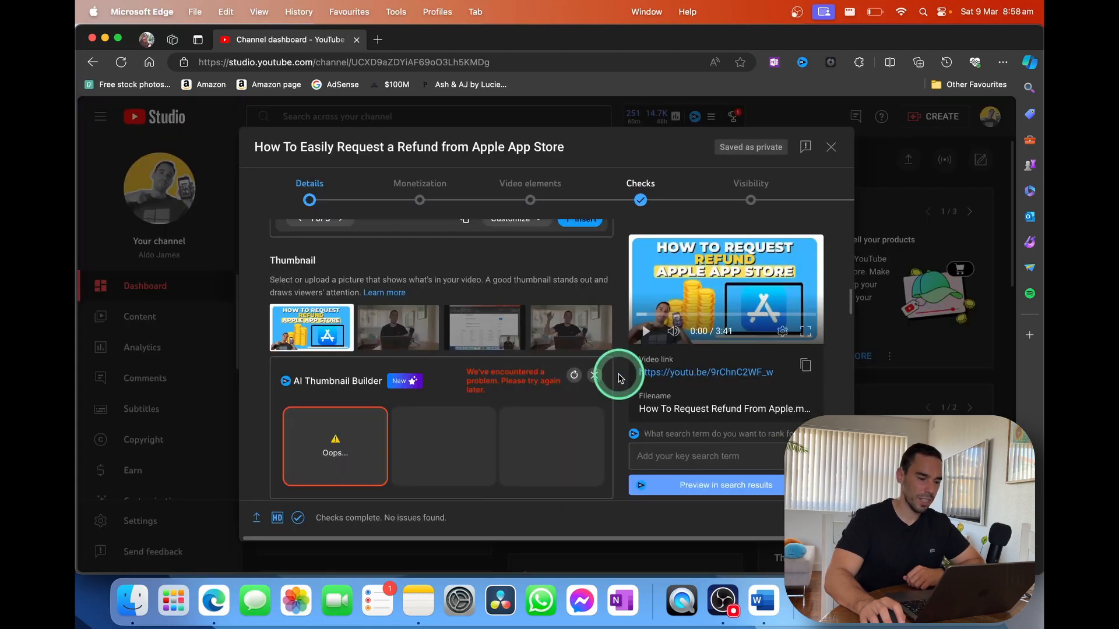
left_click(573, 375)
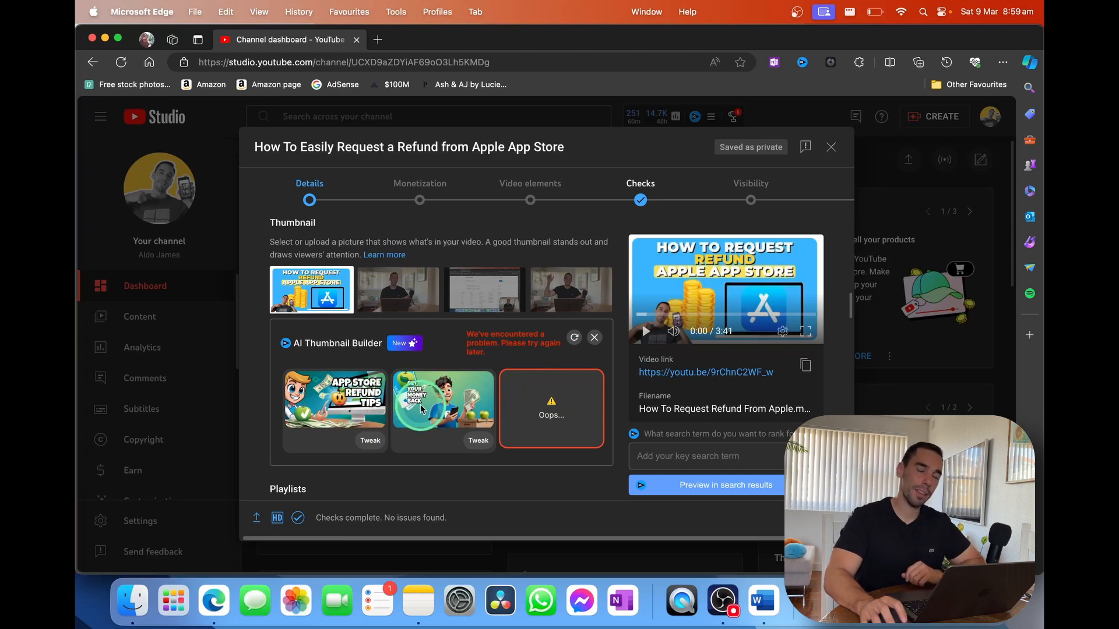
Close the Playlists list without choosing one and scroll down to the Tags settings.
scroll("down", 3)
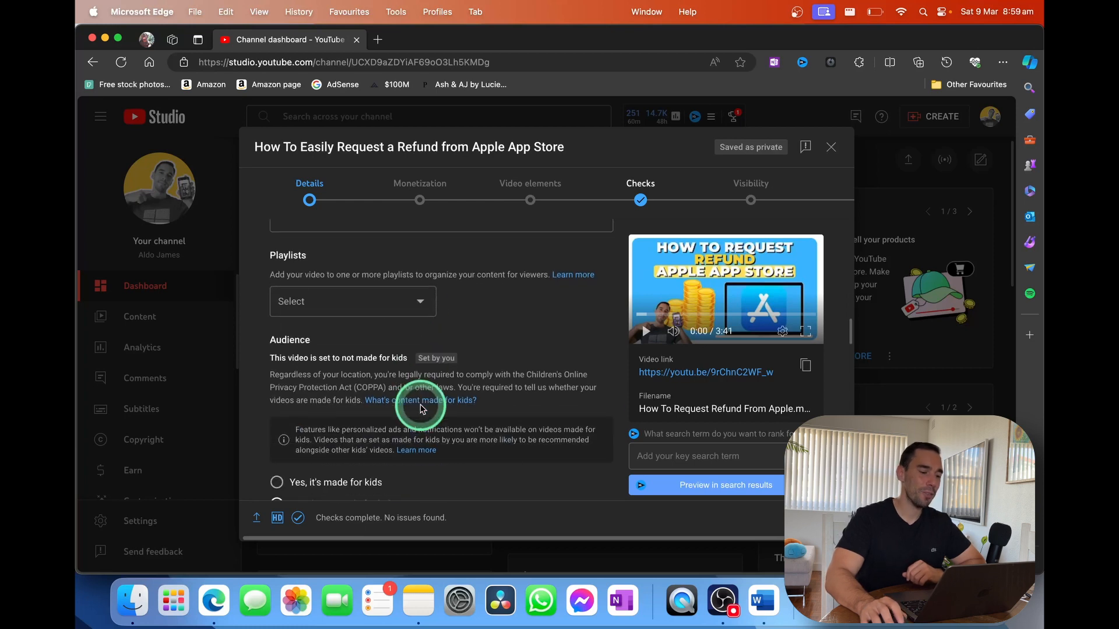
left_click(352, 301)
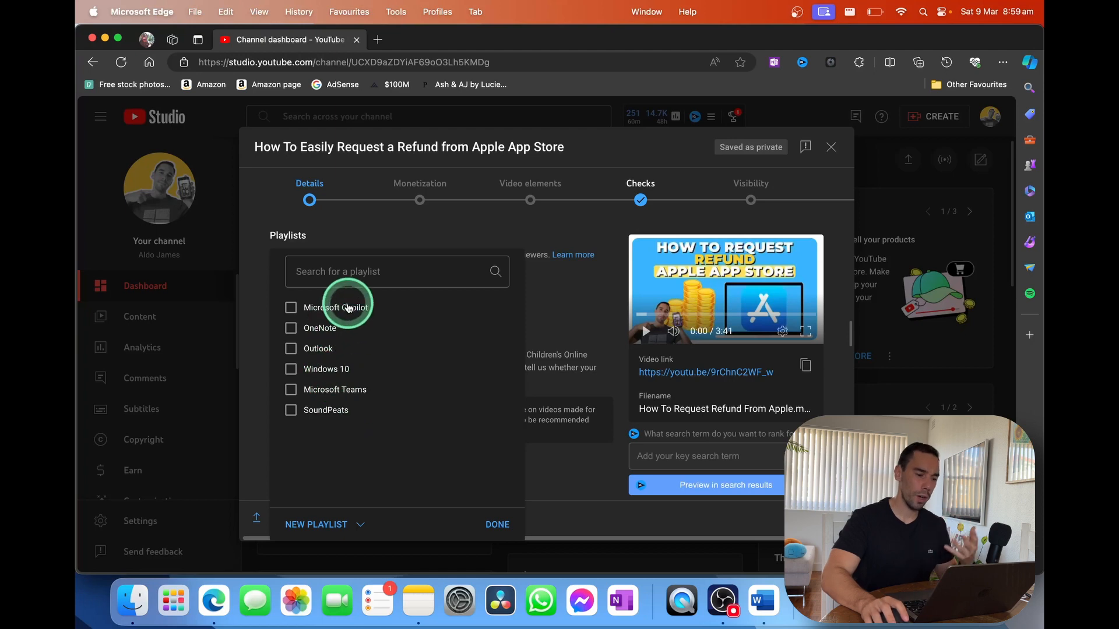
left_click(565, 303)
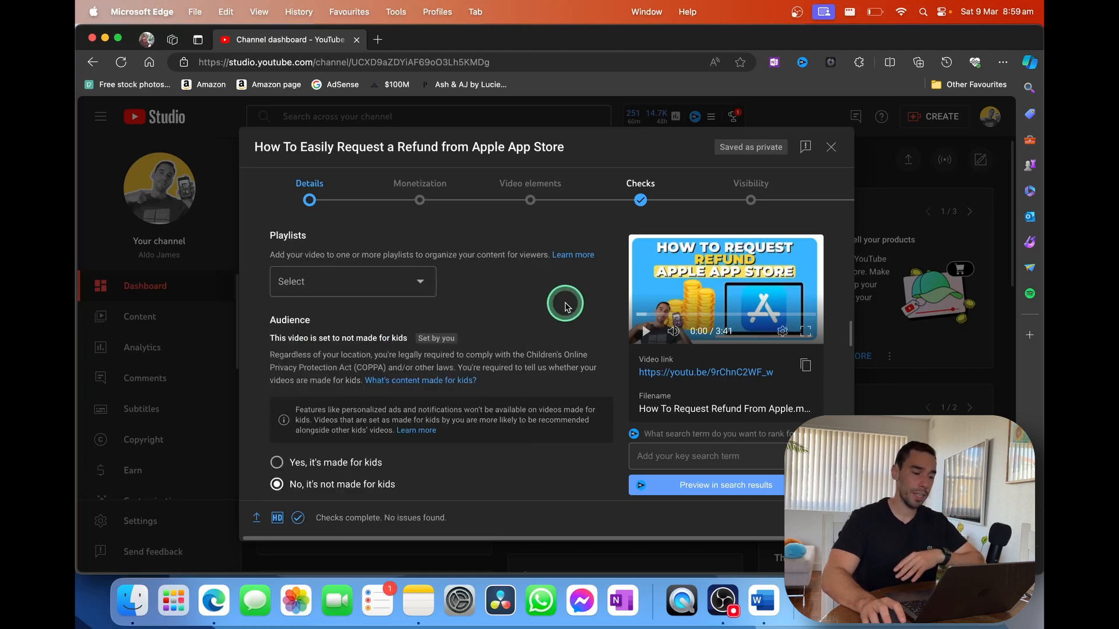
scroll("down", 3)
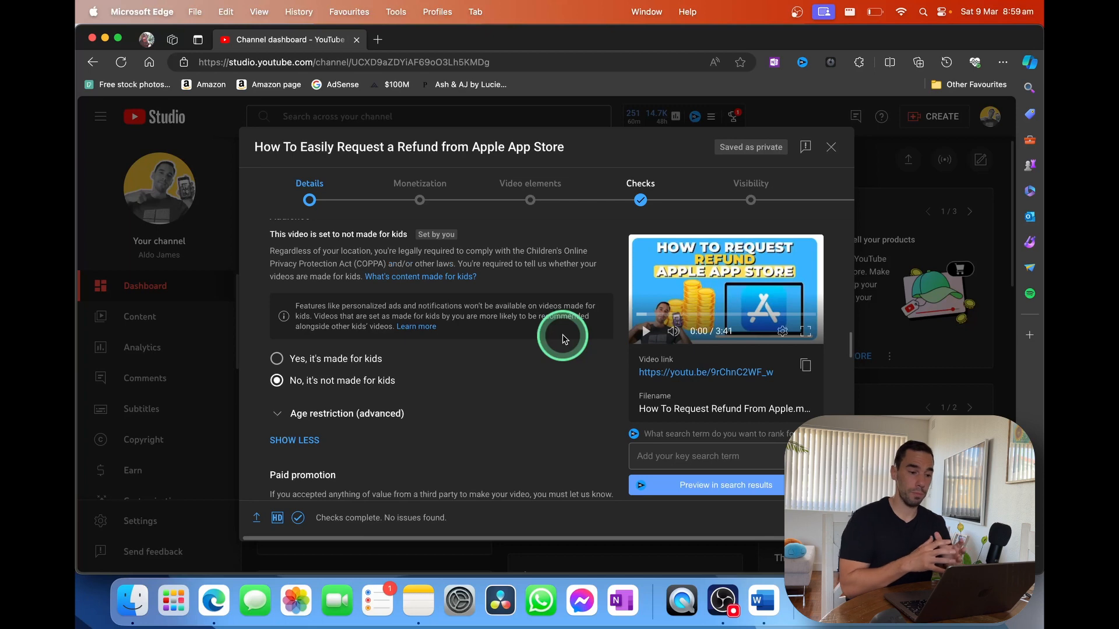
mouse_move(397, 347)
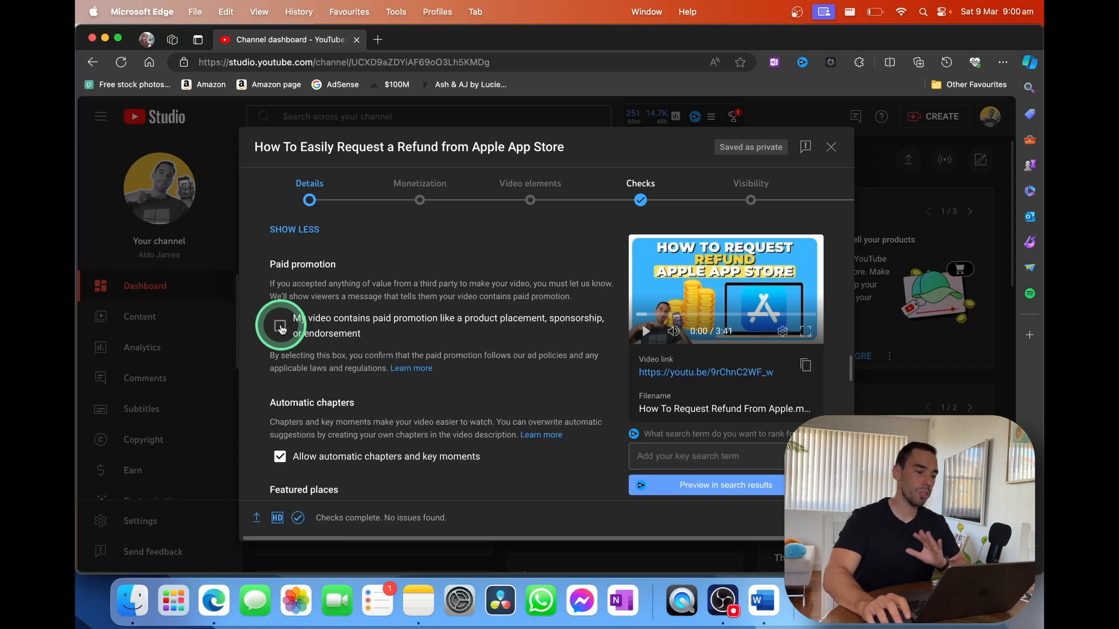
scroll("down", 3)
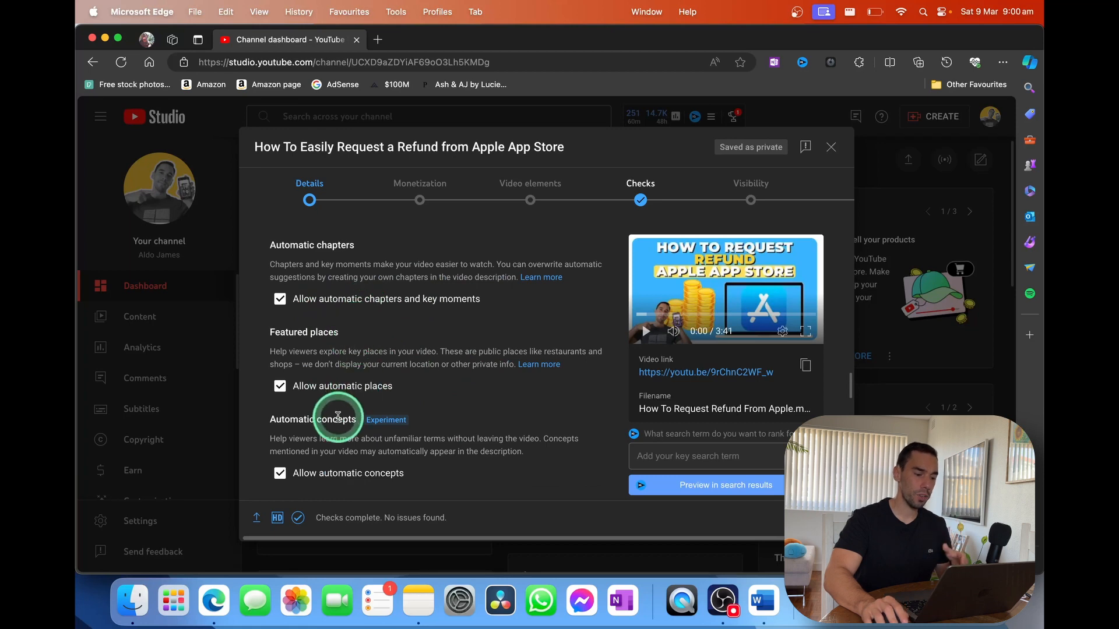
scroll("down", 3)
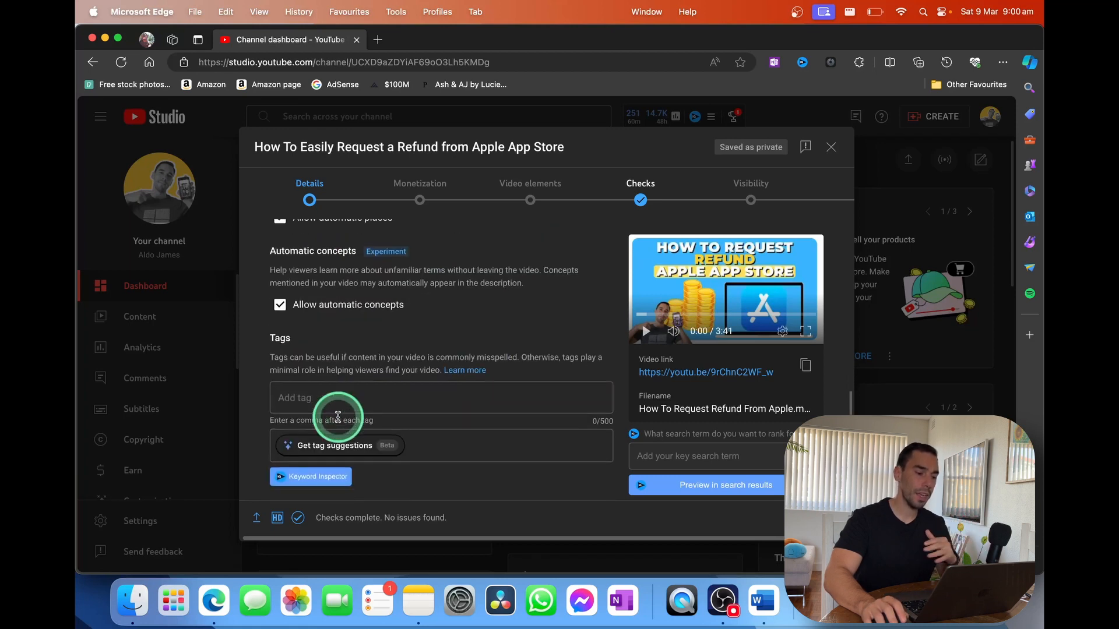
scroll("down", 3)
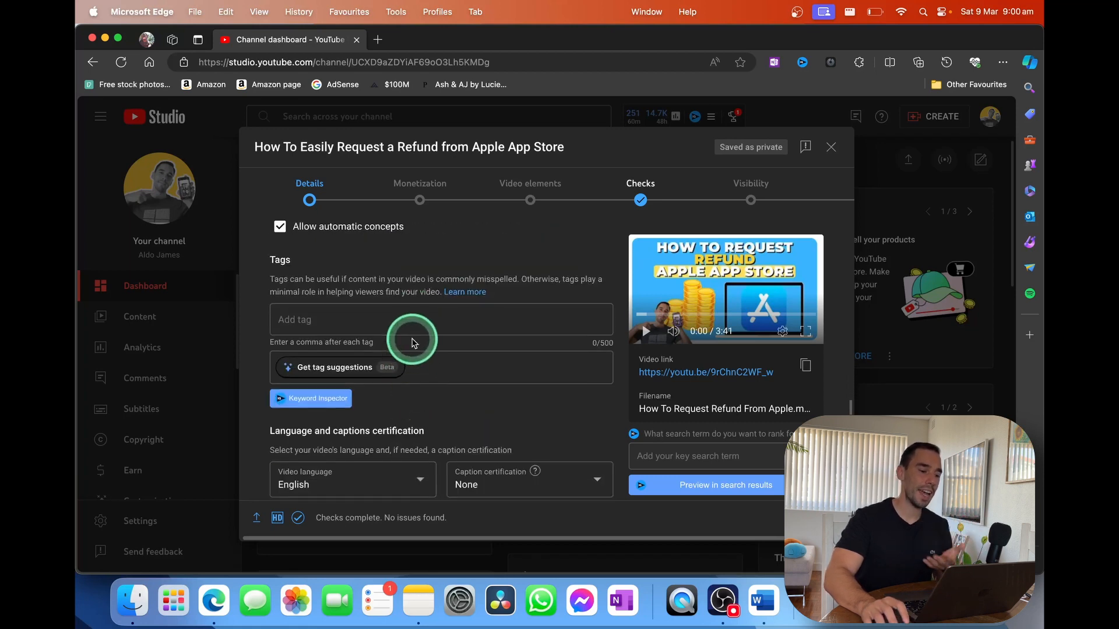
Fill the Tags field with Apple refund phrases pasted from Word, replacing the suggested tags.
left_click(420, 320)
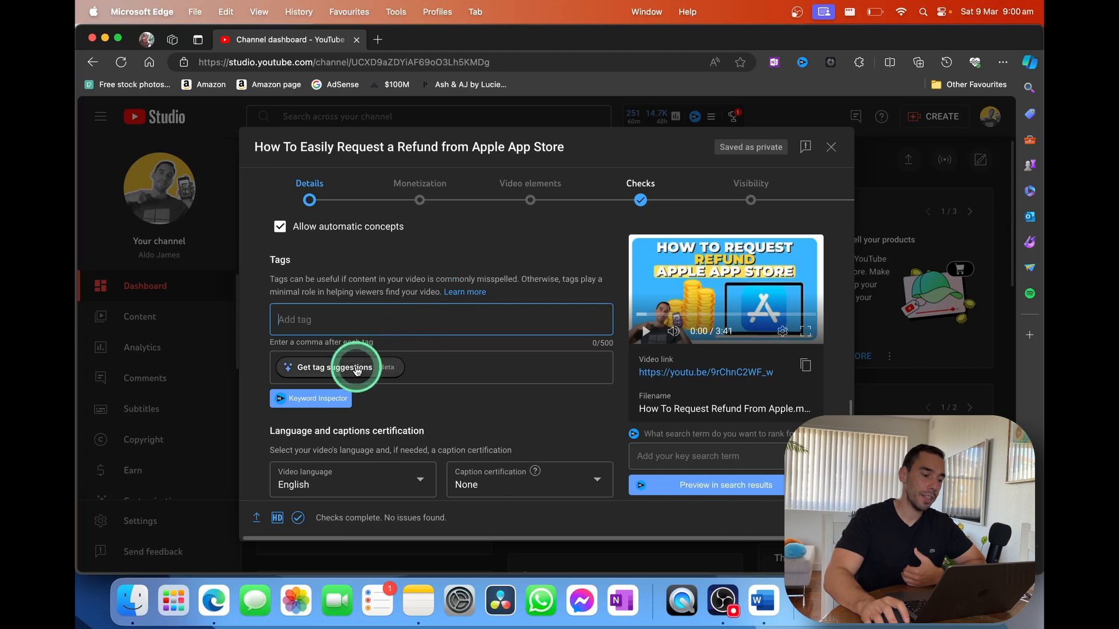
left_click(334, 366)
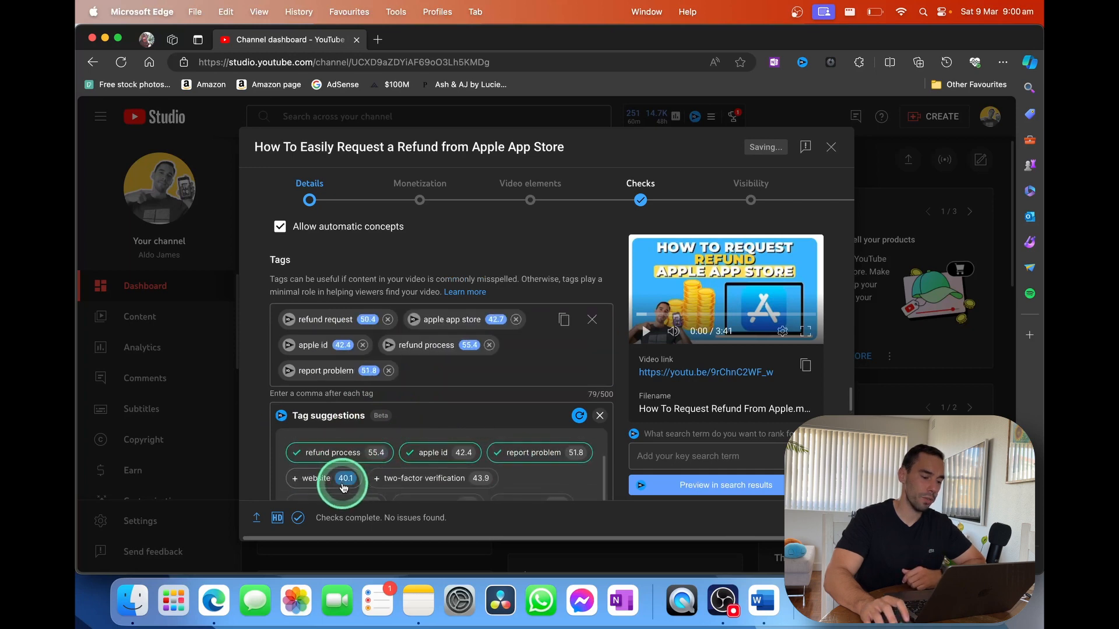
left_click(314, 477)
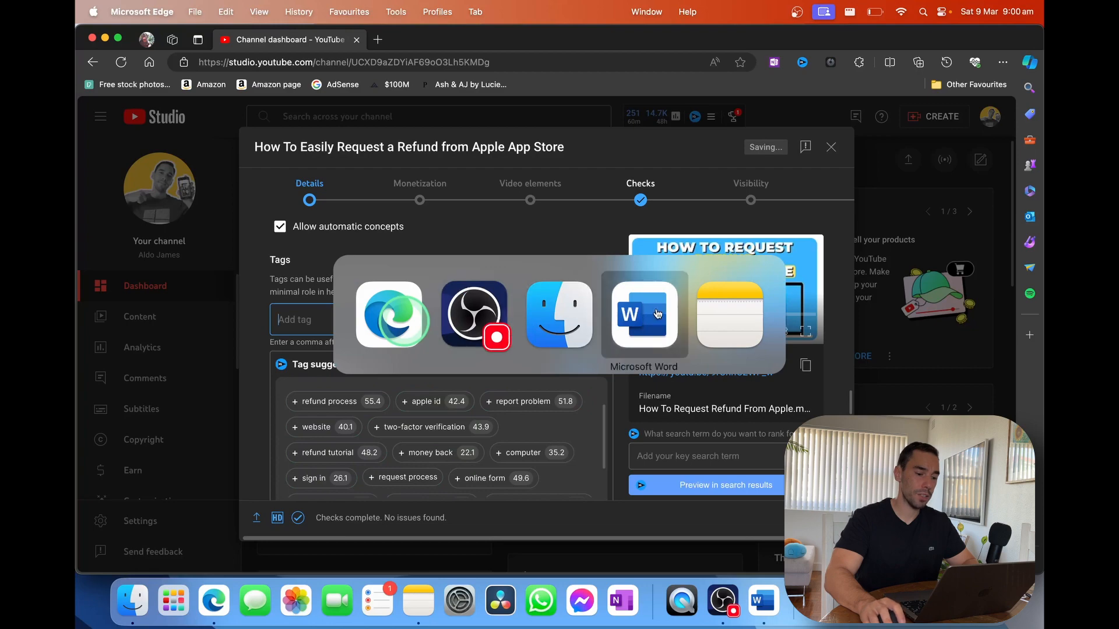
left_click(642, 315)
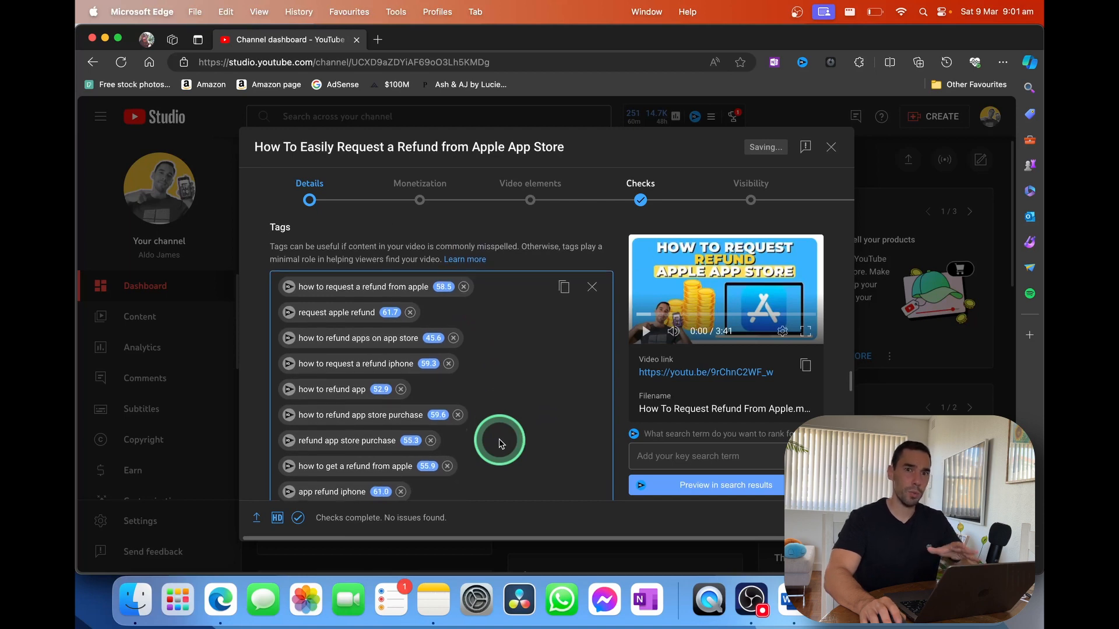
scroll("down", 3)
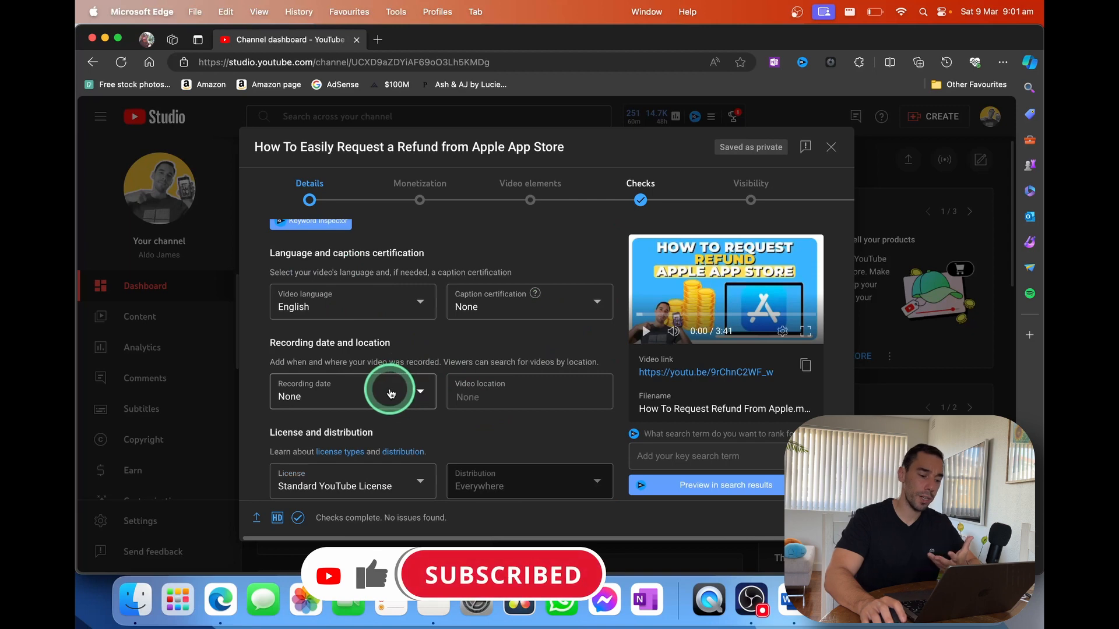
Keep Science & Technology as the category, leave comments on, and proceed to Monetization.
scroll("down", 3)
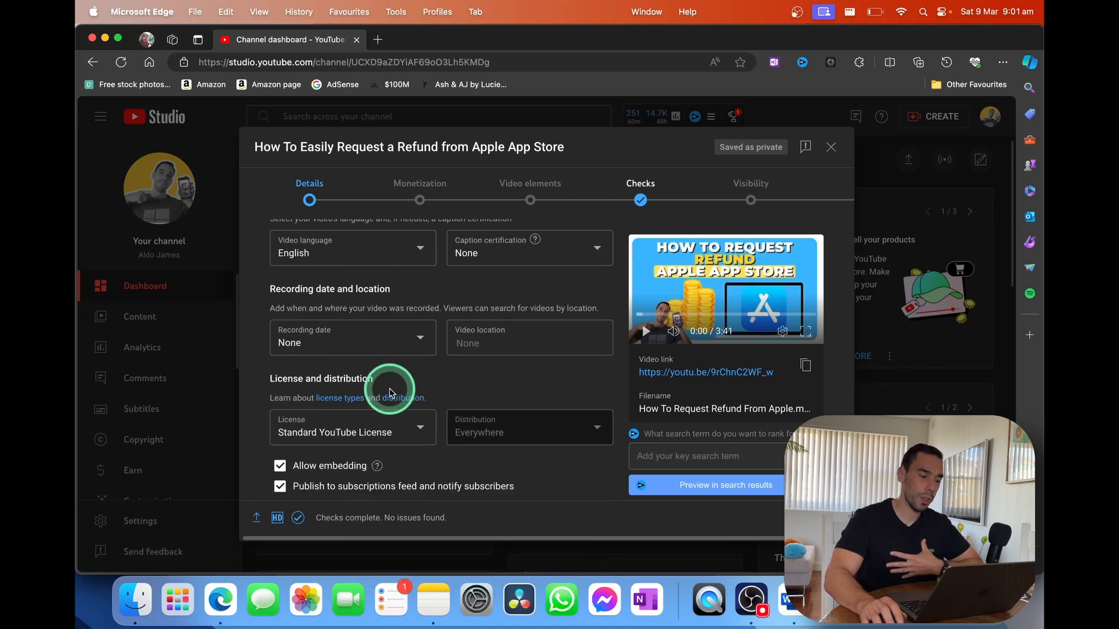
scroll("down", 3)
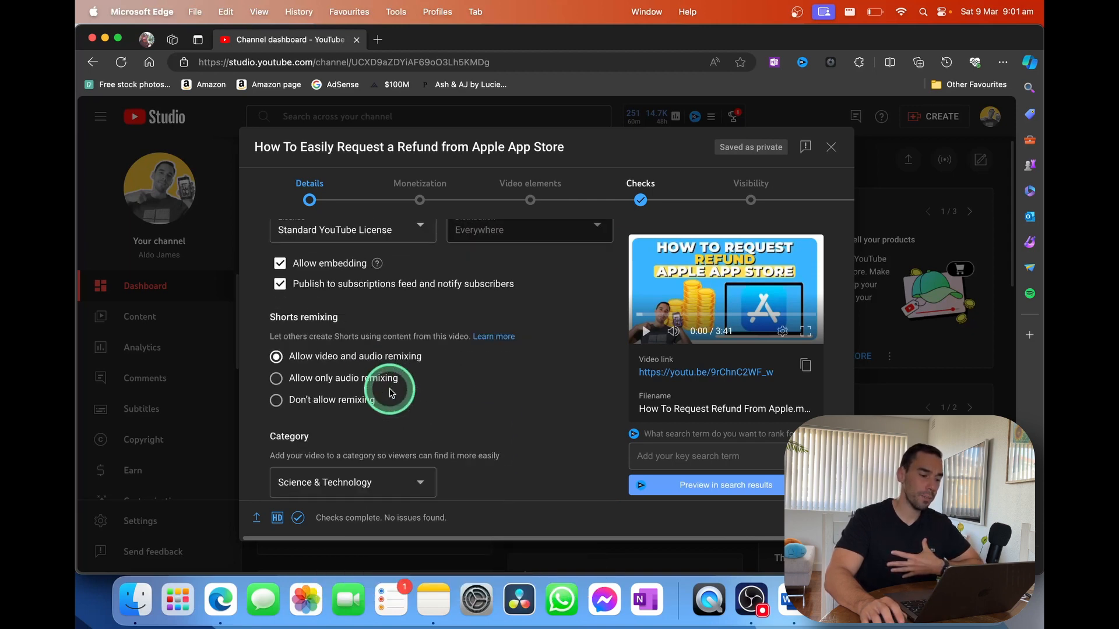
double_click(303, 317)
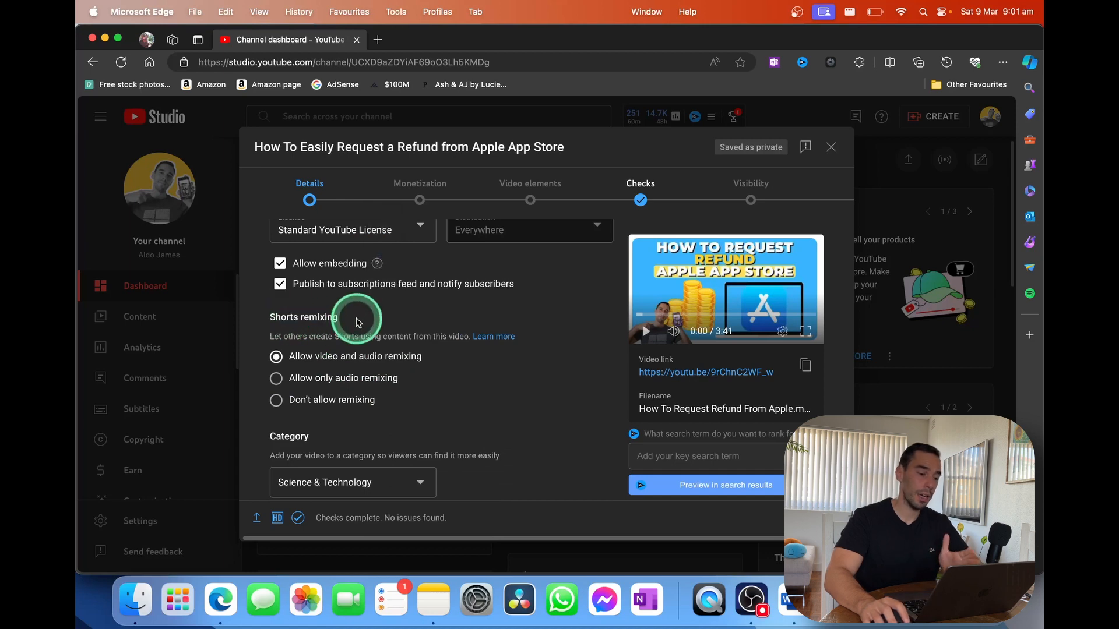
scroll("down", 3)
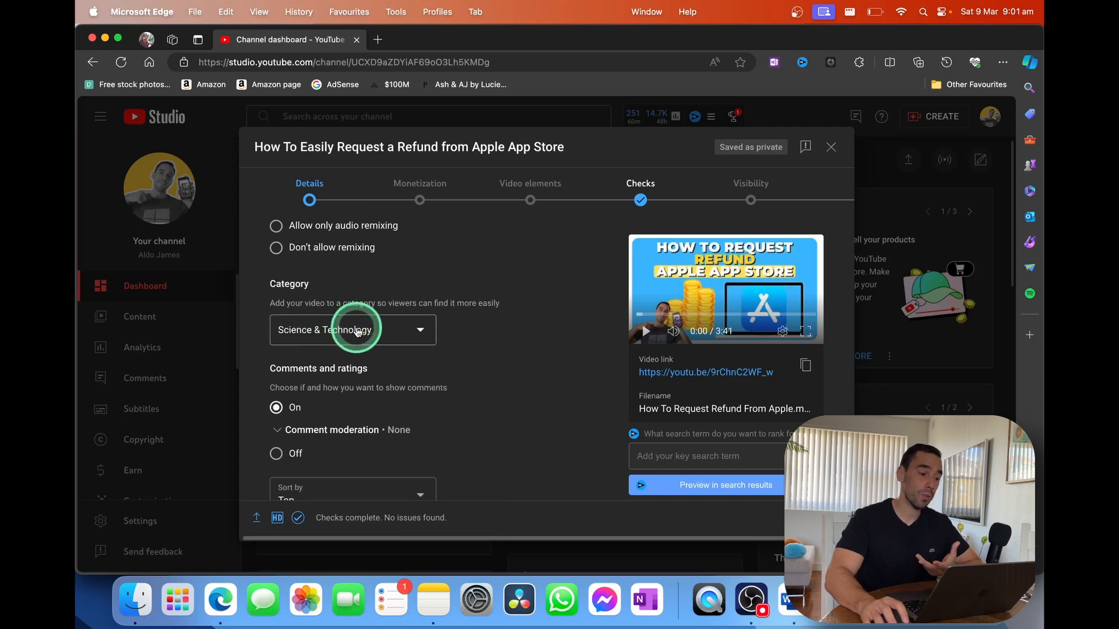
left_click(352, 330)
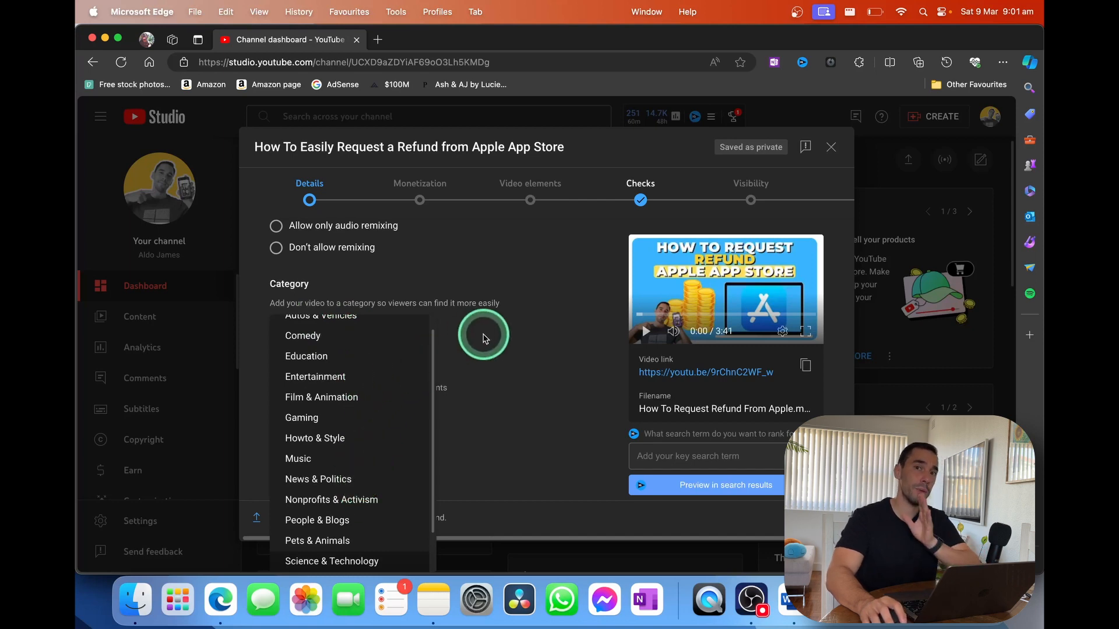
left_click(331, 561)
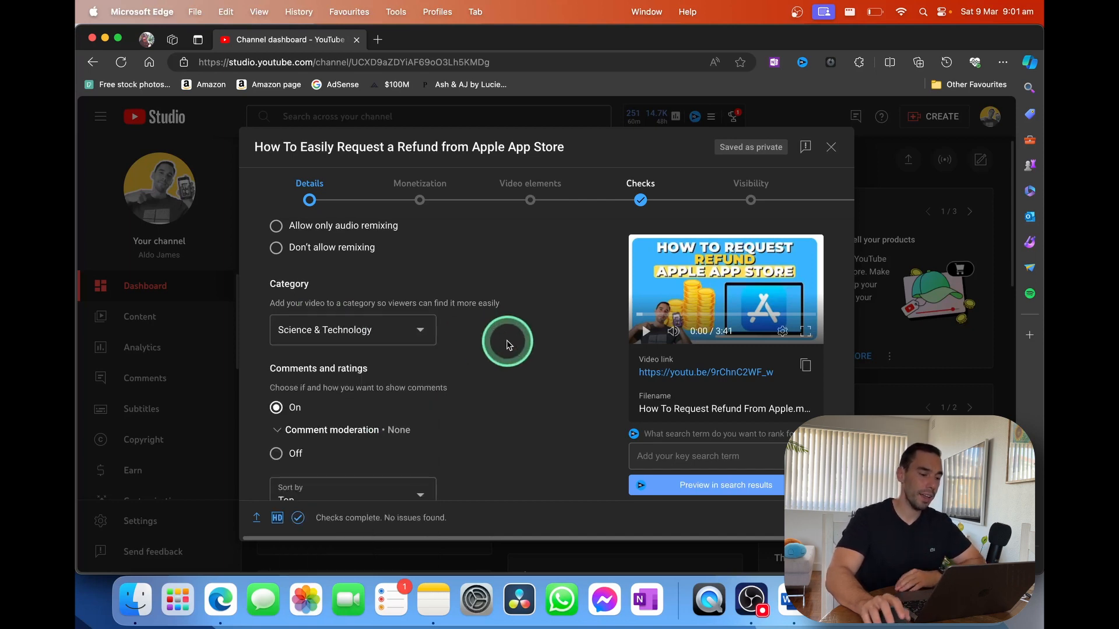
scroll("down", 3)
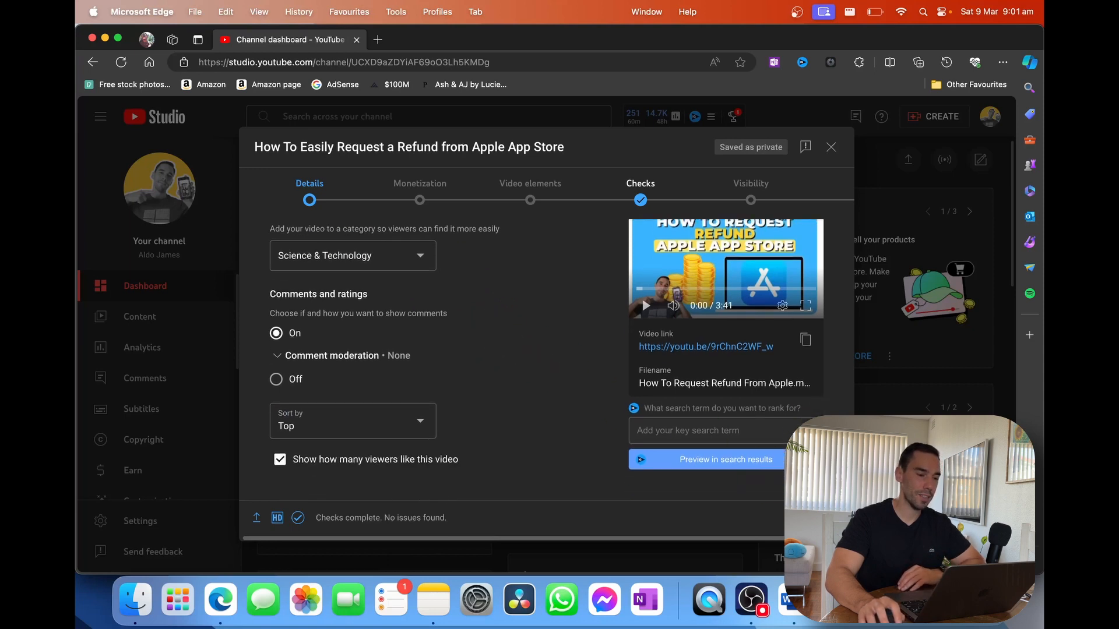
left_click(420, 183)
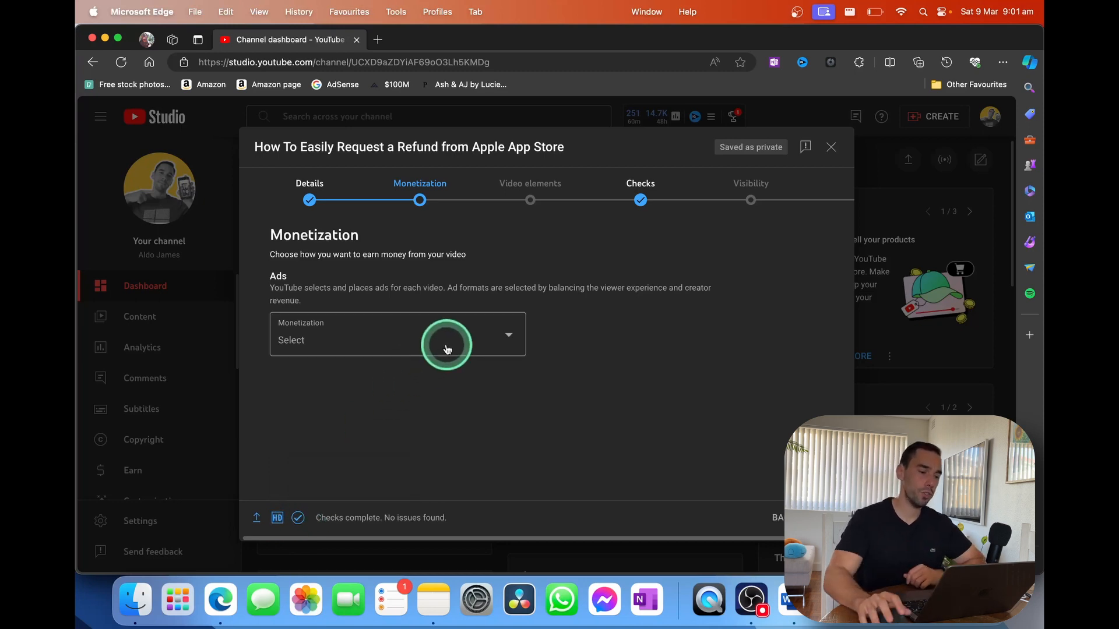
Switch ads monetization On and continue to the ad suitability questionnaire.
left_click(446, 340)
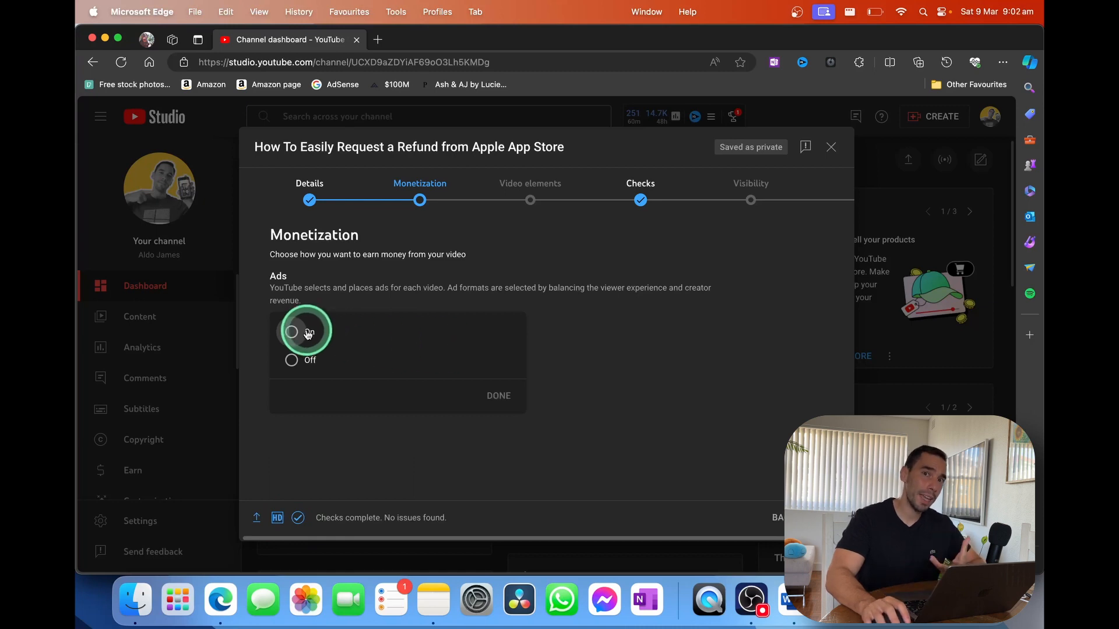
left_click(291, 331)
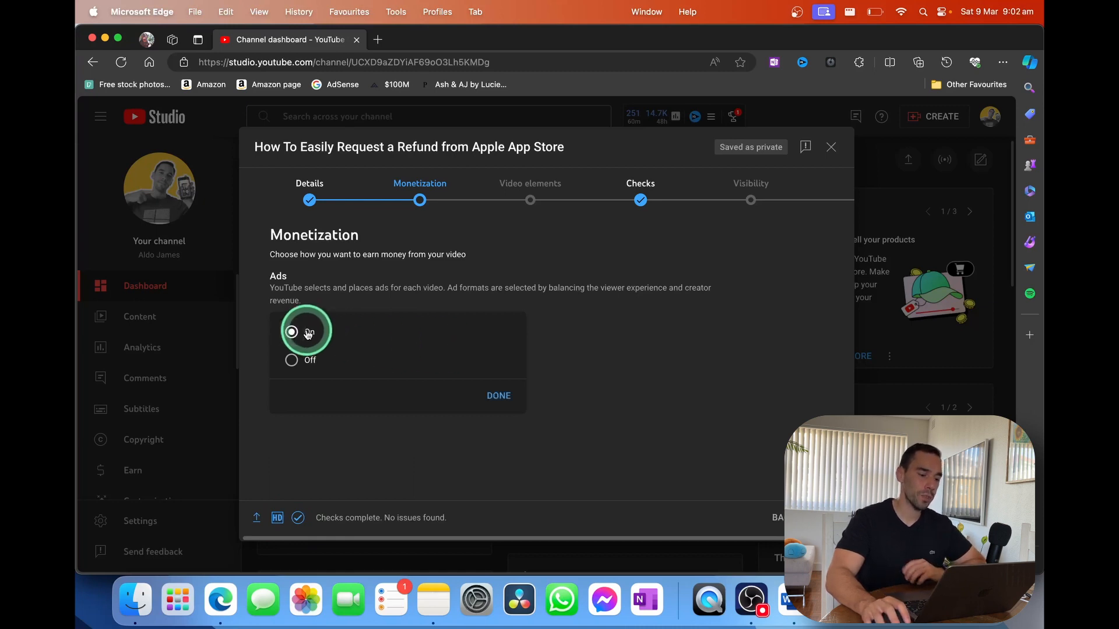
left_click(498, 395)
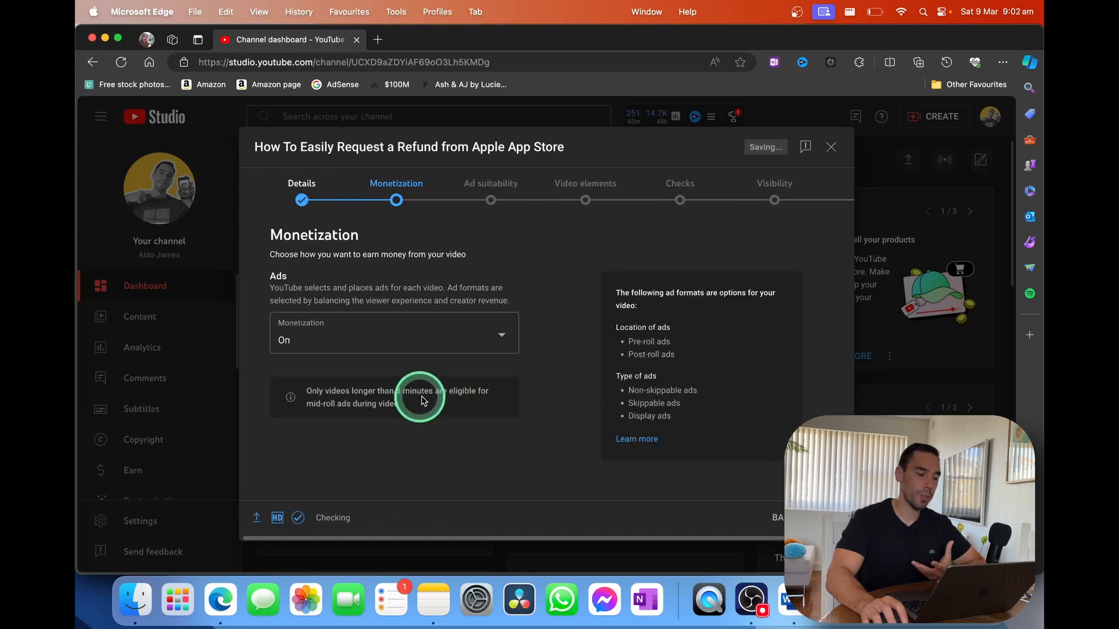
double_click(421, 390)
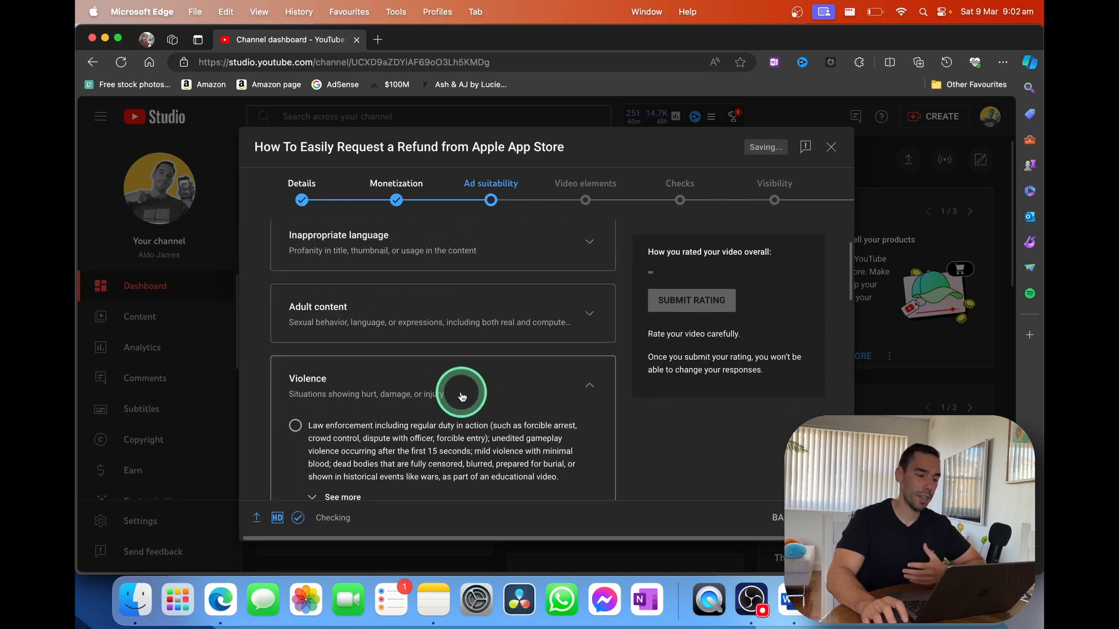
Mark None of the above, submit the safe-for-ads rating, and advance to Video elements.
scroll("down", 3)
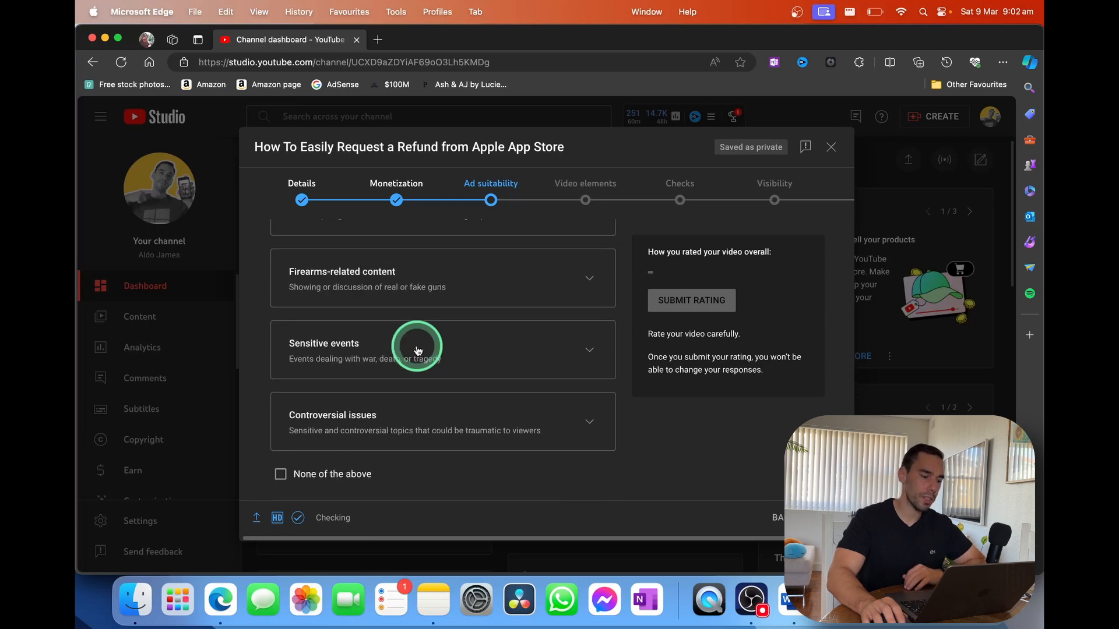
left_click(280, 476)
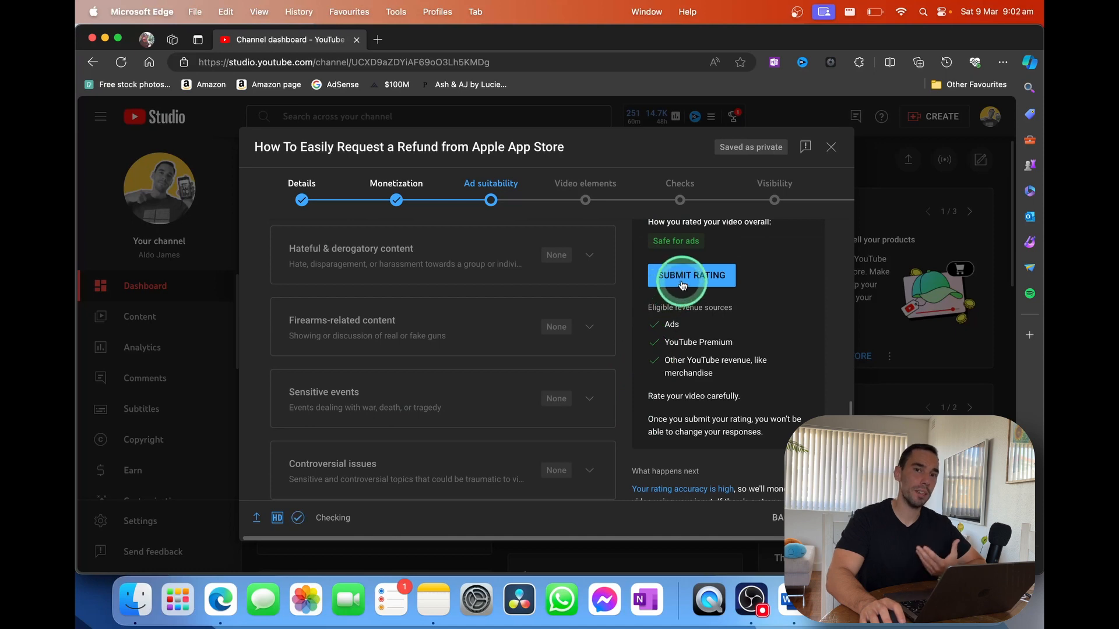
left_click(690, 274)
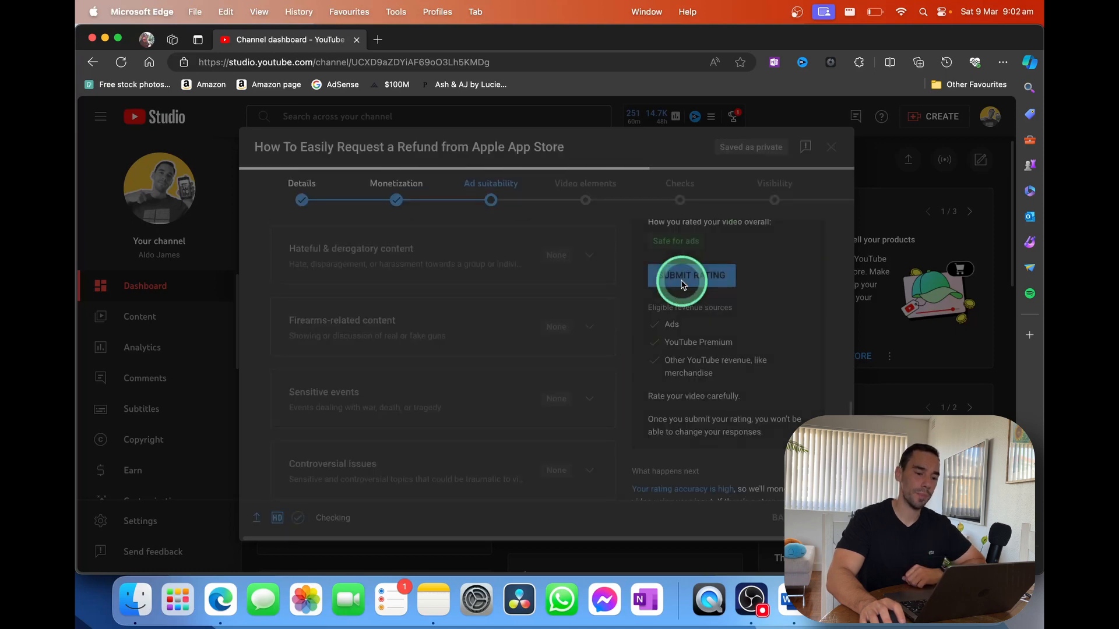
left_click(690, 276)
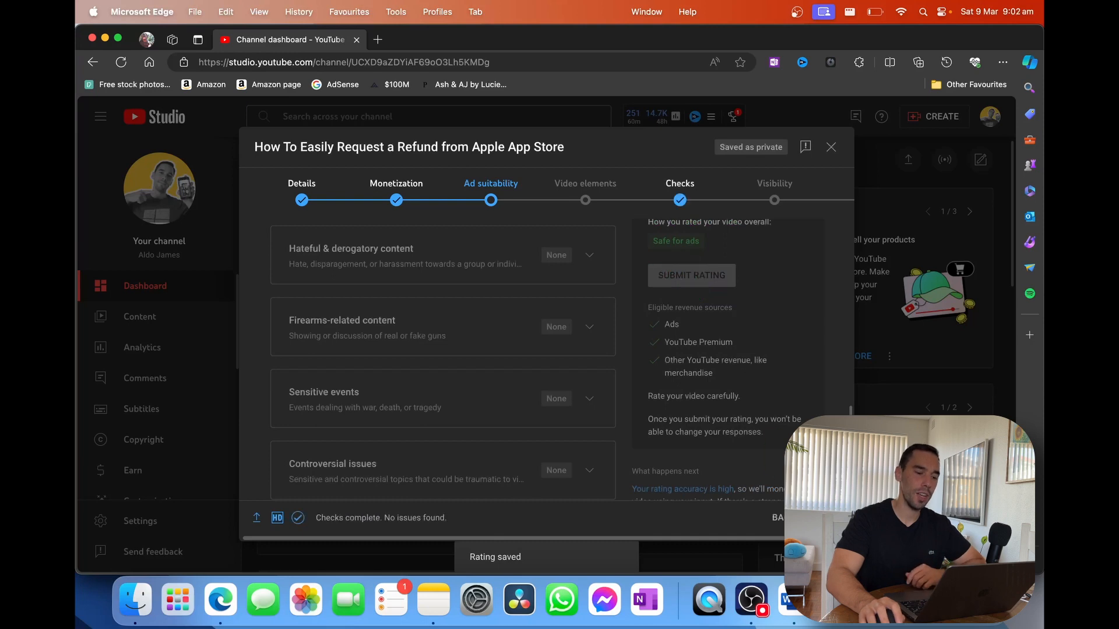
left_click(584, 184)
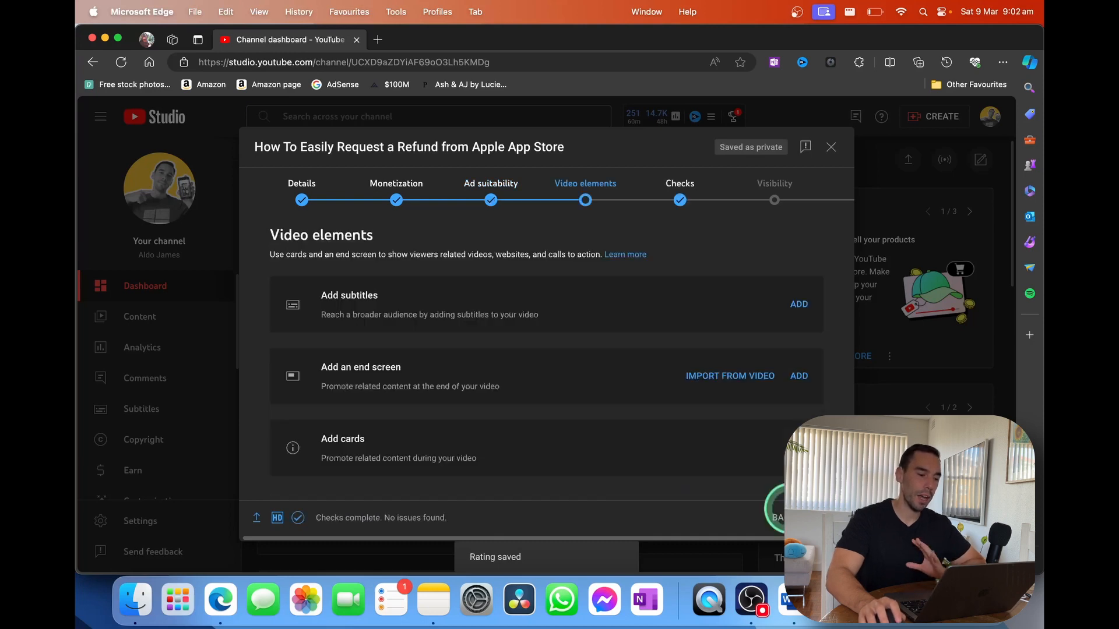
Launch the End Screens editor from Add an end screen on Video elements.
left_click(489, 307)
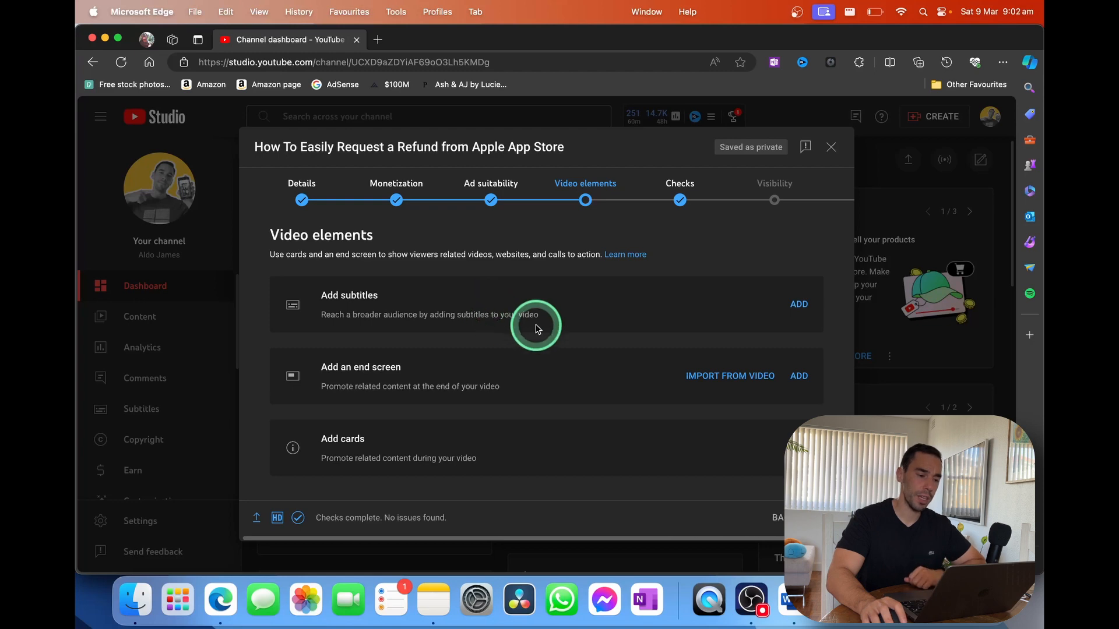
mouse_move(798, 376)
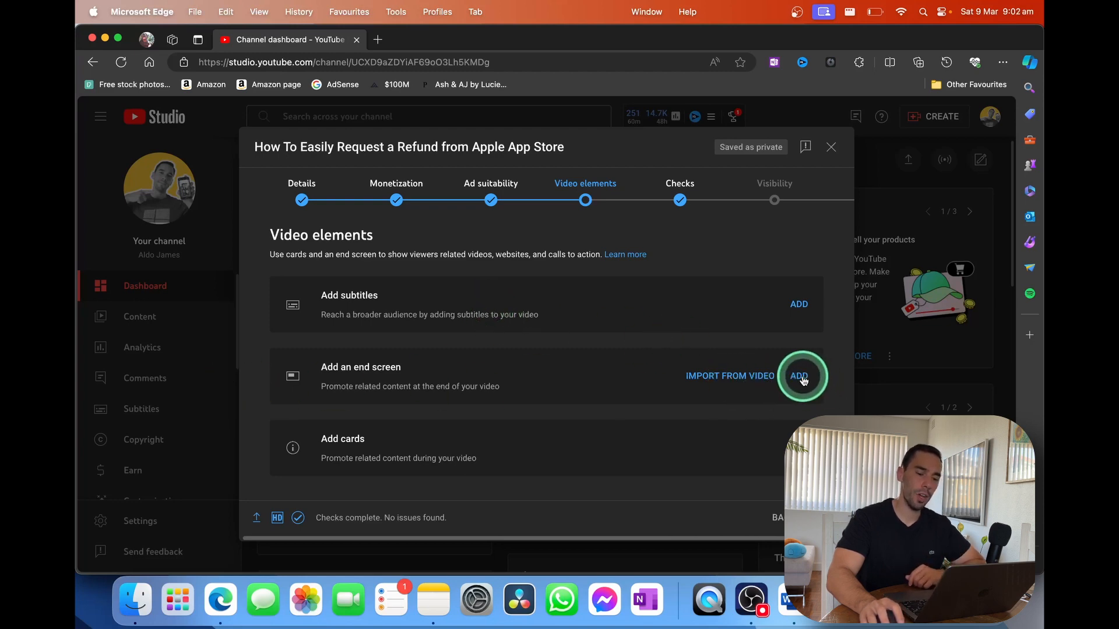
left_click(798, 376)
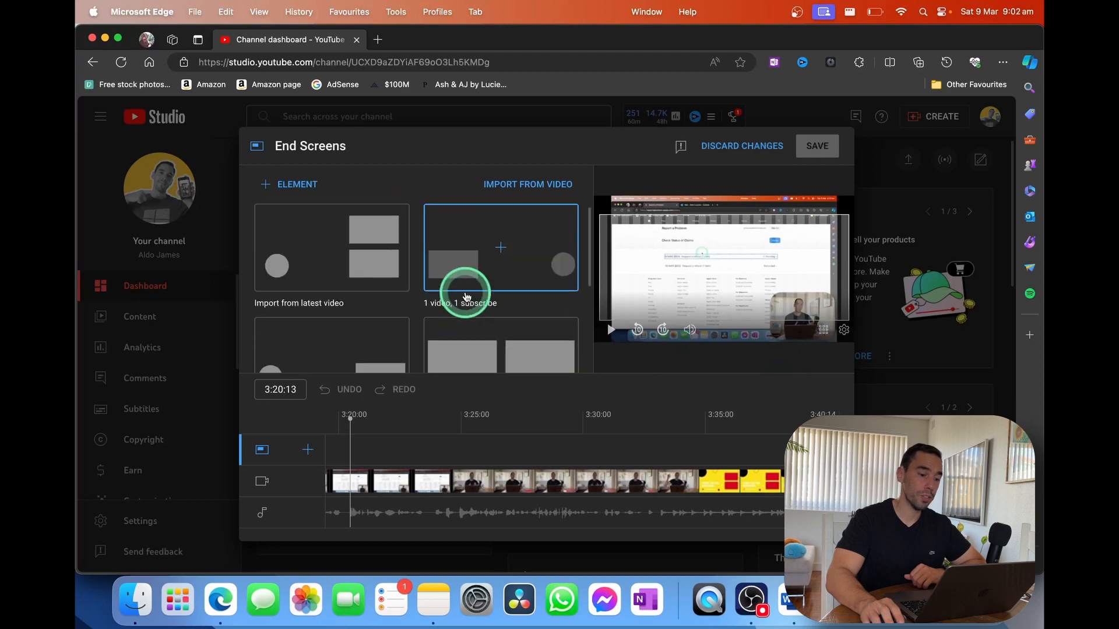
Apply the '1 video, 1 subscribe' end screen template, reposition its elements, and save.
left_click(464, 293)
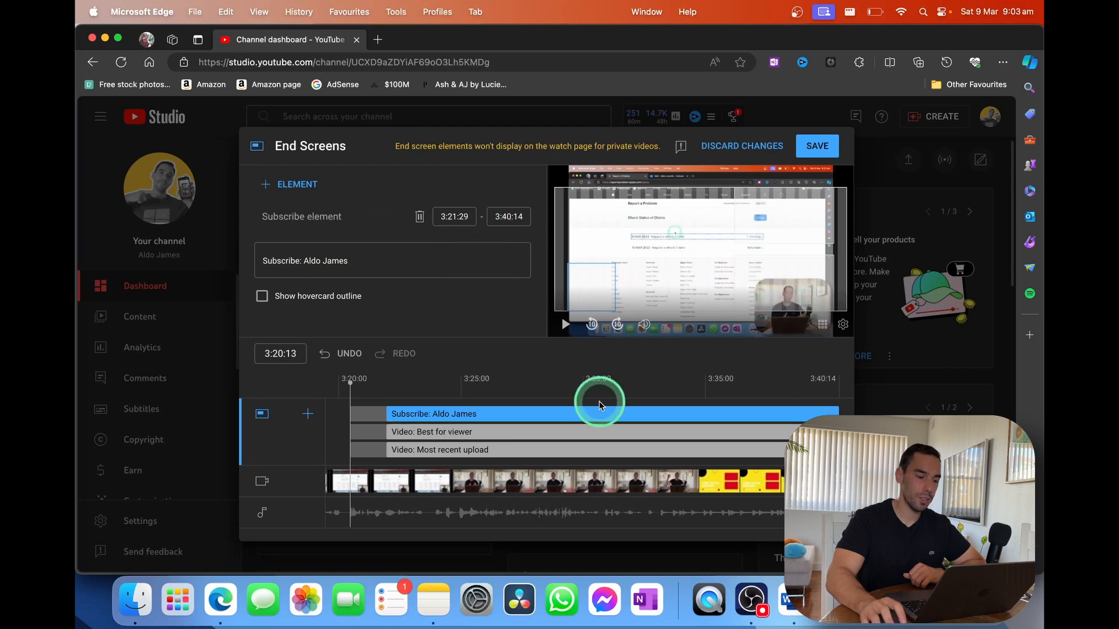
left_click(432, 432)
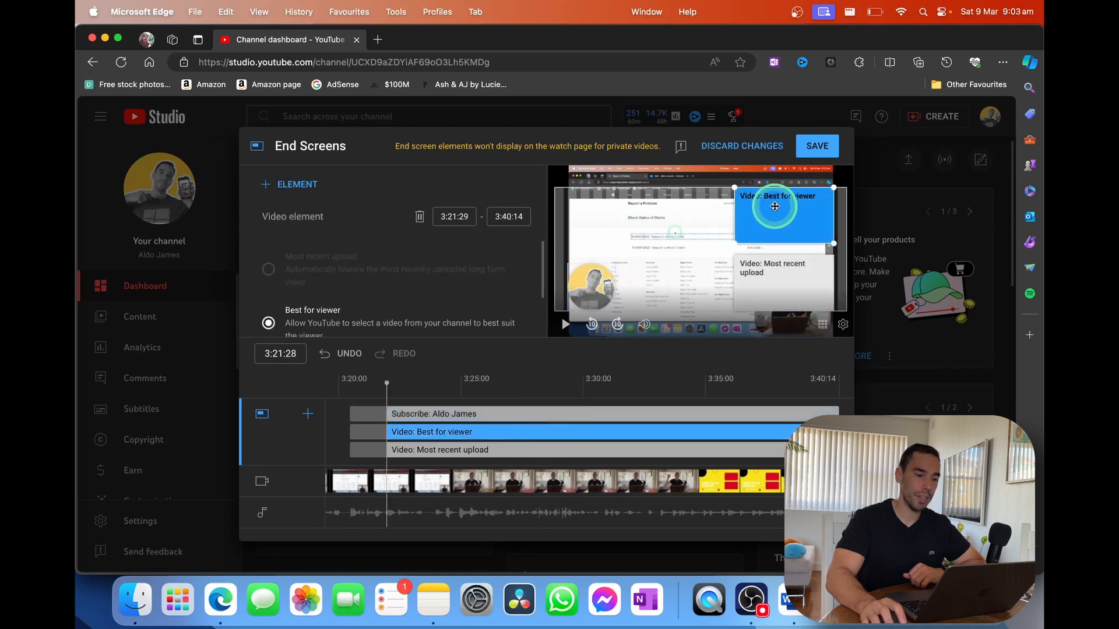
left_click_drag(775, 221, 776, 203)
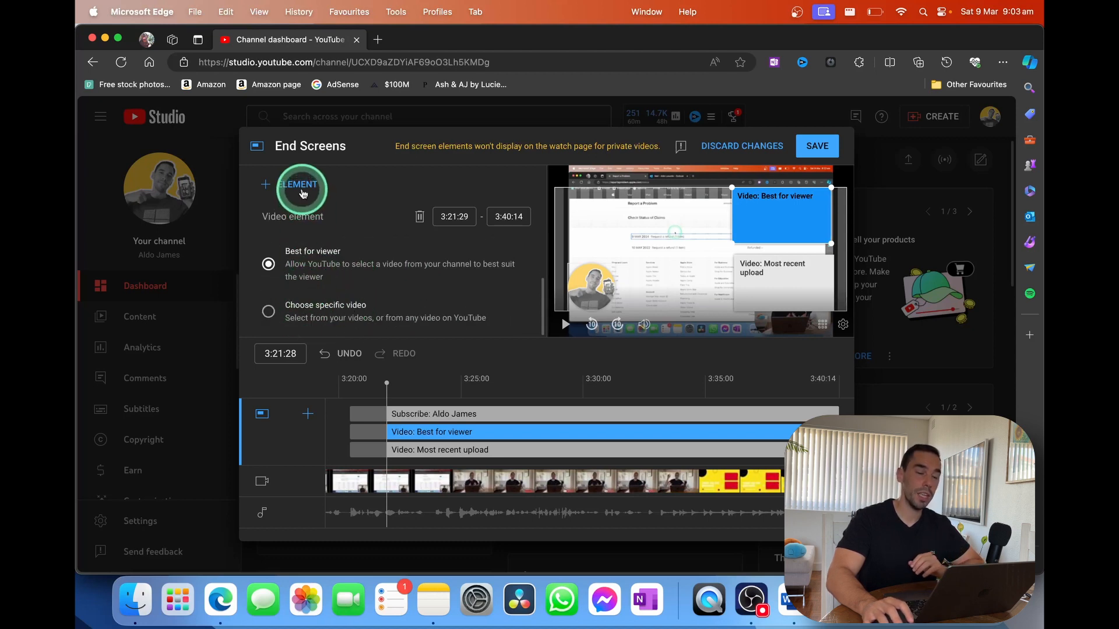
left_click(300, 187)
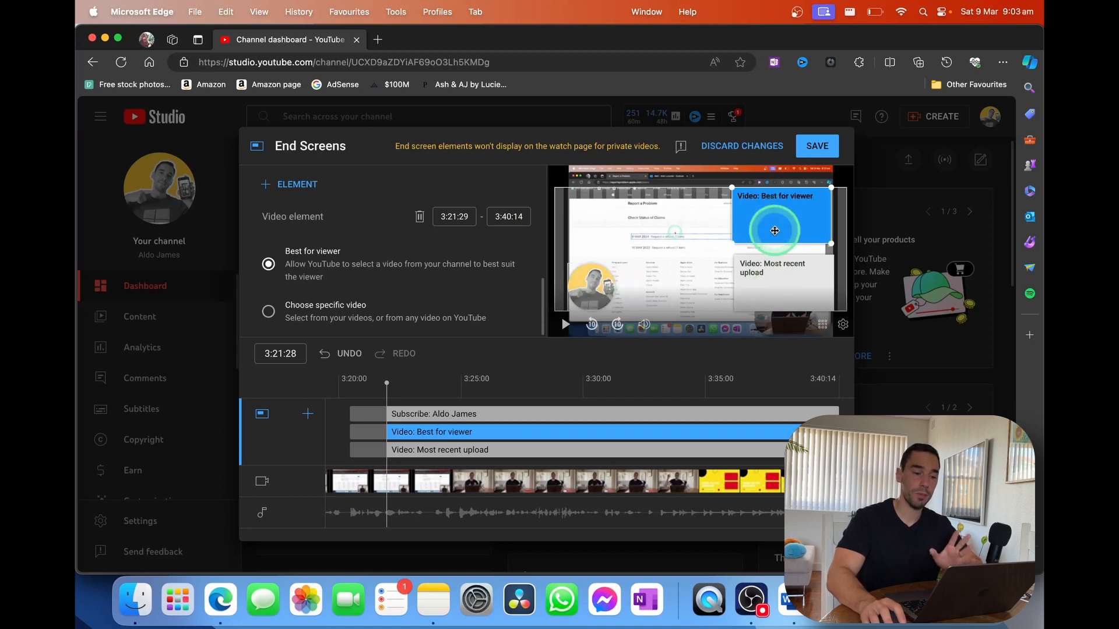
left_click(433, 414)
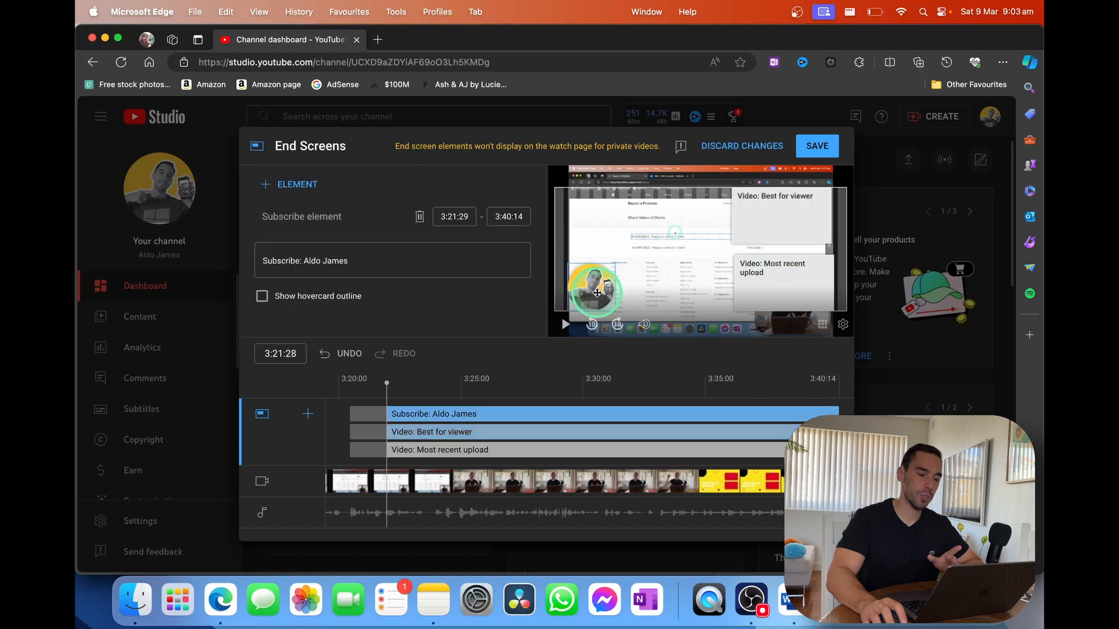
left_click(817, 145)
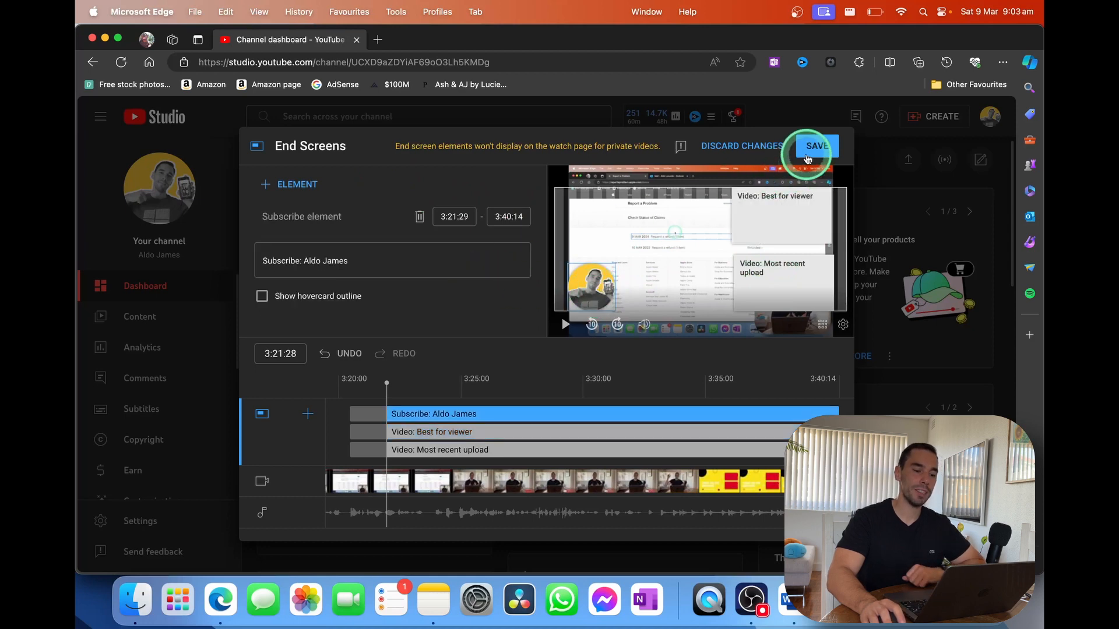
left_click(817, 146)
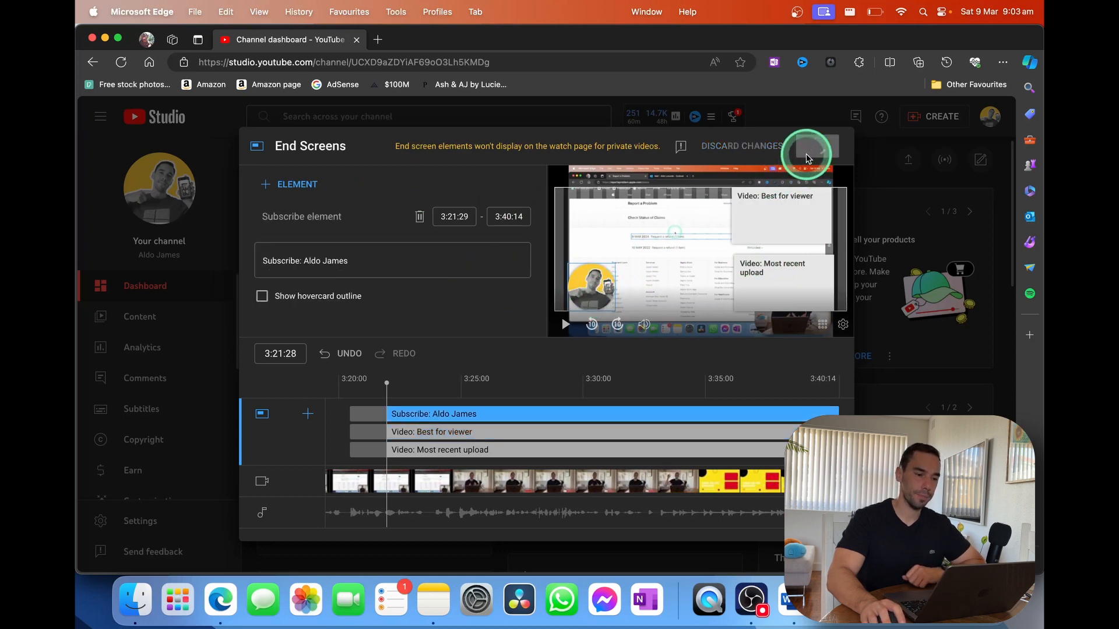
left_click(807, 152)
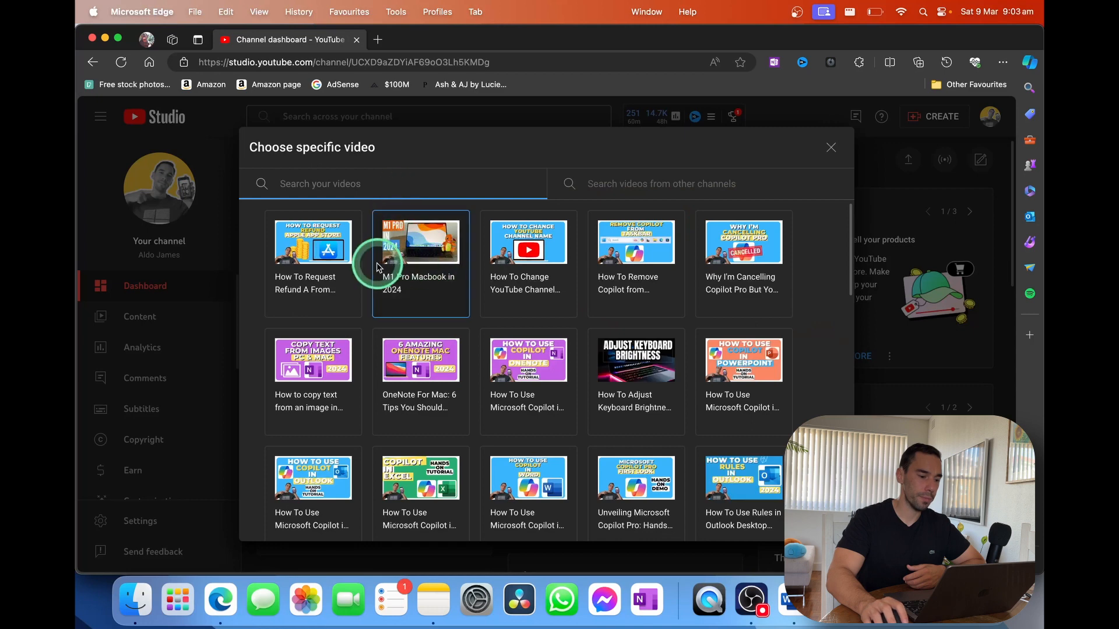
Add a card for 'M1 Pro Macbook in 2024' appearing at about 1:38, and save it.
left_click(420, 242)
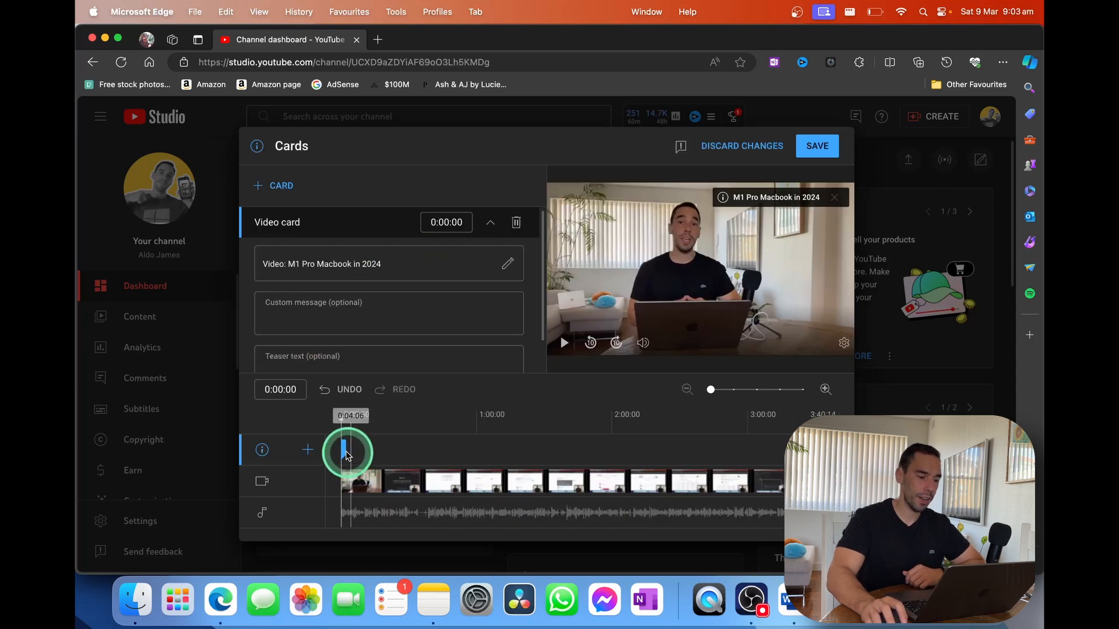
left_click_drag(347, 452, 564, 445)
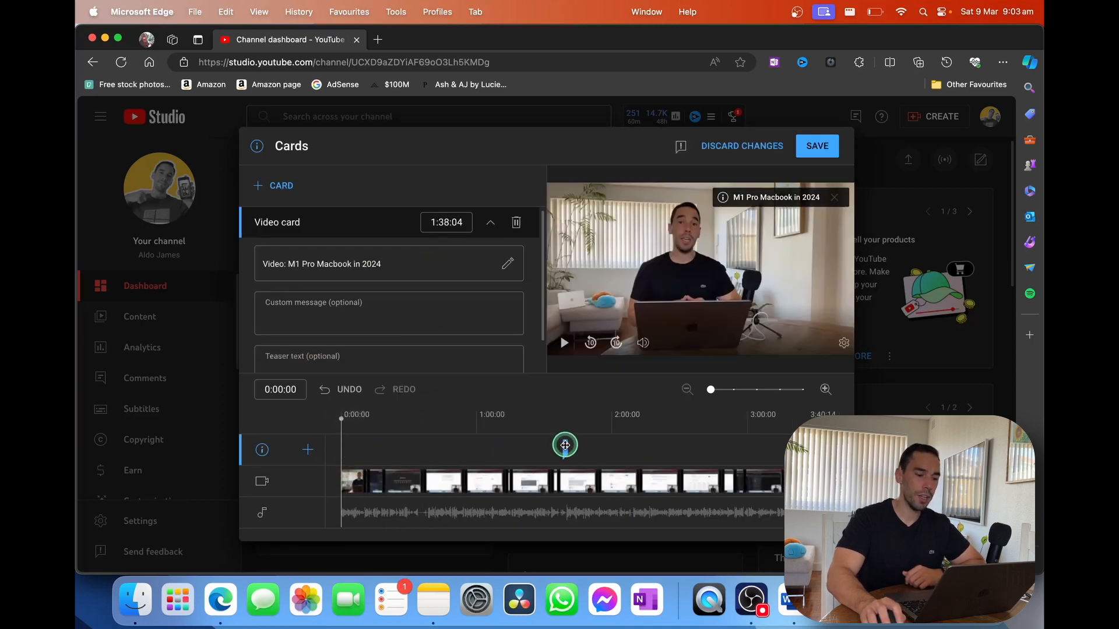
left_click_drag(565, 445, 564, 428)
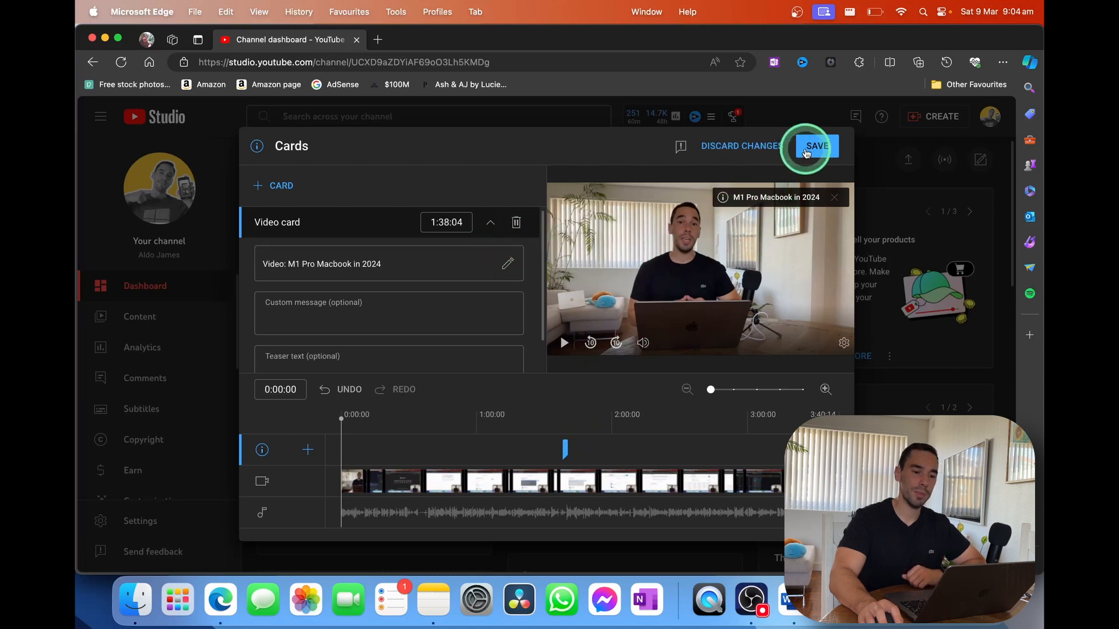
left_click(816, 145)
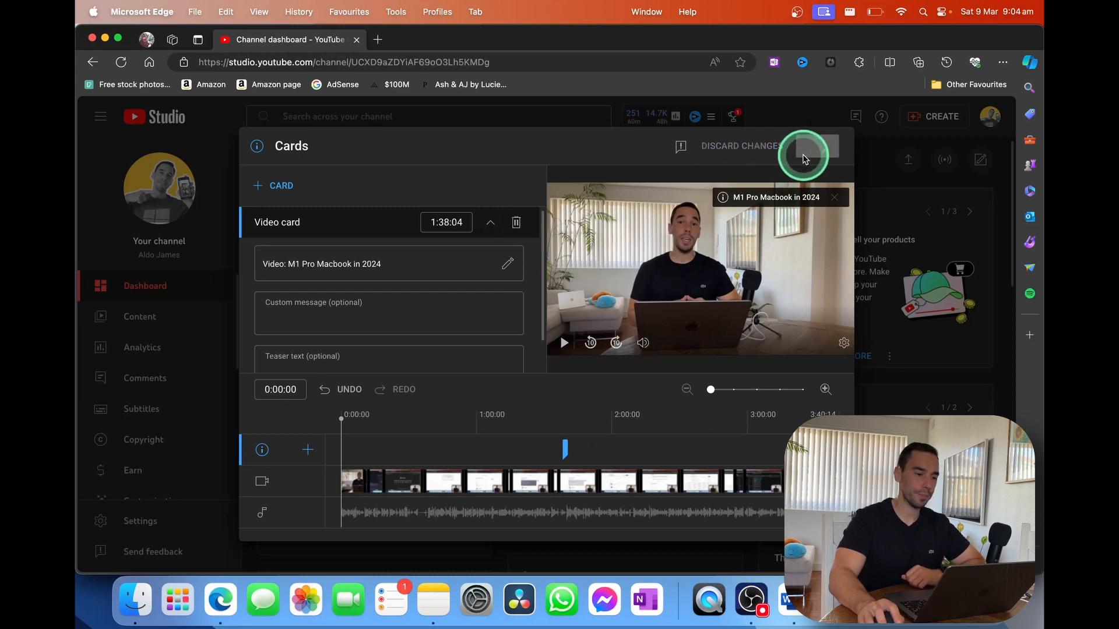
left_click(804, 156)
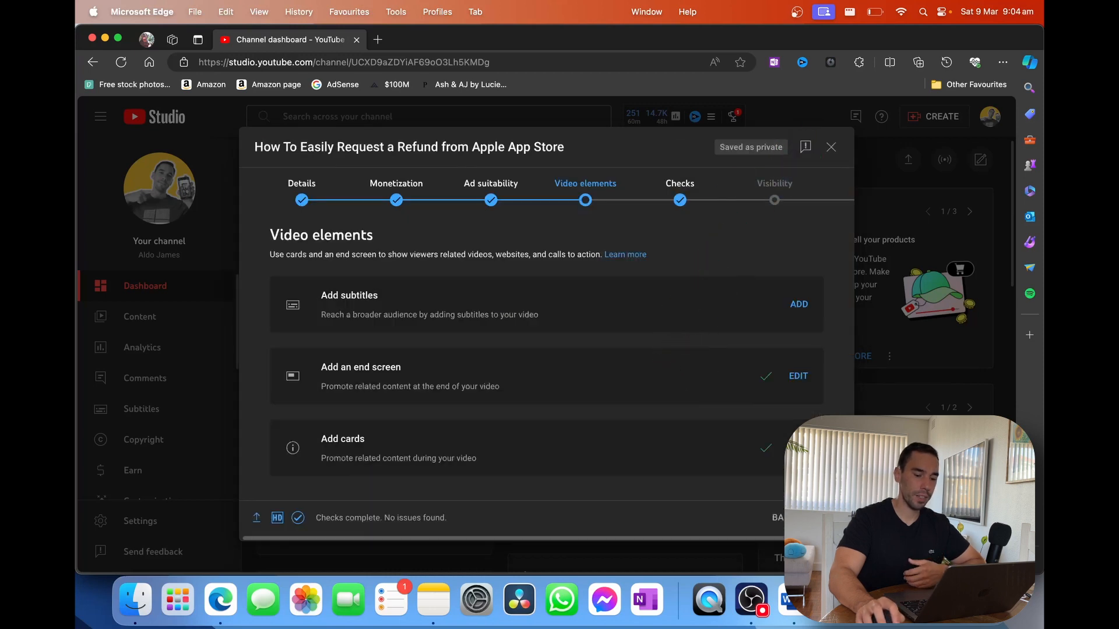
Proceed past the clear copyright and ad suitability checks to Visibility.
left_click(680, 183)
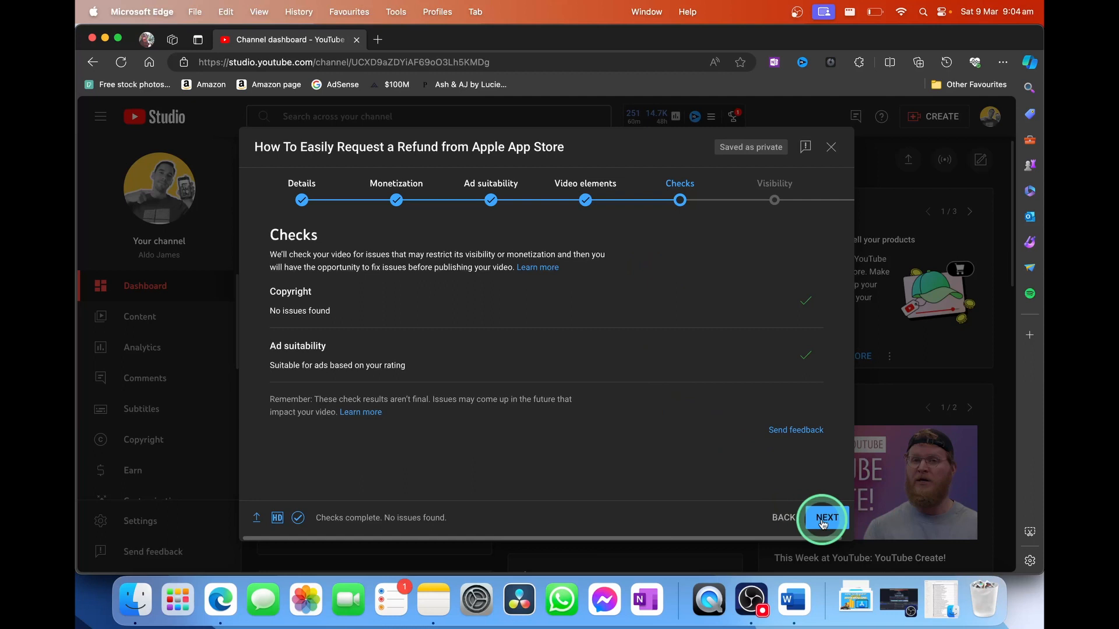
left_click(826, 517)
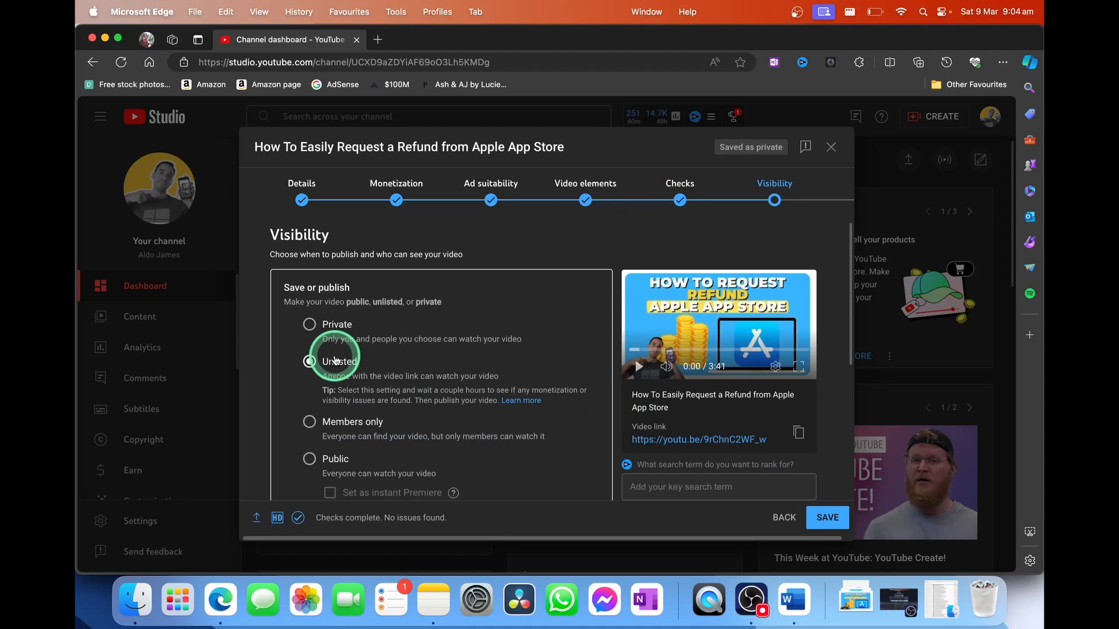
Try Unlisted and Public, then expand Schedule for private-to-public on Mar 10, 2024, 12:00 AM.
left_click(309, 362)
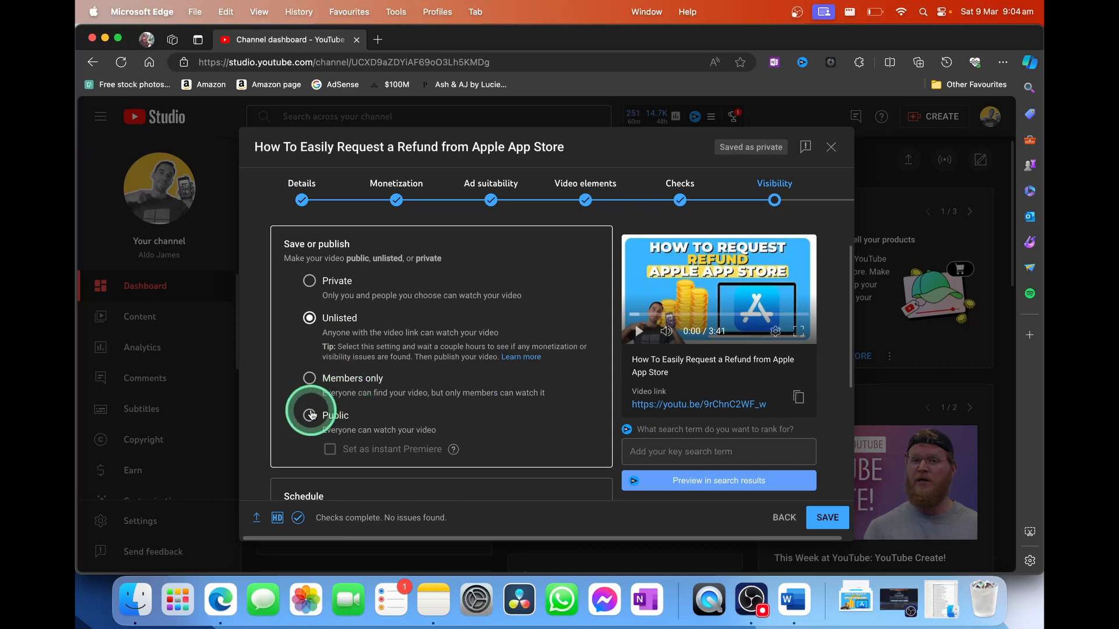
left_click(309, 416)
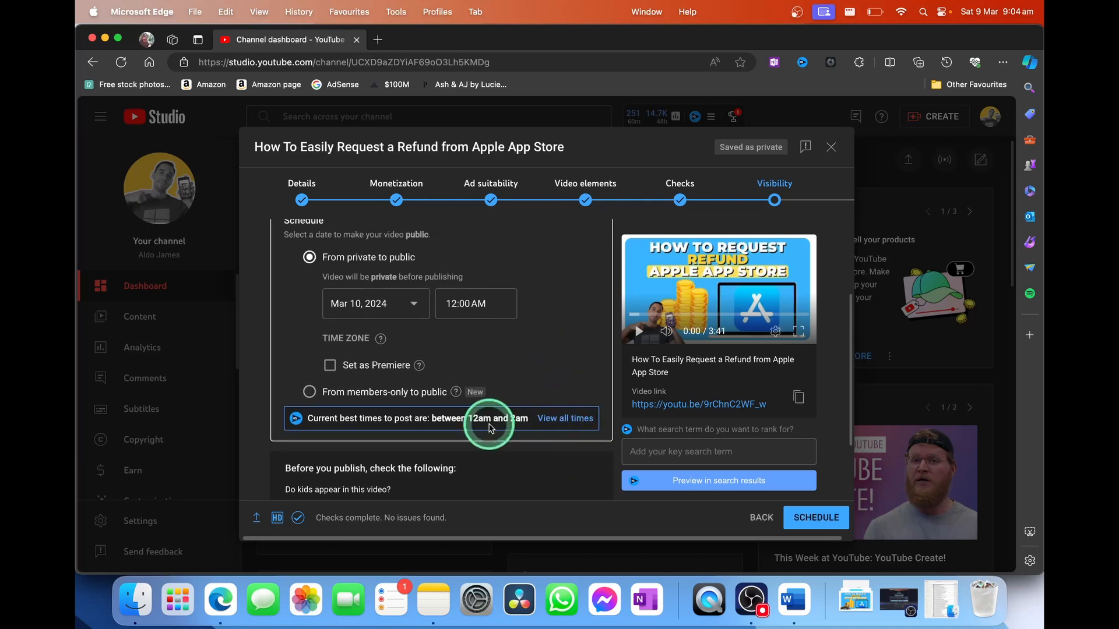
mouse_move(469, 391)
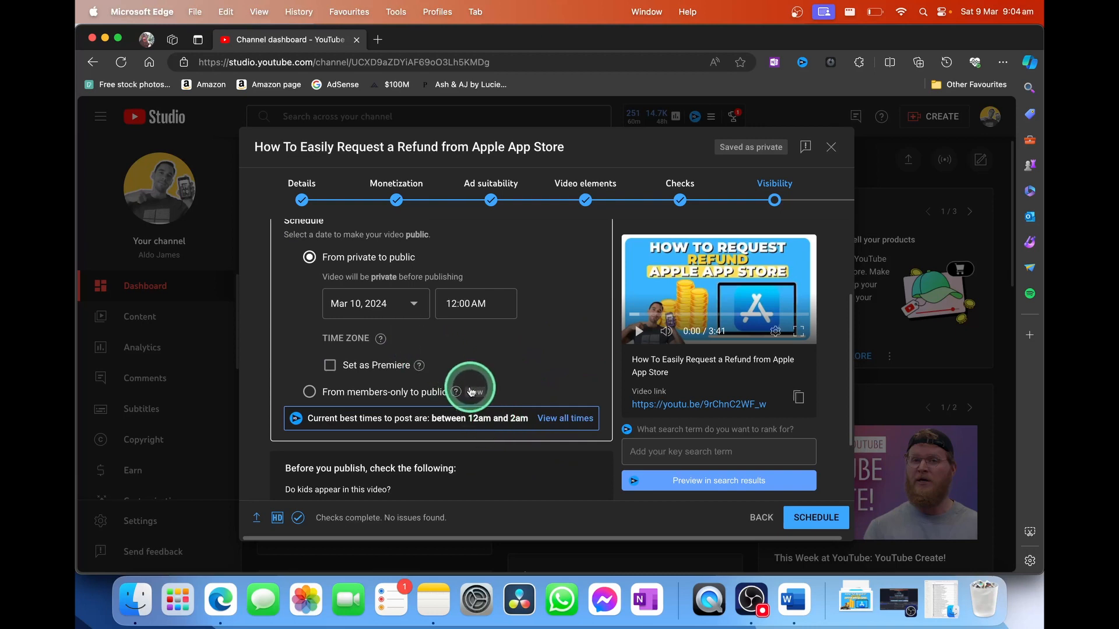
left_click(375, 303)
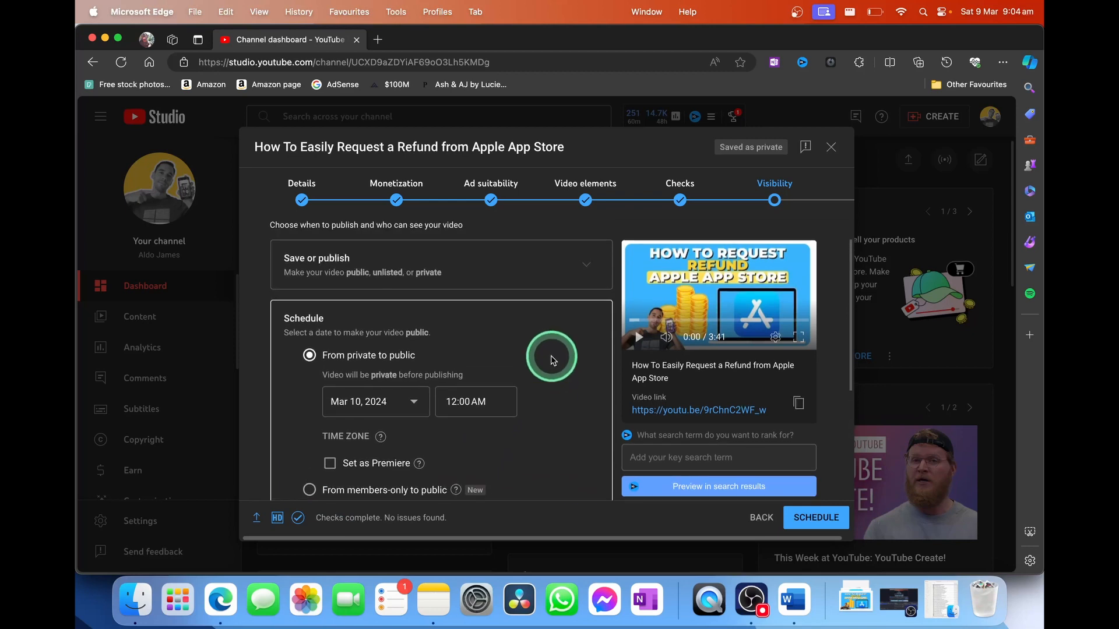
scroll("down", 3)
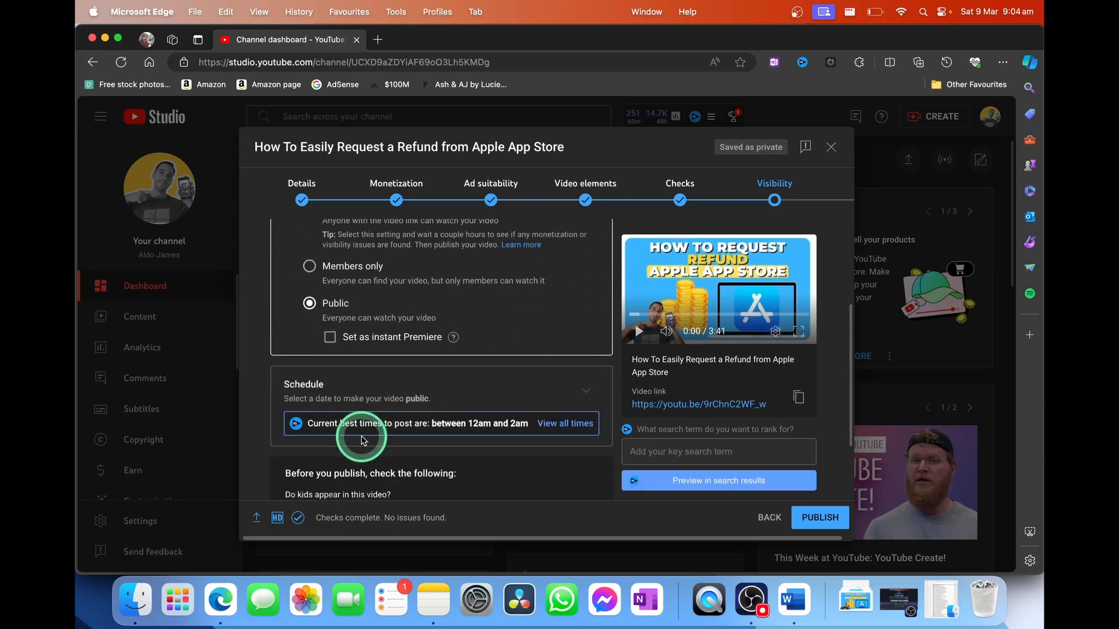
scroll("down", 3)
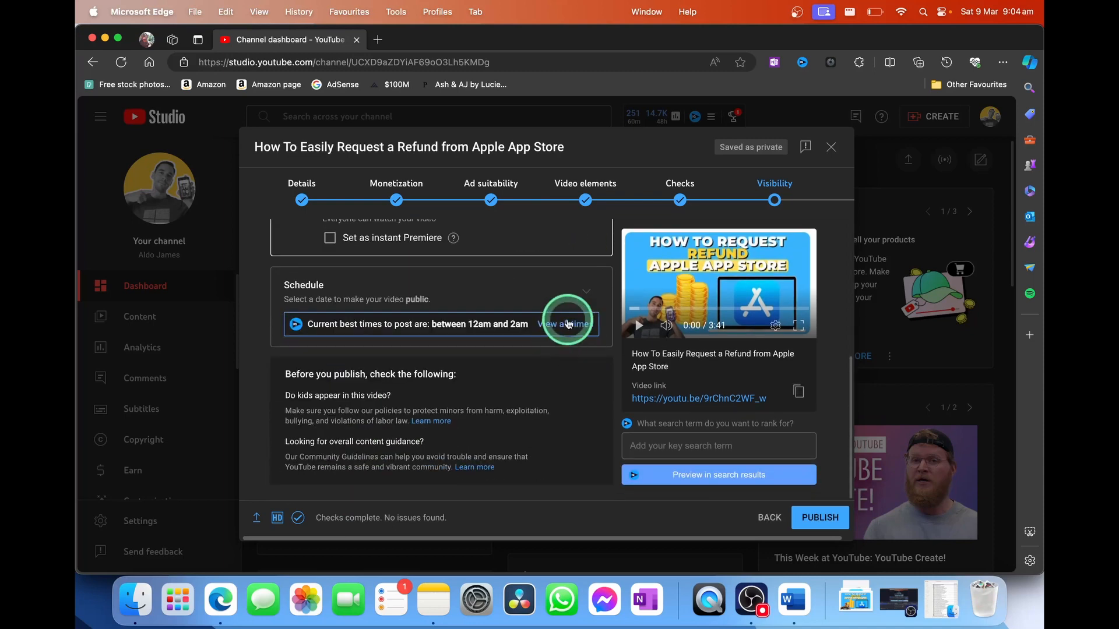
left_click(581, 292)
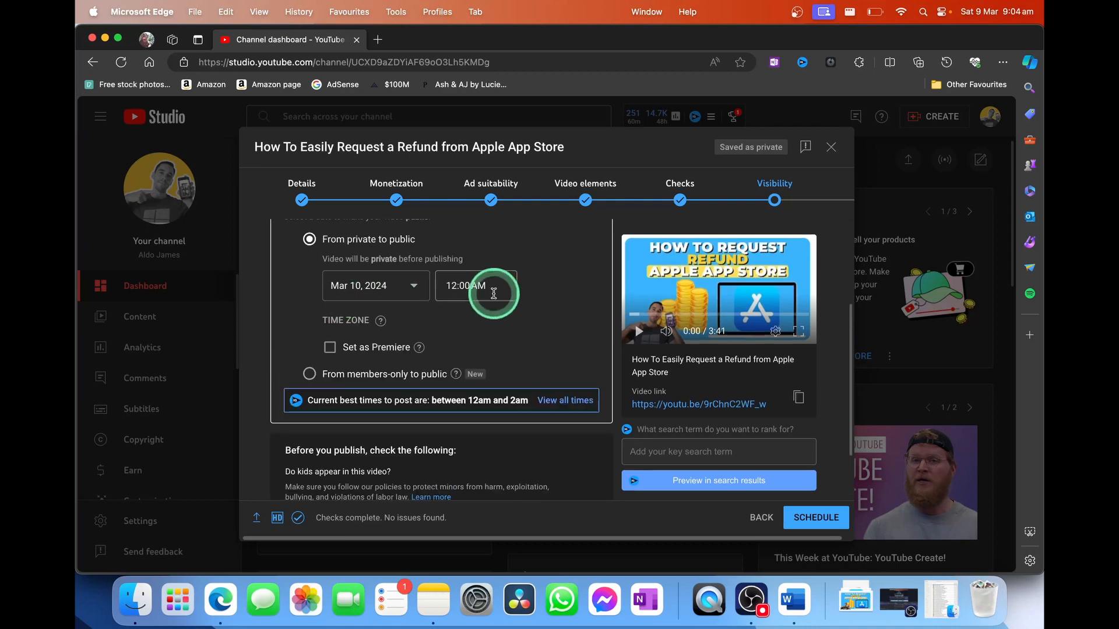
scroll("down", 3)
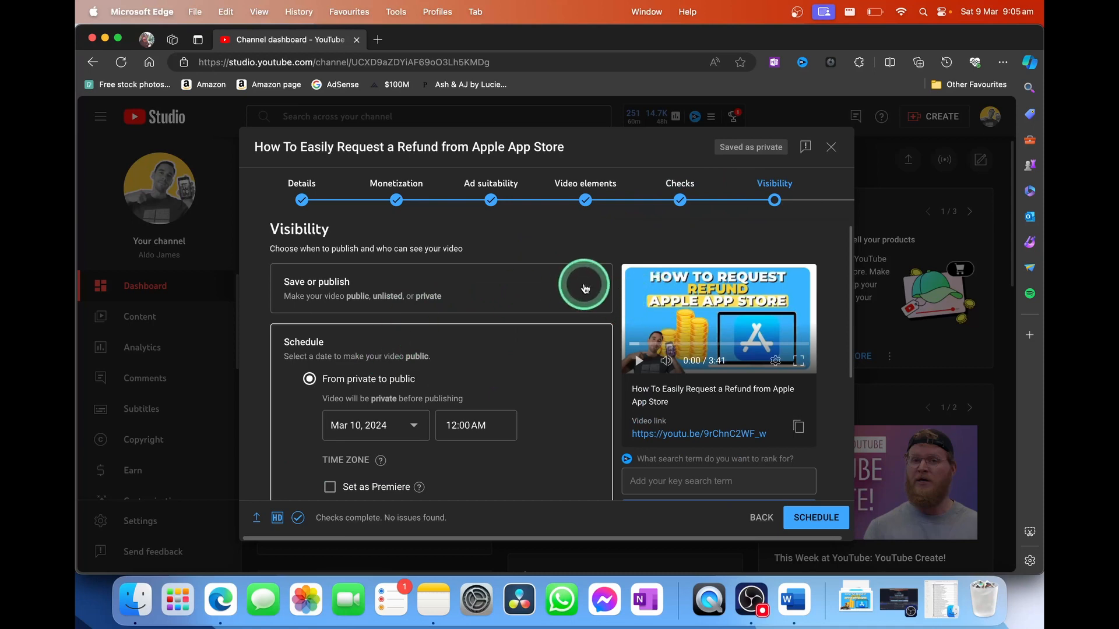
Revisit the scheduling options, then set visibility to Public and publish the refund video immediately.
left_click(584, 287)
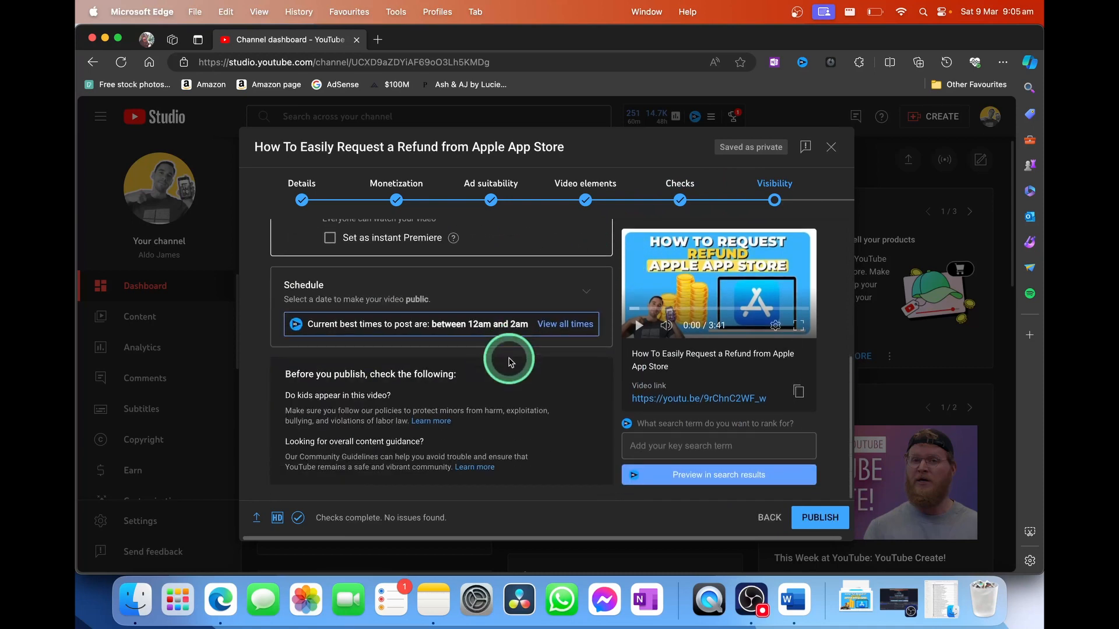
left_click(820, 517)
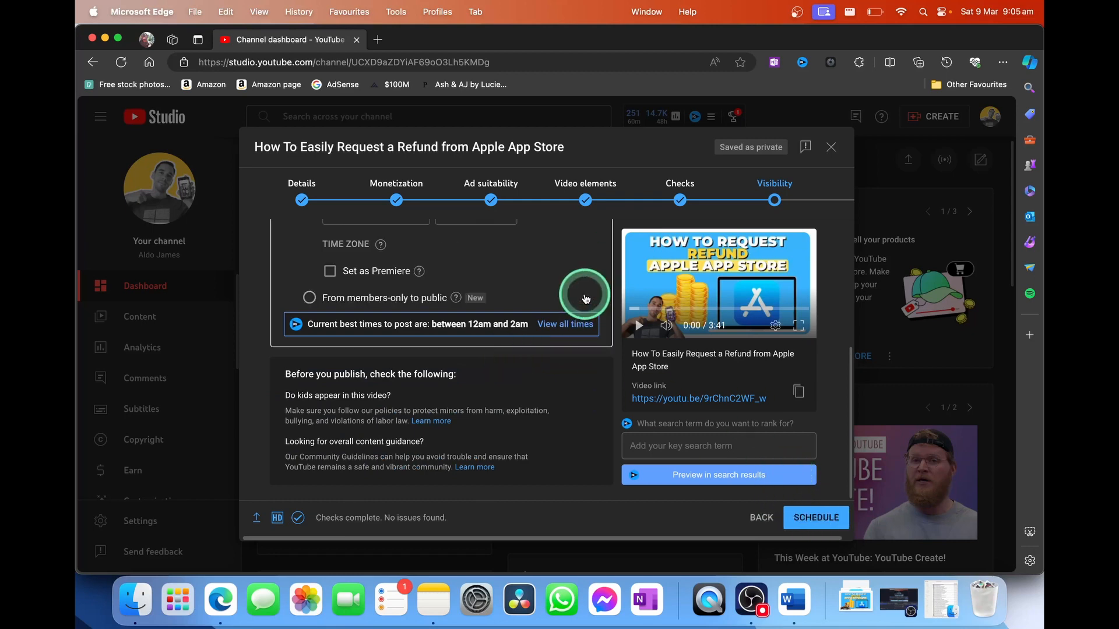
left_click(309, 245)
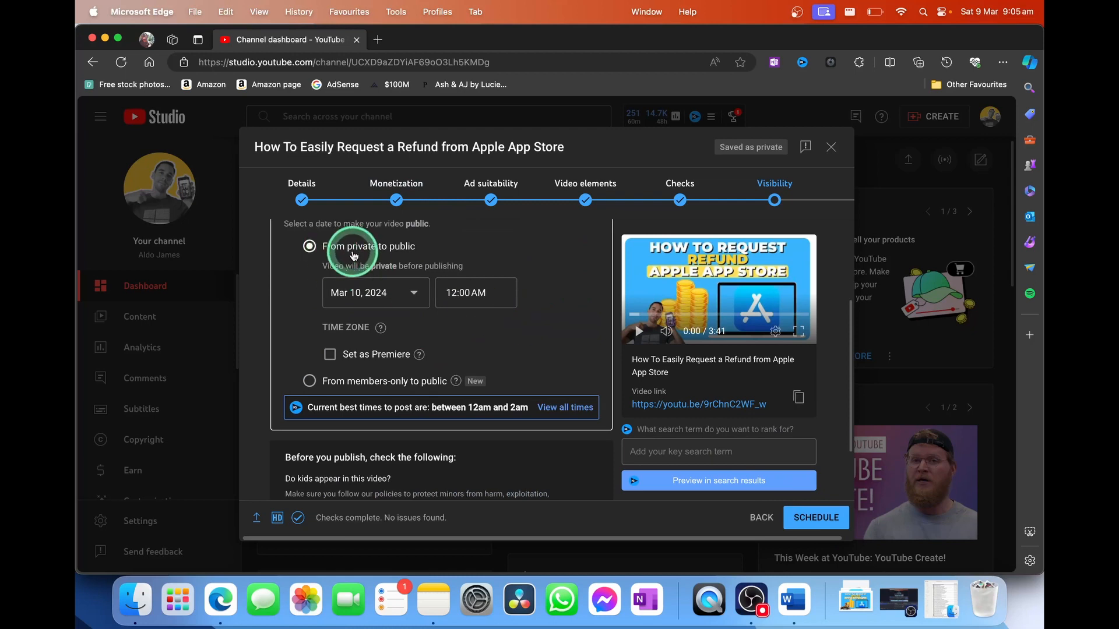
left_click(816, 517)
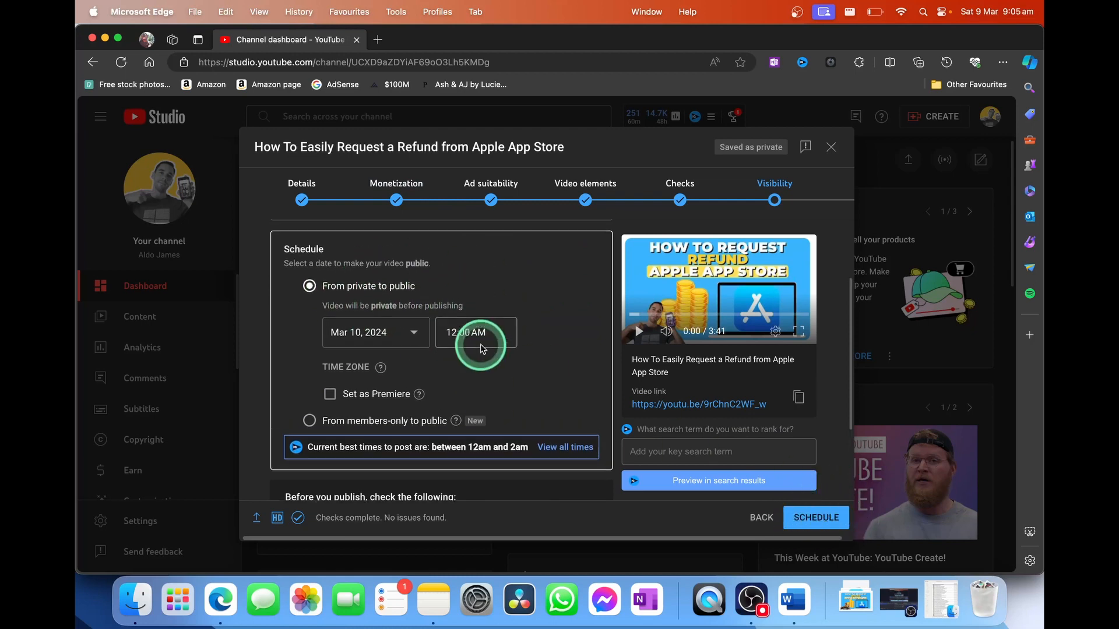
left_click(678, 183)
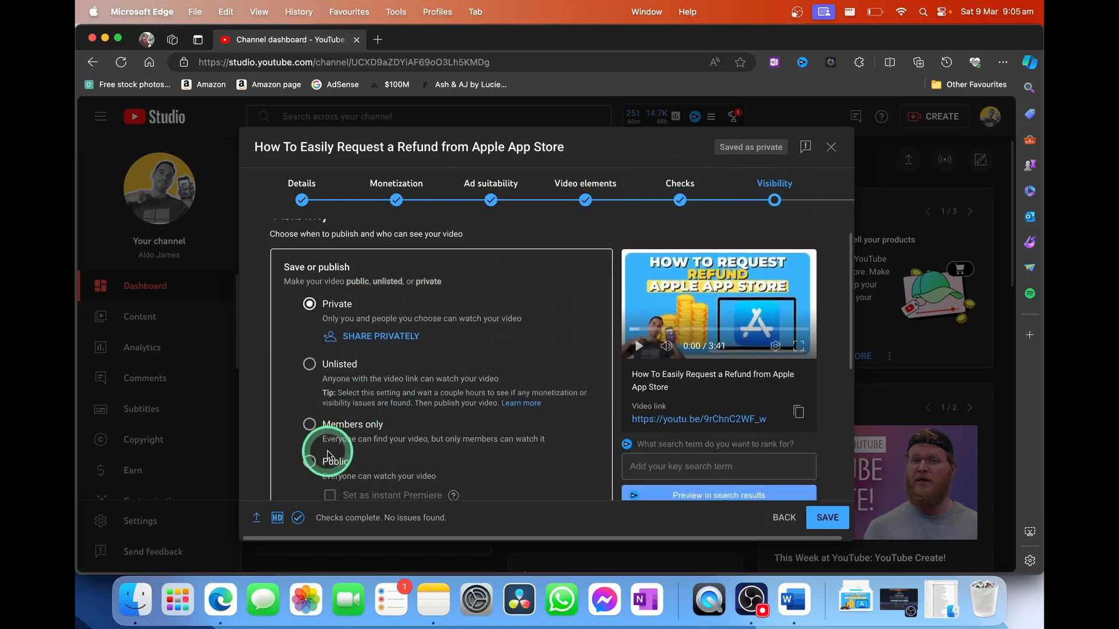
left_click(309, 462)
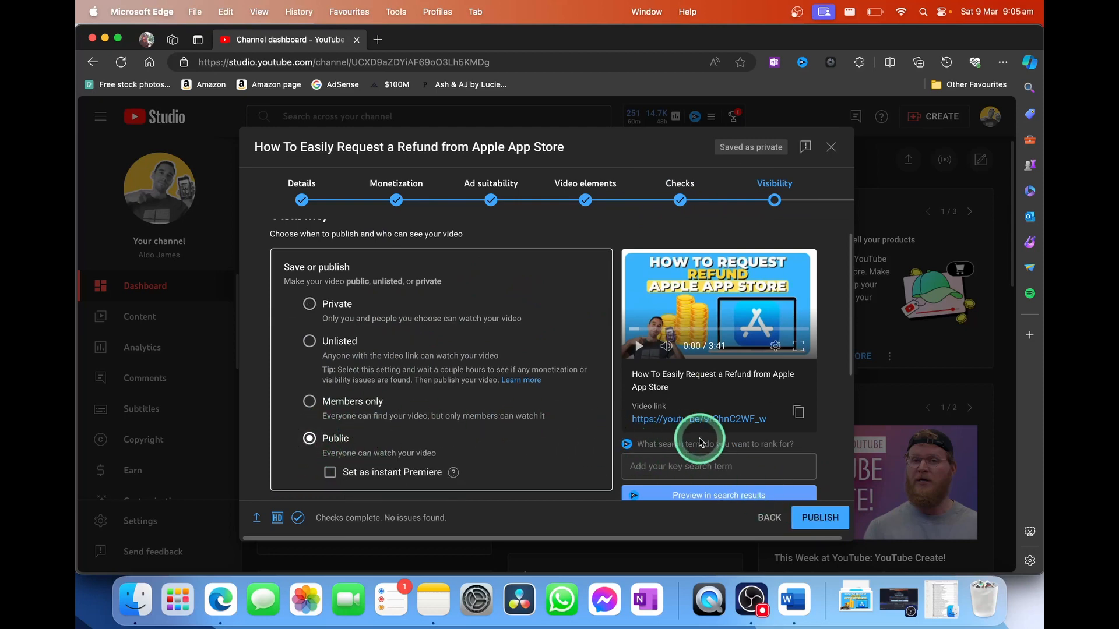
scroll("down", 3)
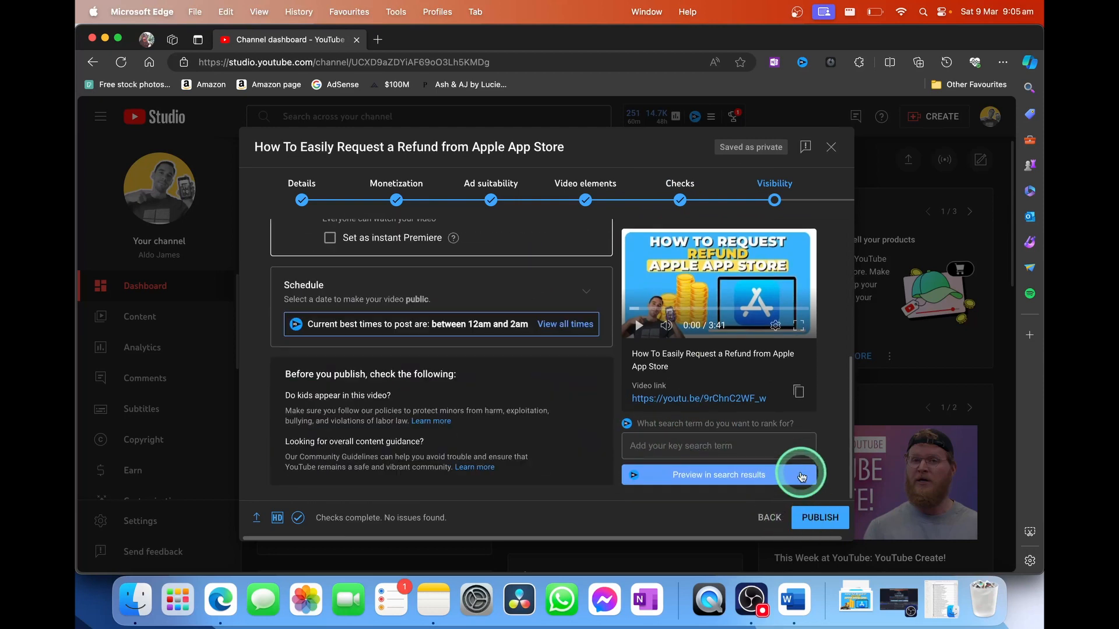
left_click(820, 517)
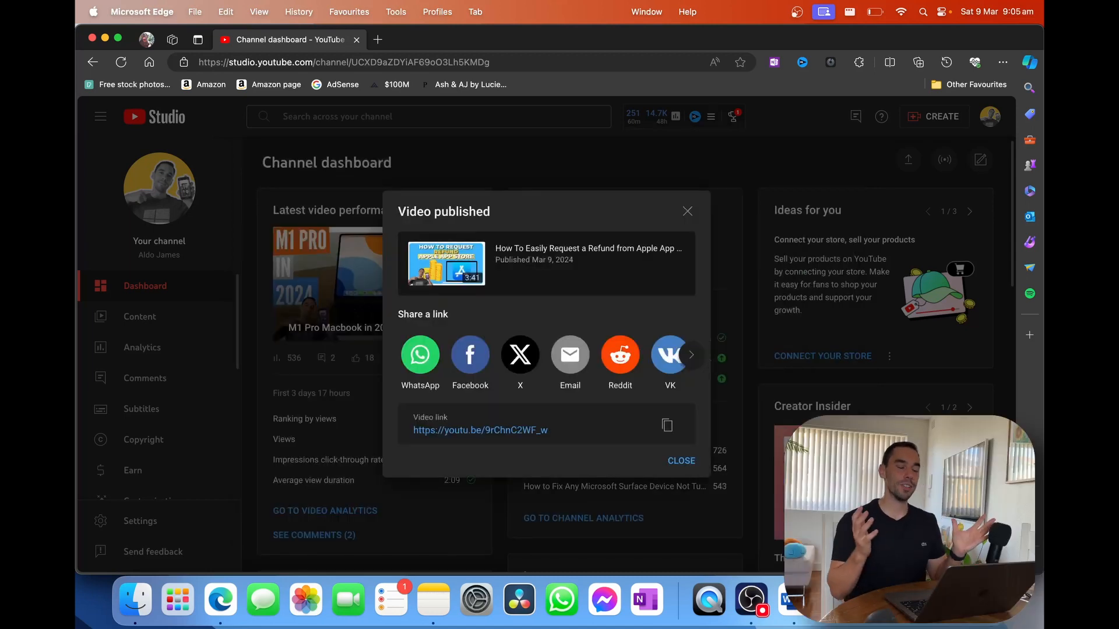
Close the Video published confirmation and reload the dashboard to show the refund video as latest.
left_click(666, 426)
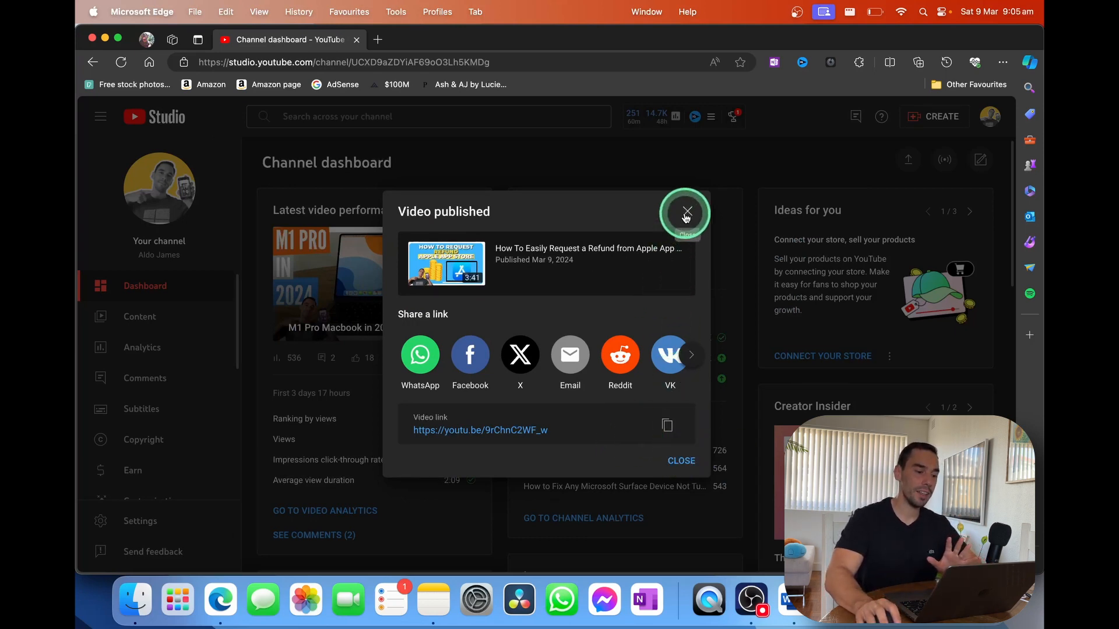
left_click(687, 213)
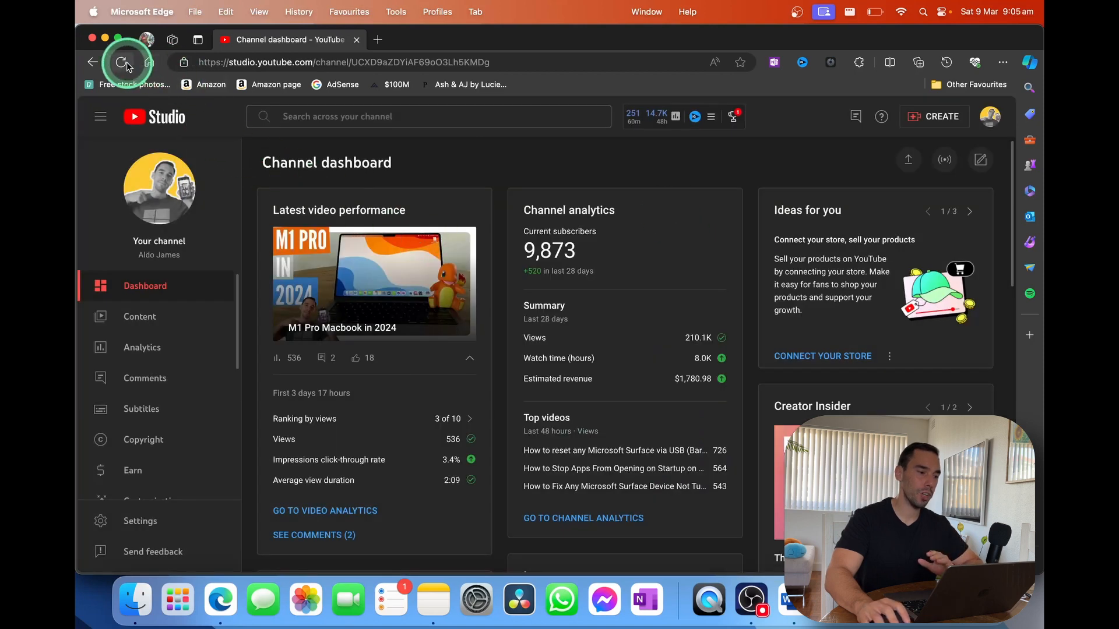
left_click(127, 63)
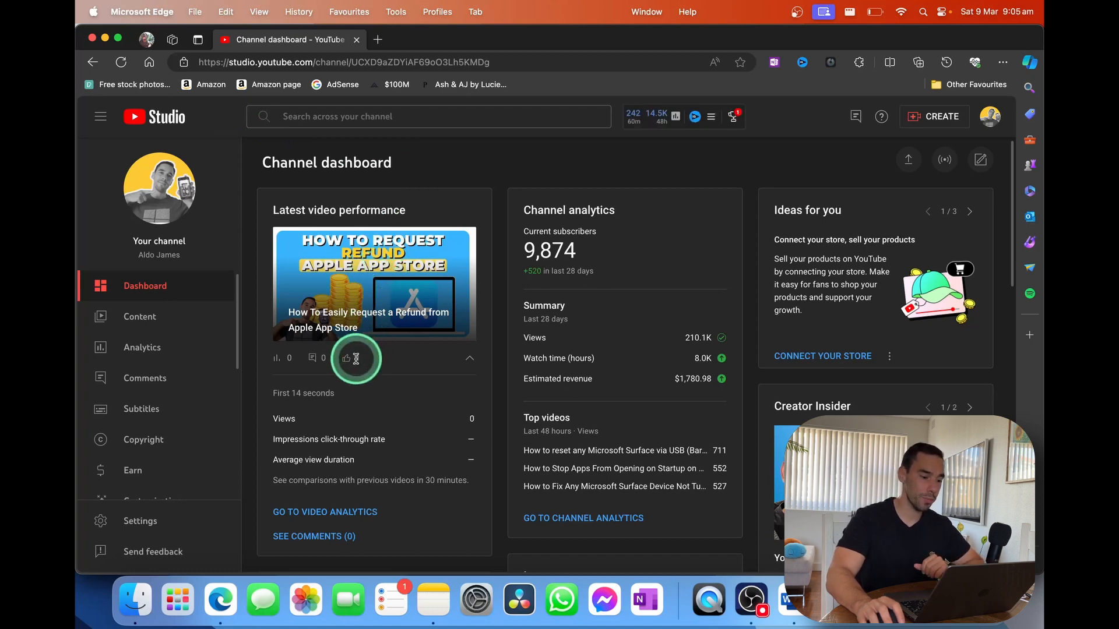
left_click(346, 358)
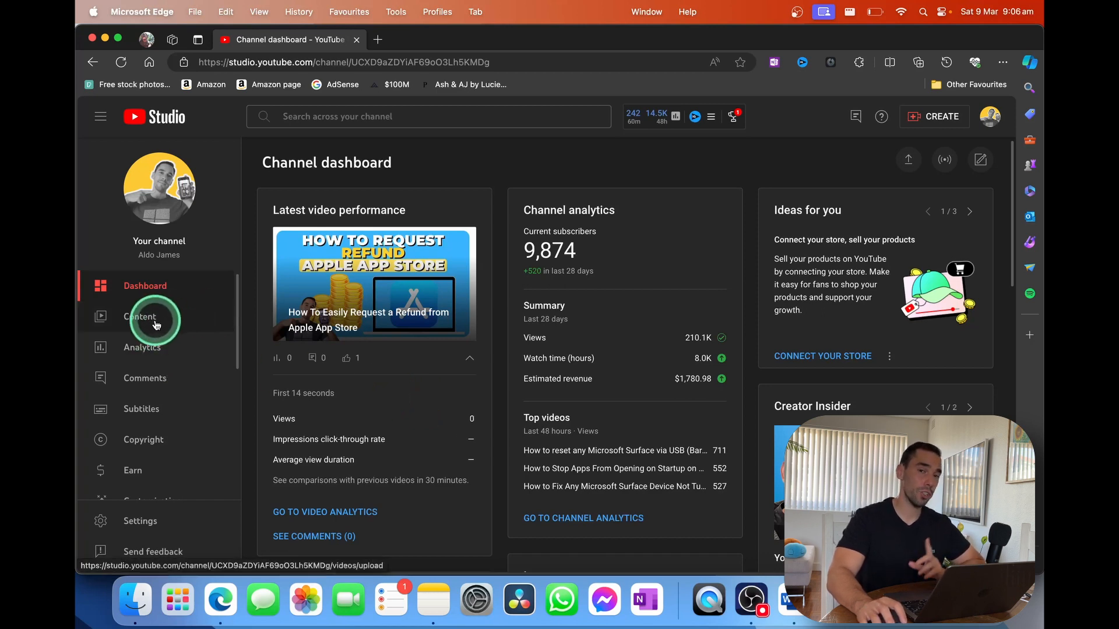
Open Channel content and select the public refund video published Mar 9, 2024.
left_click(140, 316)
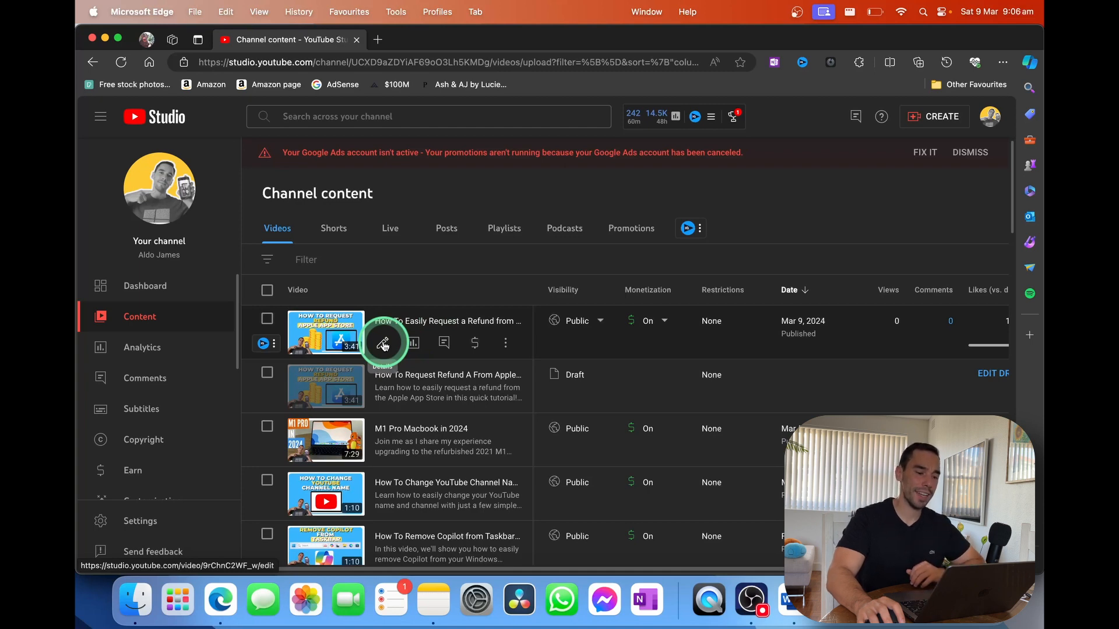
left_click(576, 320)
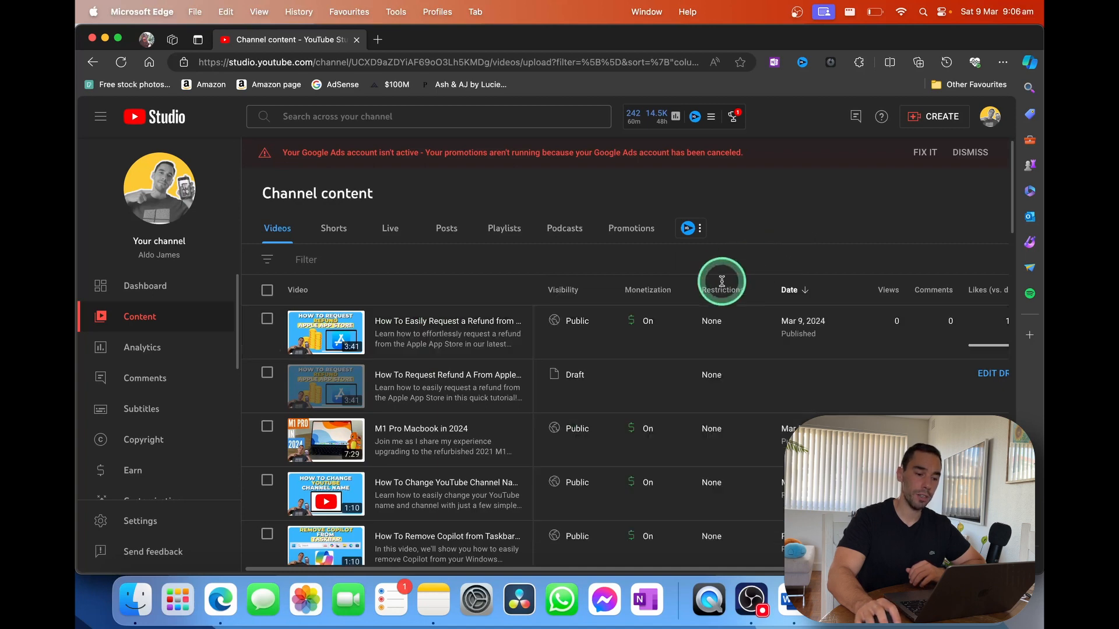
left_click(325, 333)
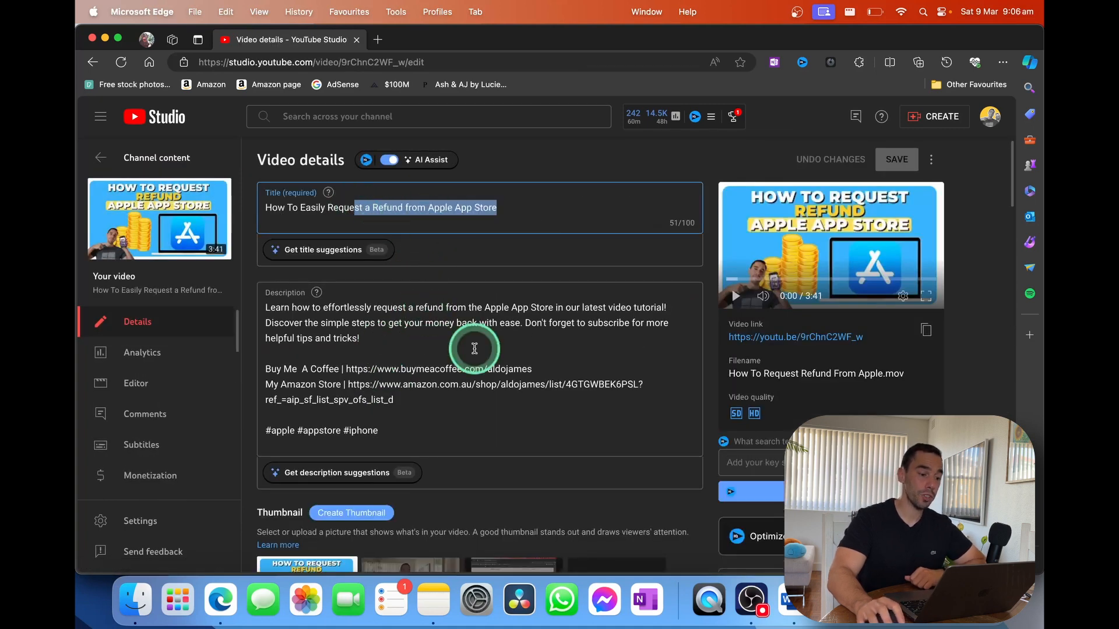
Expand the refund video's 88/100 optimize score breakdown and scroll through its saved details.
scroll("down", 3)
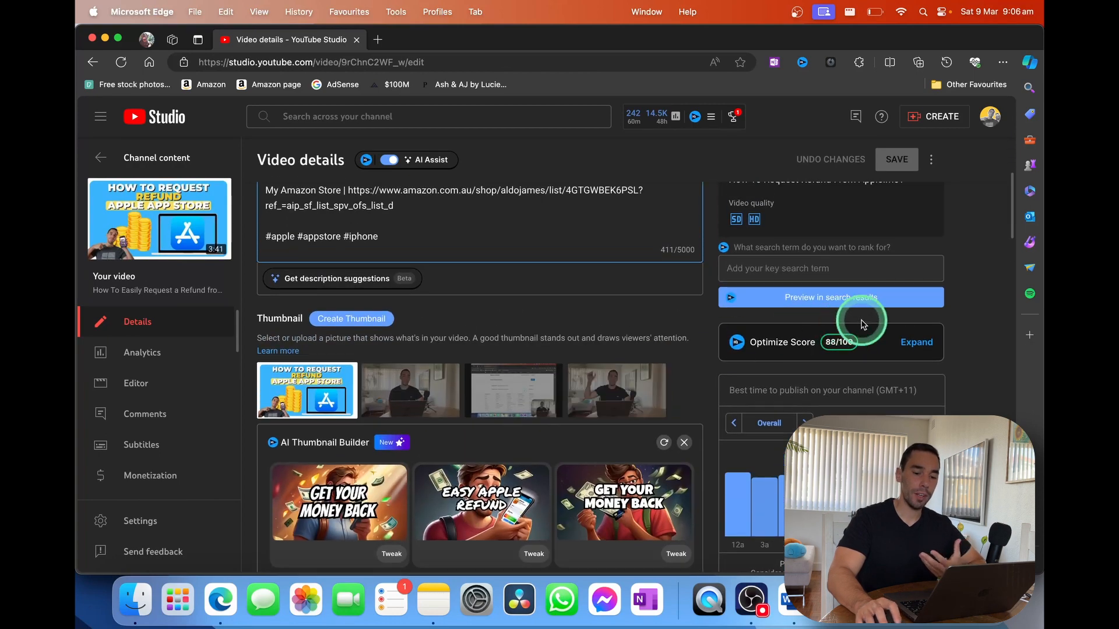
left_click(916, 342)
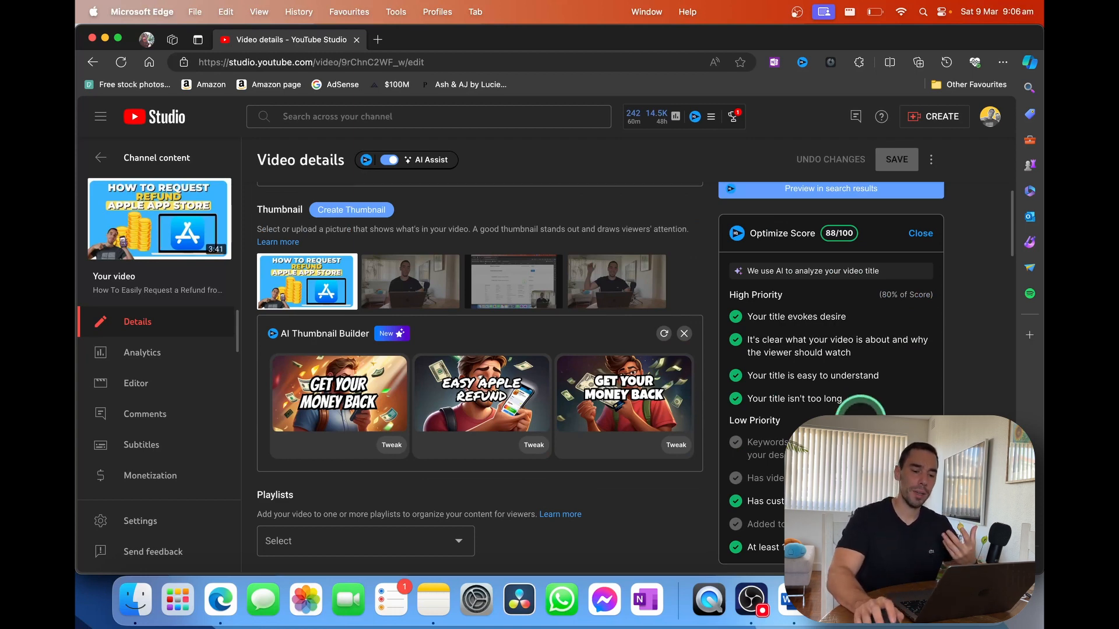
left_click(920, 233)
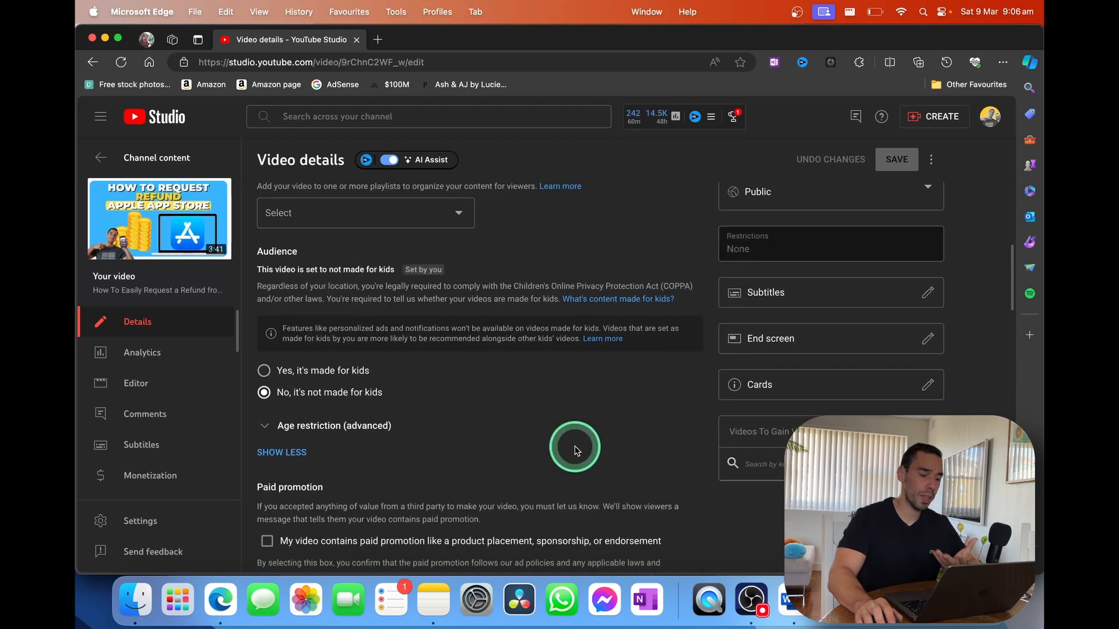
scroll("down", 3)
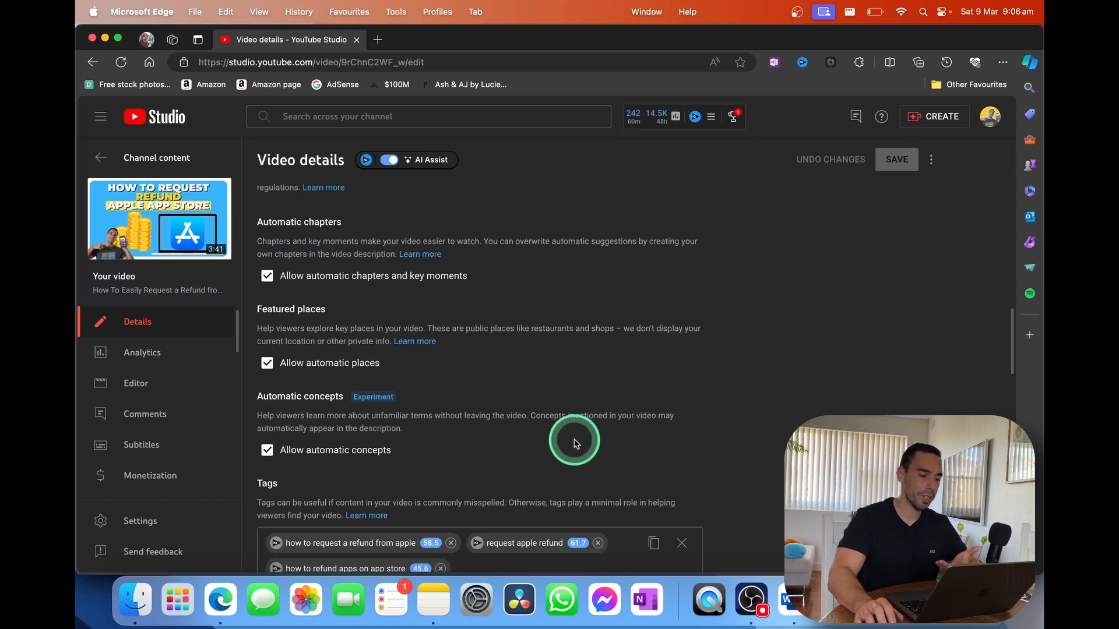
scroll("down", 3)
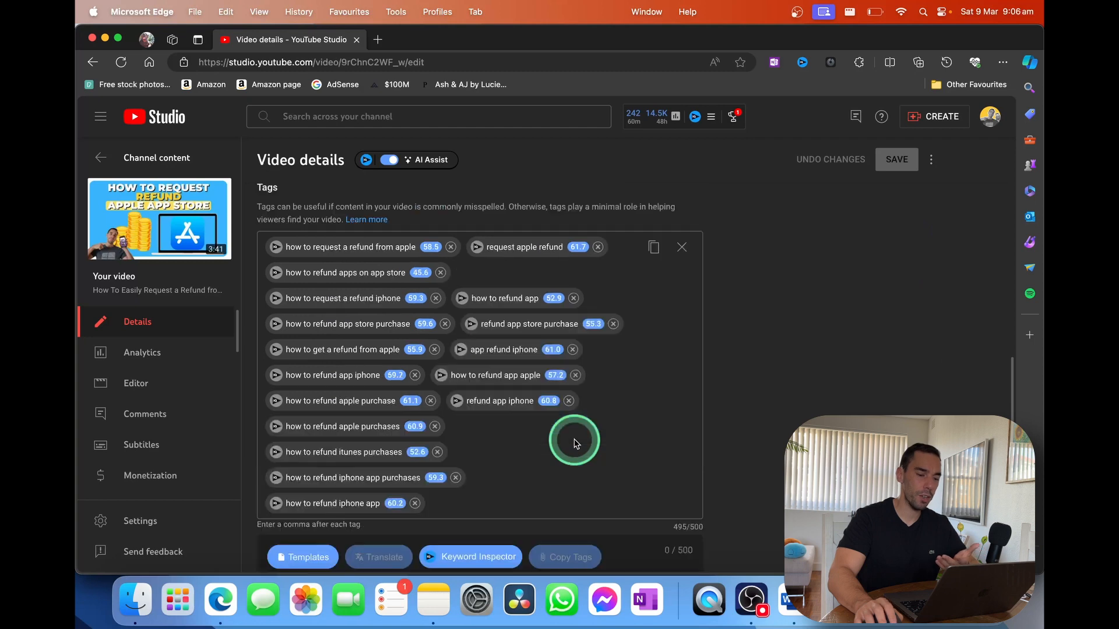